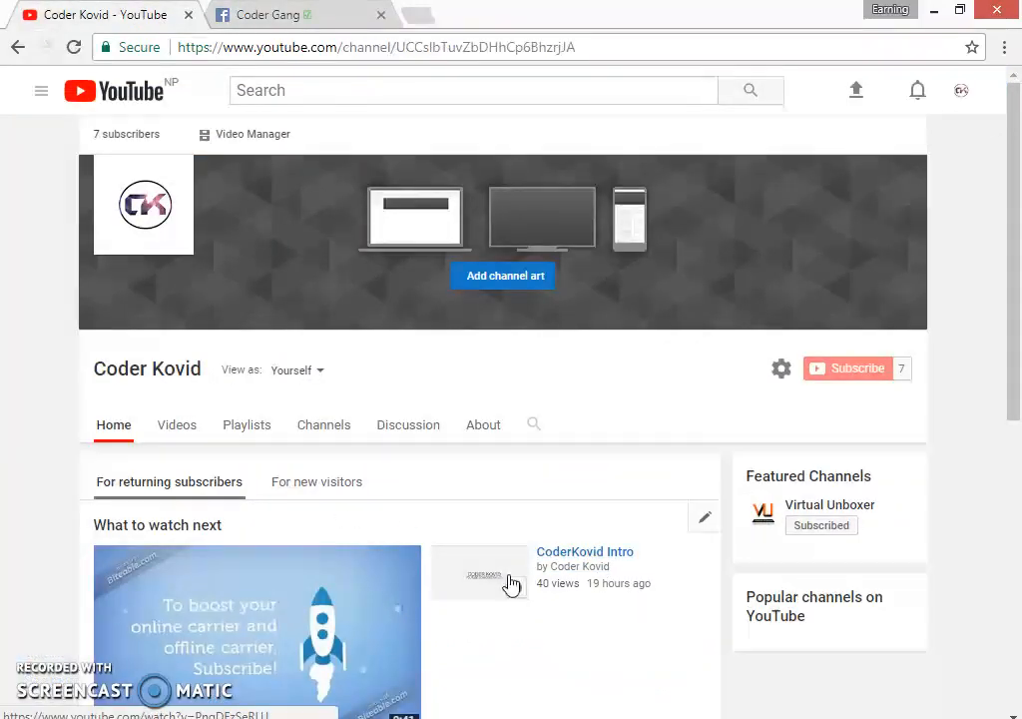
Scroll the Coder Kovid channel page down and back up, then switch to the Coder Gang tab.
{"action": "scroll", "scroll_direction": "down", "scroll_amount": 3}
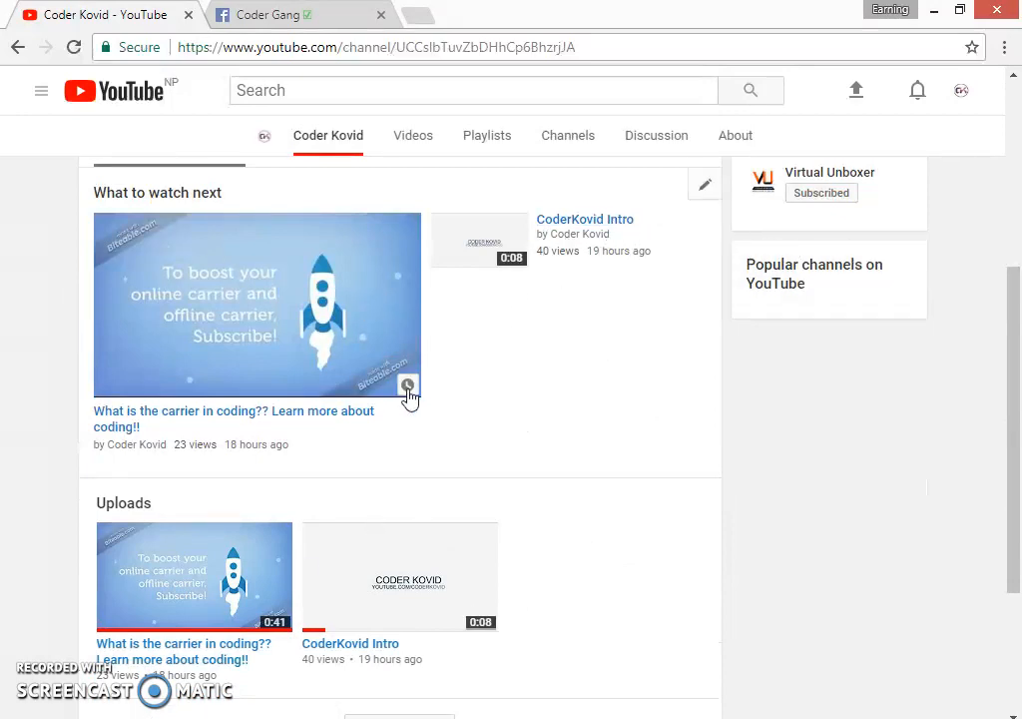
{"action": "scroll", "scroll_direction": "up", "scroll_amount": 3}
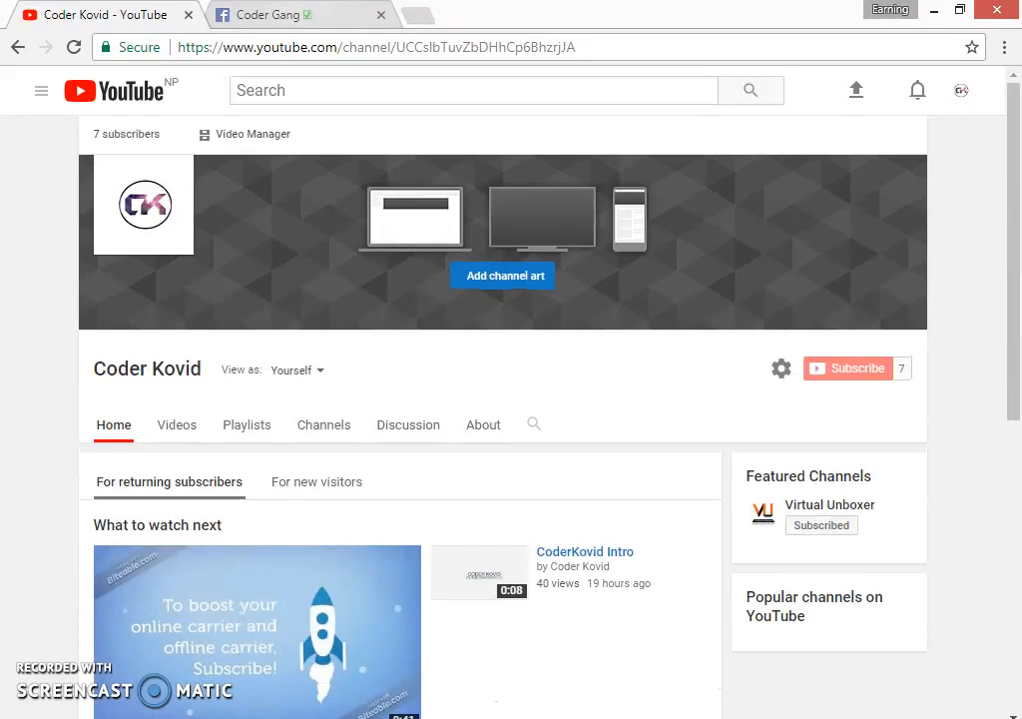
{"action": "left_click", "coordinate": [300, 14]}
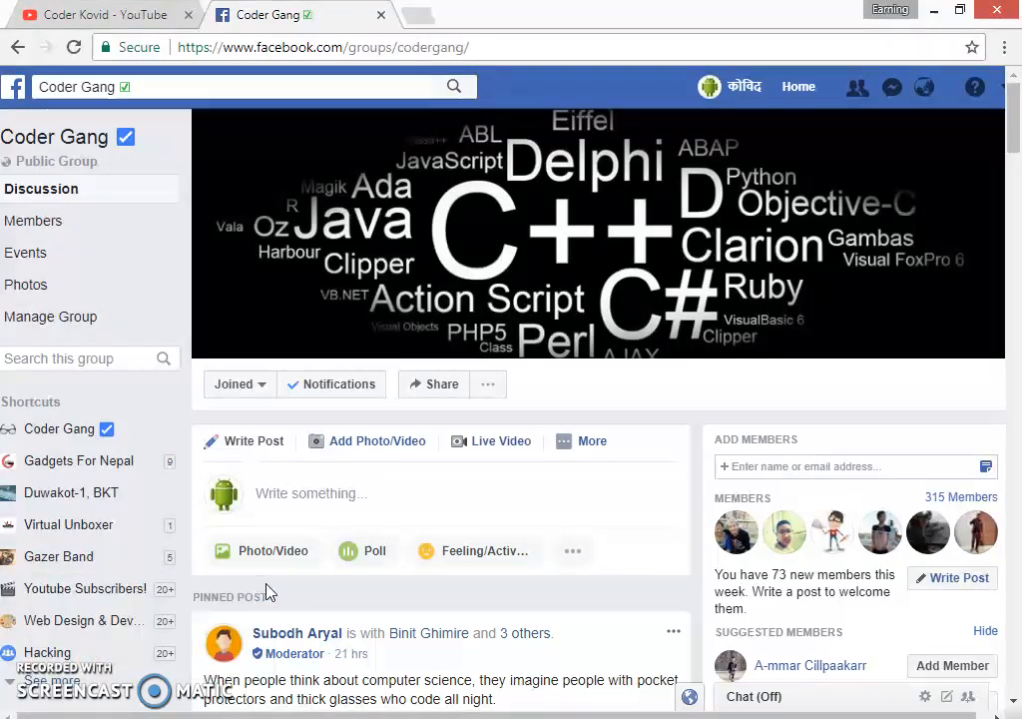
{"action": "mouse_move", "coordinate": [342, 587]}
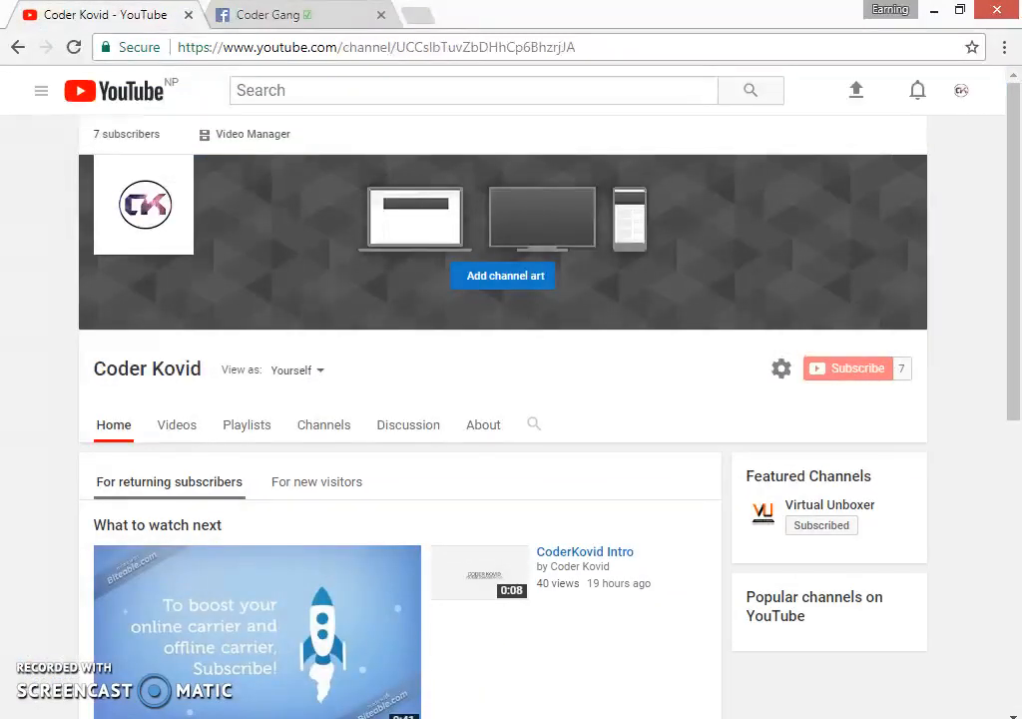
Return to the Coder Gang Facebook group page tab.
{"action": "left_click", "coordinate": [290, 14]}
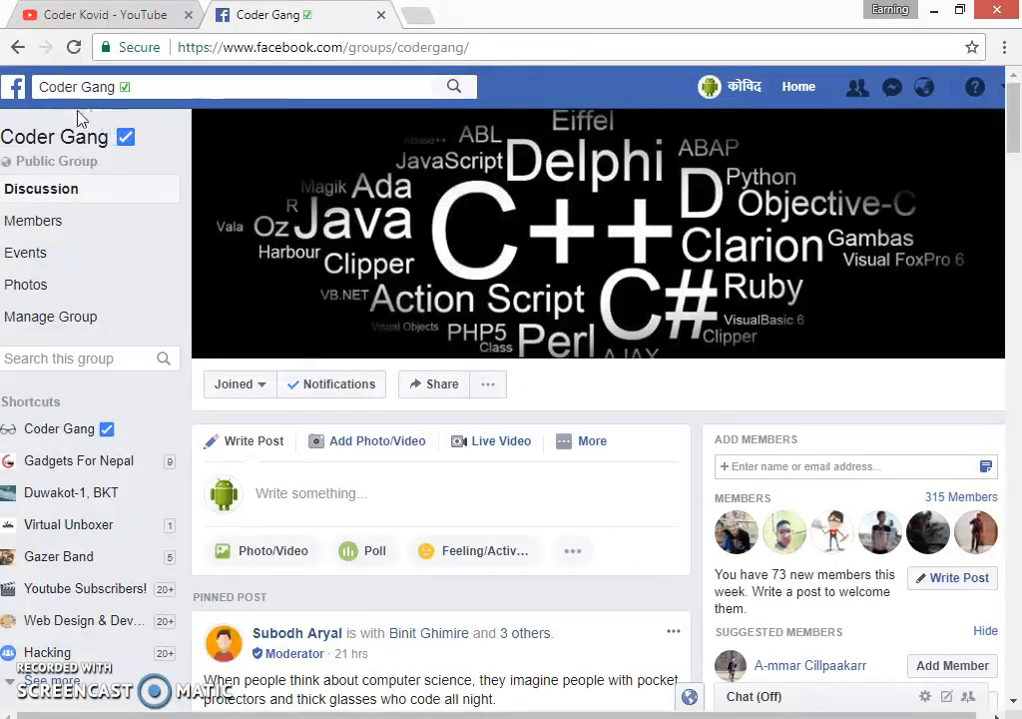
{"action": "mouse_move", "coordinate": [245, 158]}
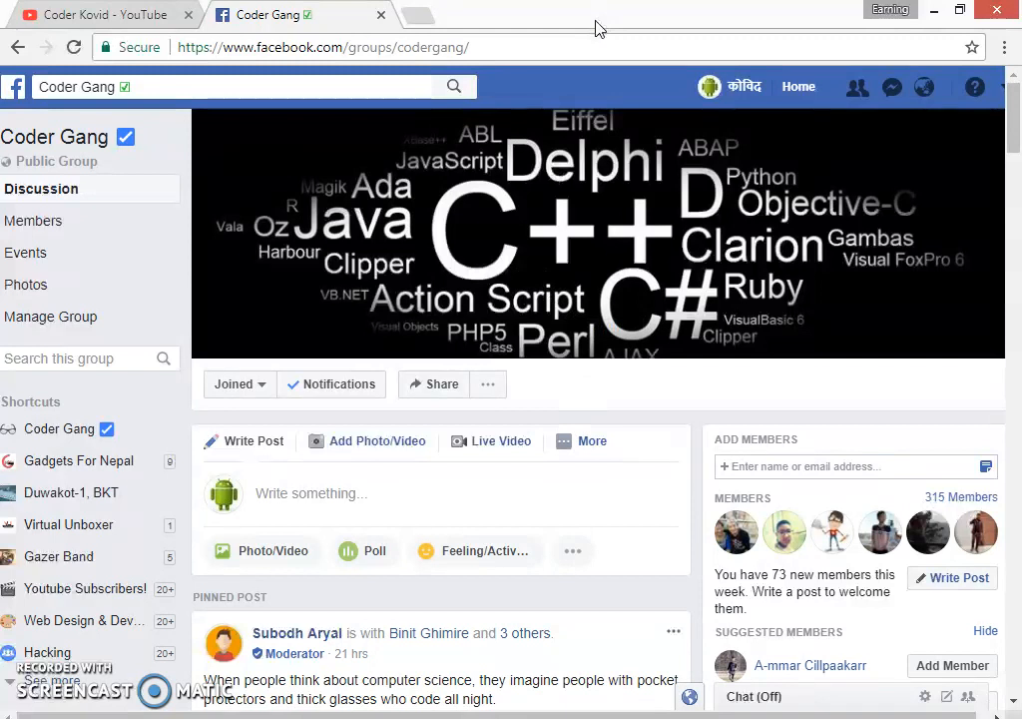
{"action": "mouse_move", "coordinate": [373, 37]}
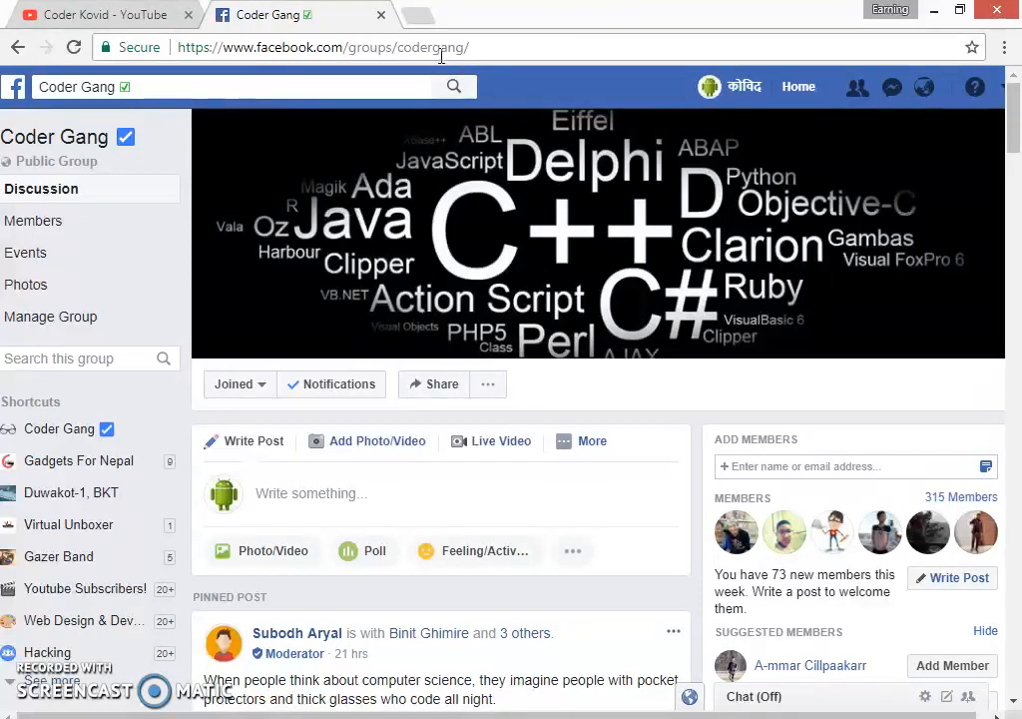
{"action": "mouse_move", "coordinate": [539, 359]}
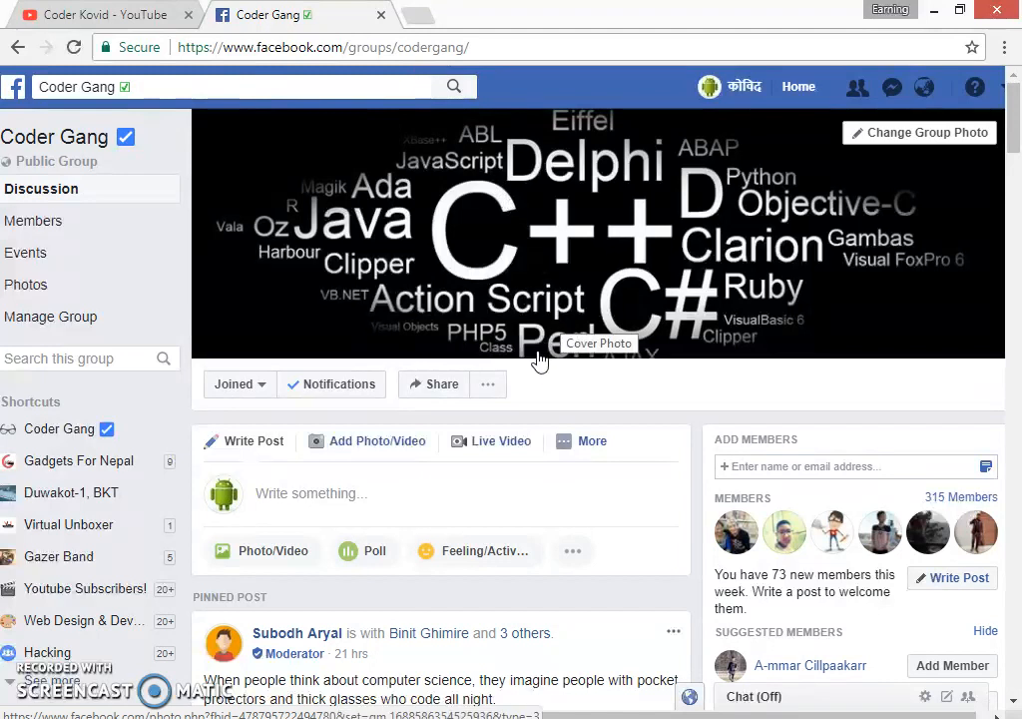
{"action": "mouse_move", "coordinate": [798, 552]}
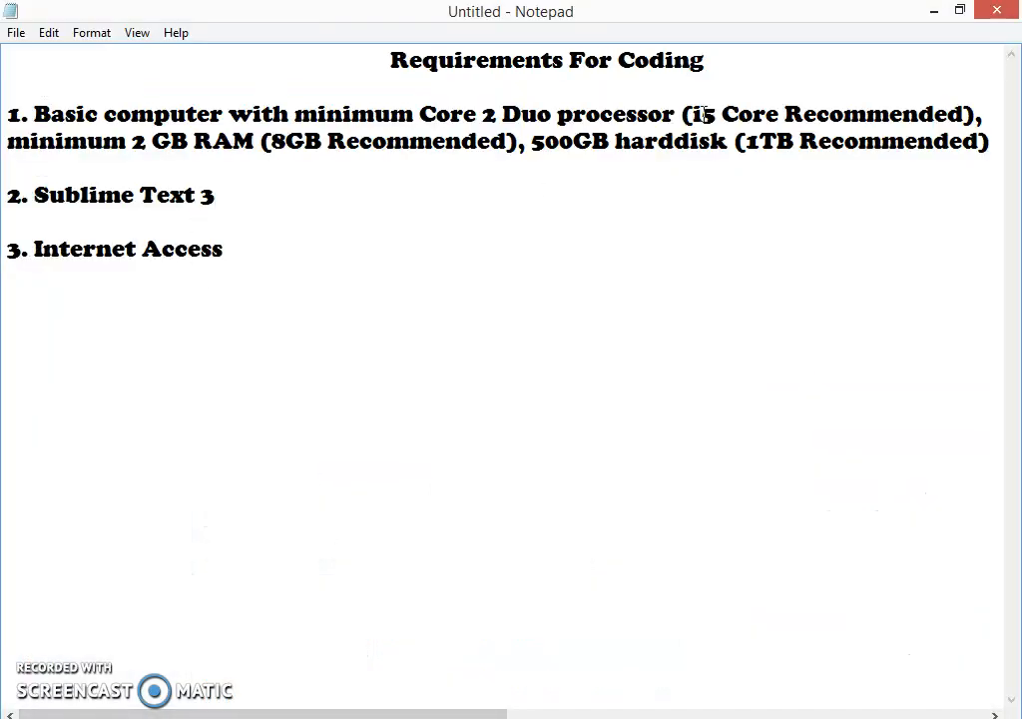
{"action": "left_click_drag", "start_coordinate": [433, 59], "coordinate": [703, 60]}
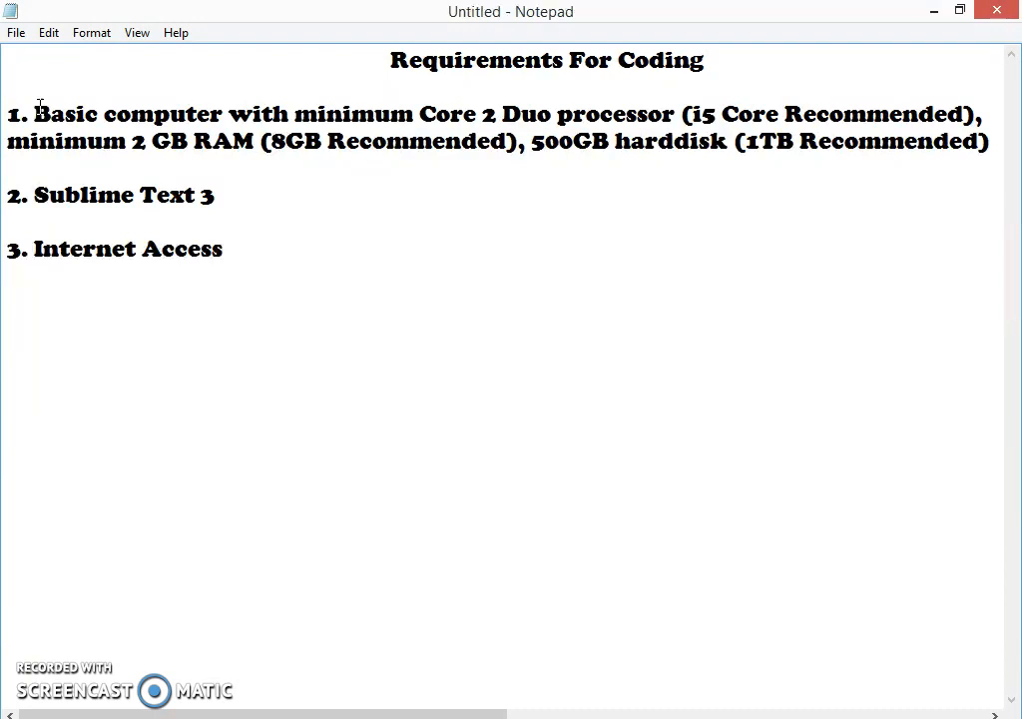
{"action": "mouse_move", "coordinate": [63, 54]}
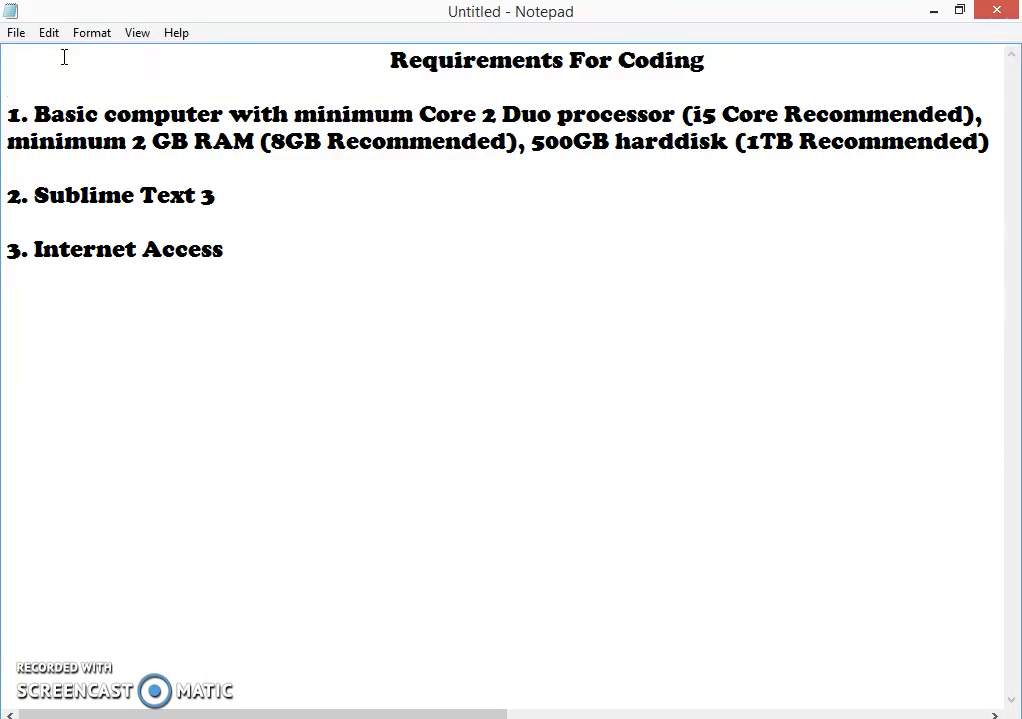
{"action": "mouse_move", "coordinate": [84, 72]}
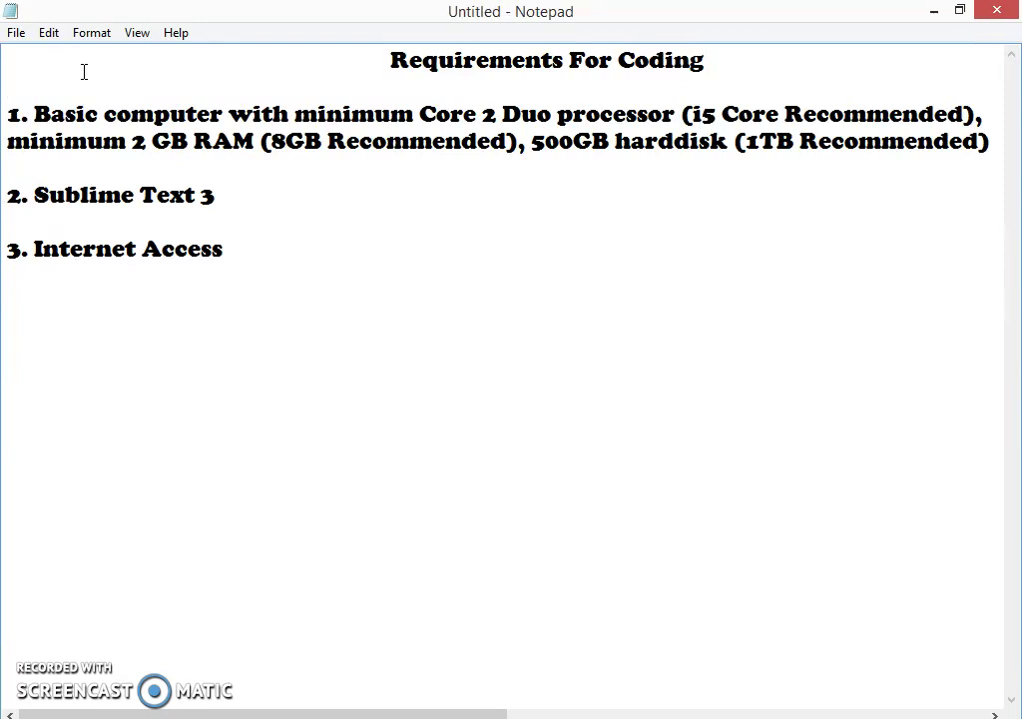
{"action": "mouse_move", "coordinate": [584, 158]}
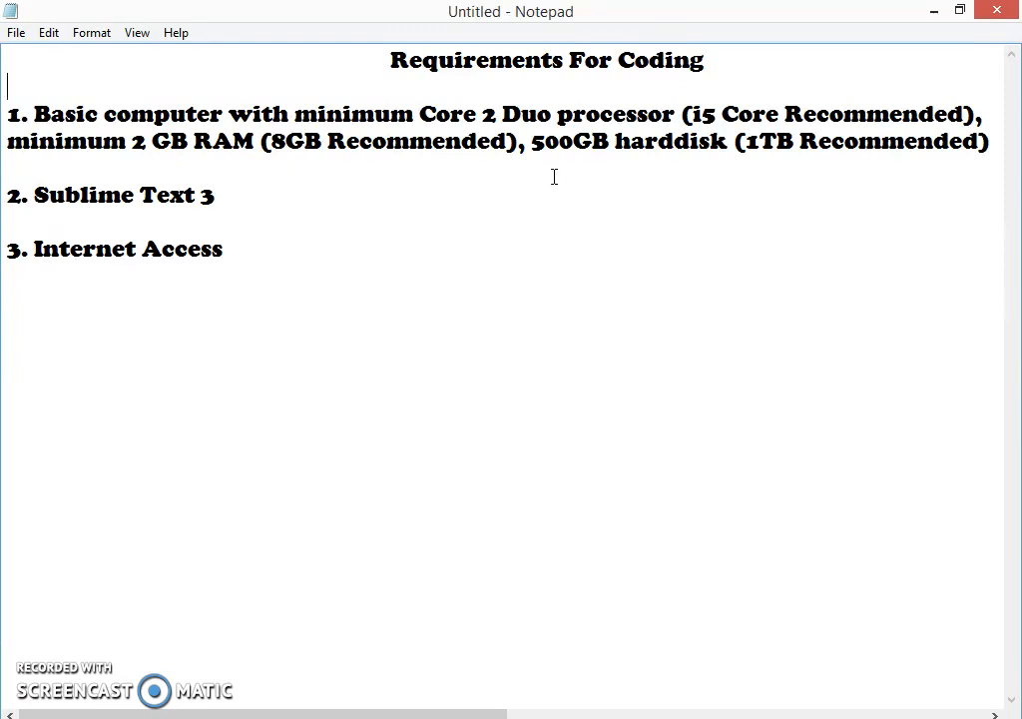
{"action": "mouse_move", "coordinate": [378, 182]}
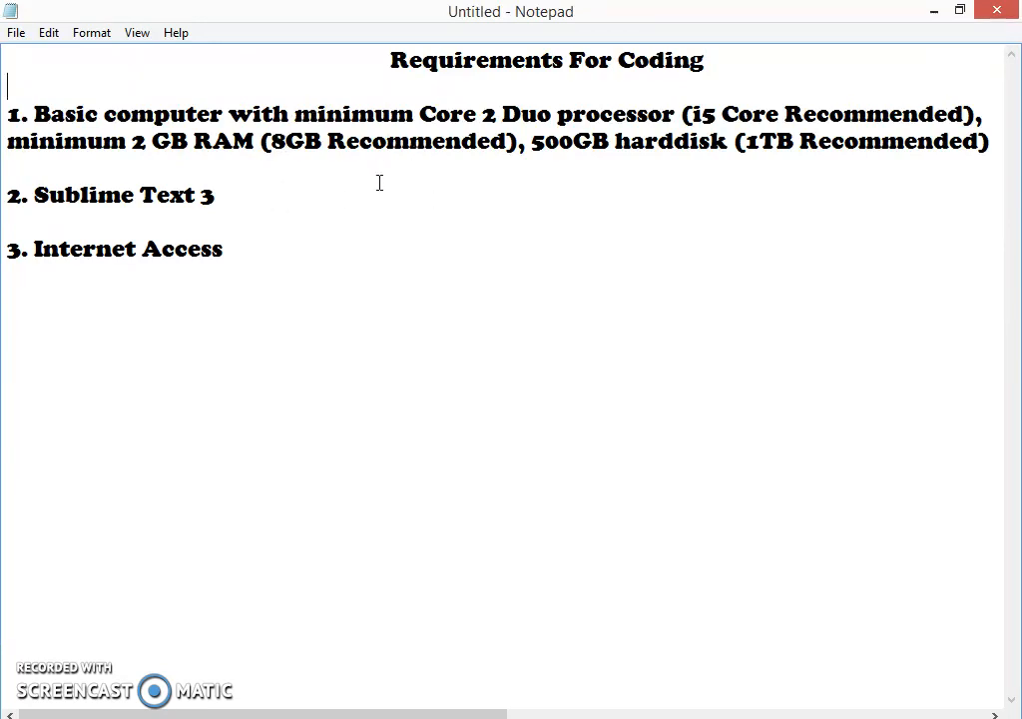
{"action": "mouse_move", "coordinate": [744, 112]}
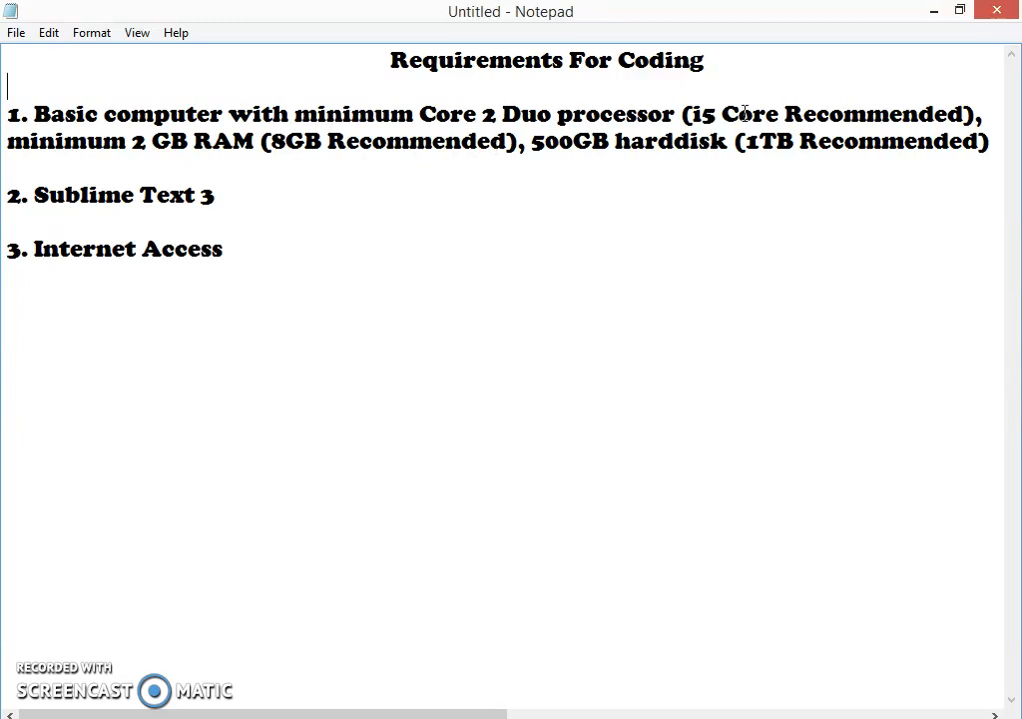
{"action": "mouse_move", "coordinate": [684, 124]}
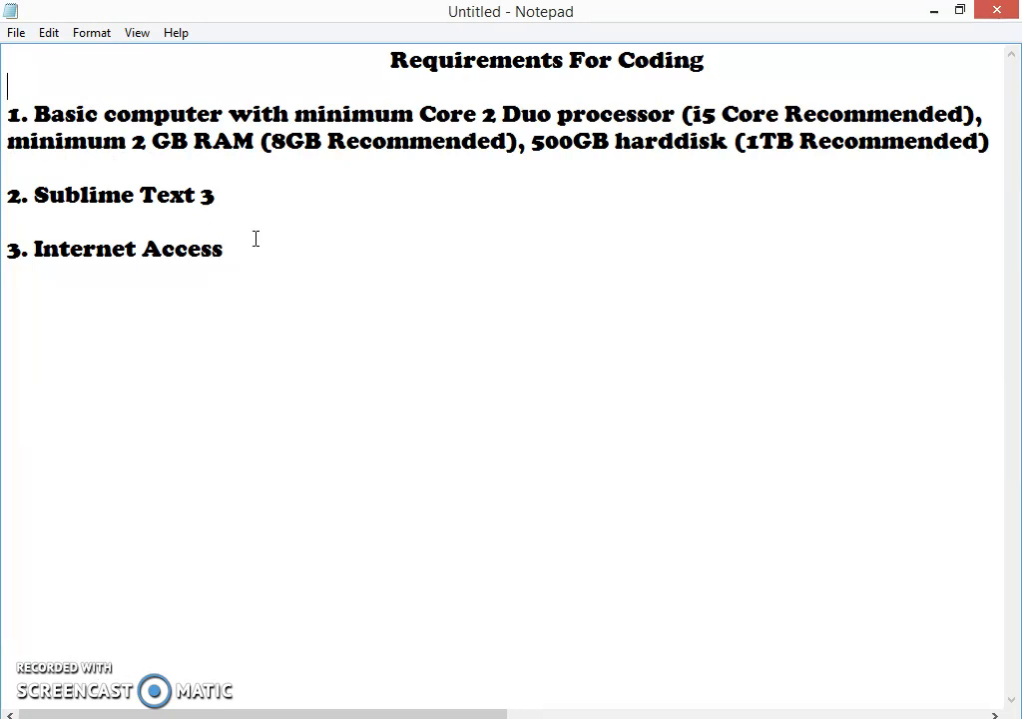
{"action": "mouse_move", "coordinate": [344, 183]}
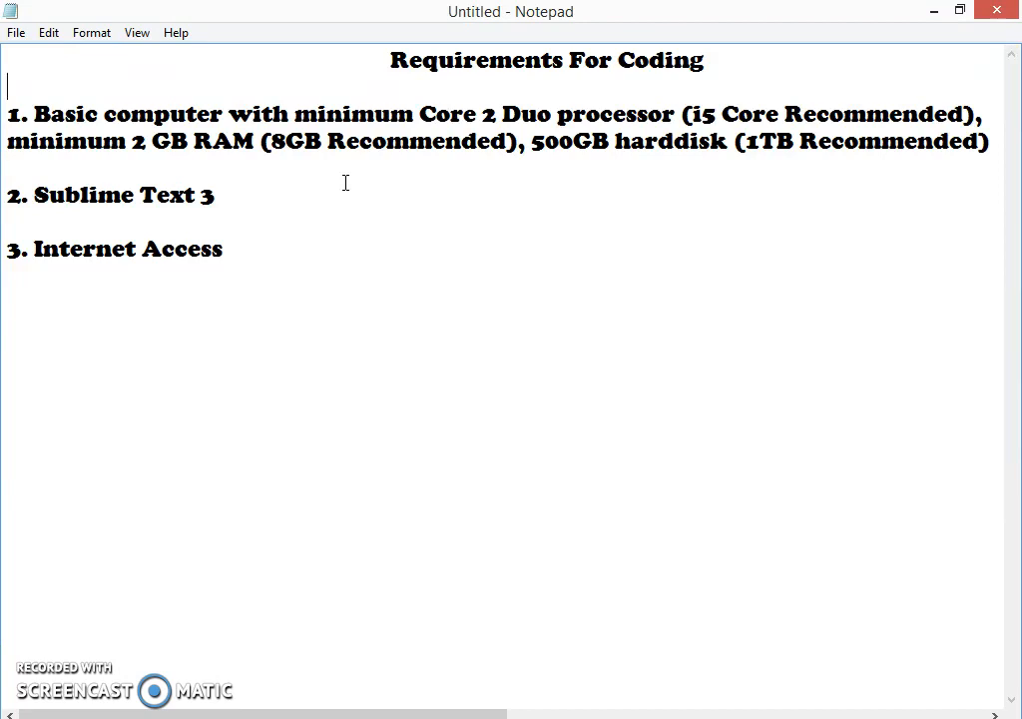
{"action": "left_click_drag", "start_coordinate": [547, 141], "coordinate": [739, 141]}
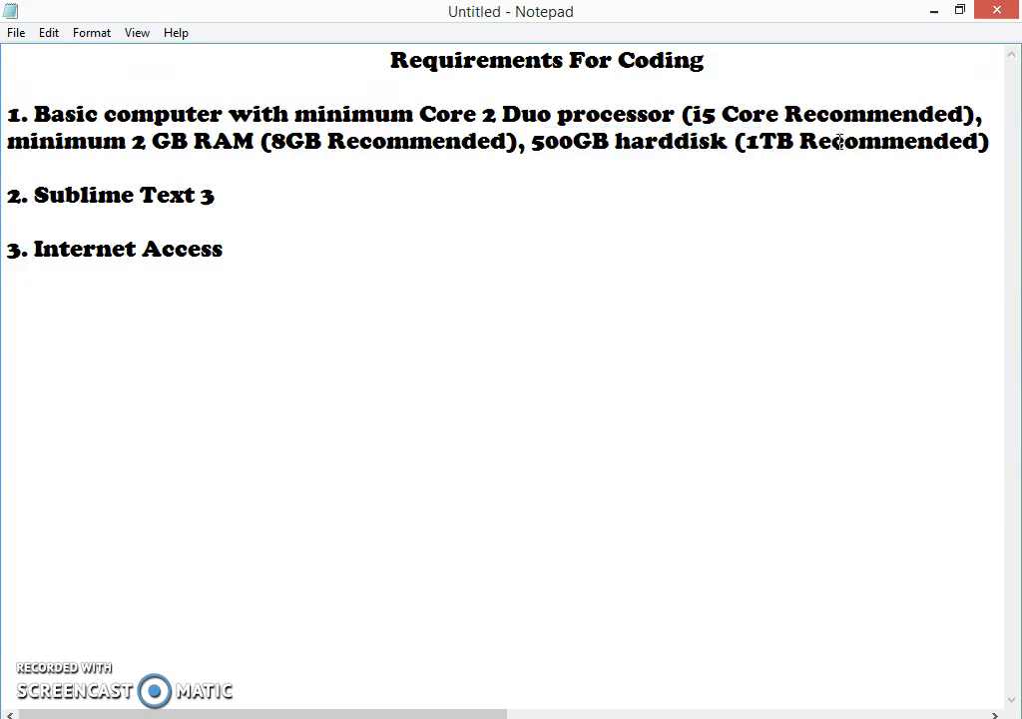
Select and deselect the 500GB, Internet Access and Sublime Text 3 lines in the Notepad list.
{"action": "double_click", "coordinate": [556, 141]}
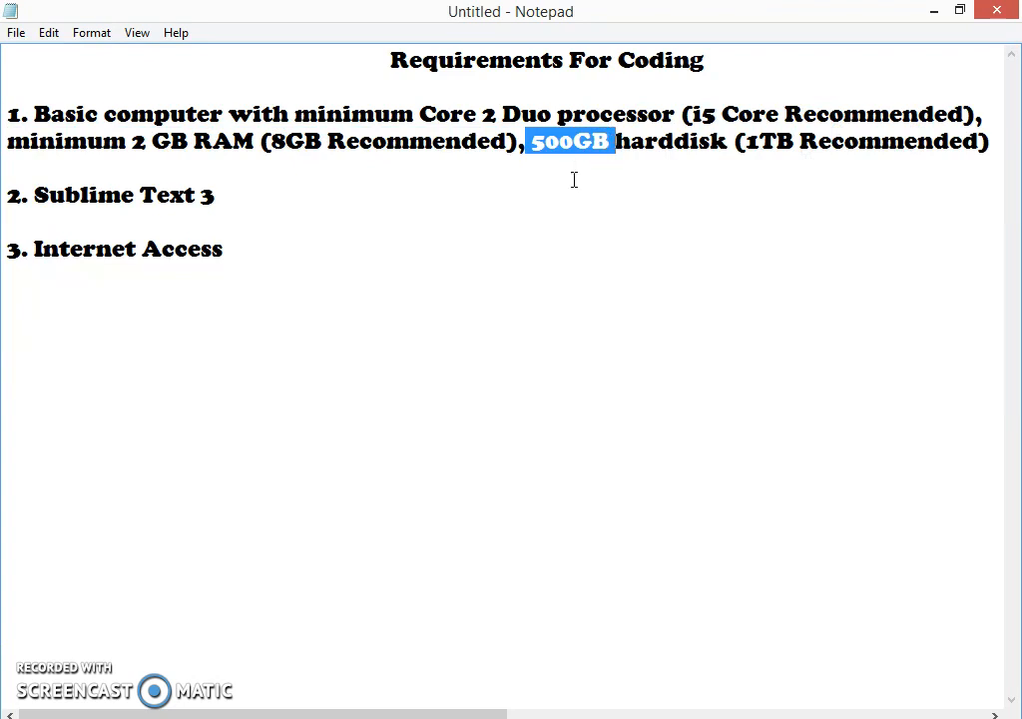
{"action": "left_click", "coordinate": [569, 142]}
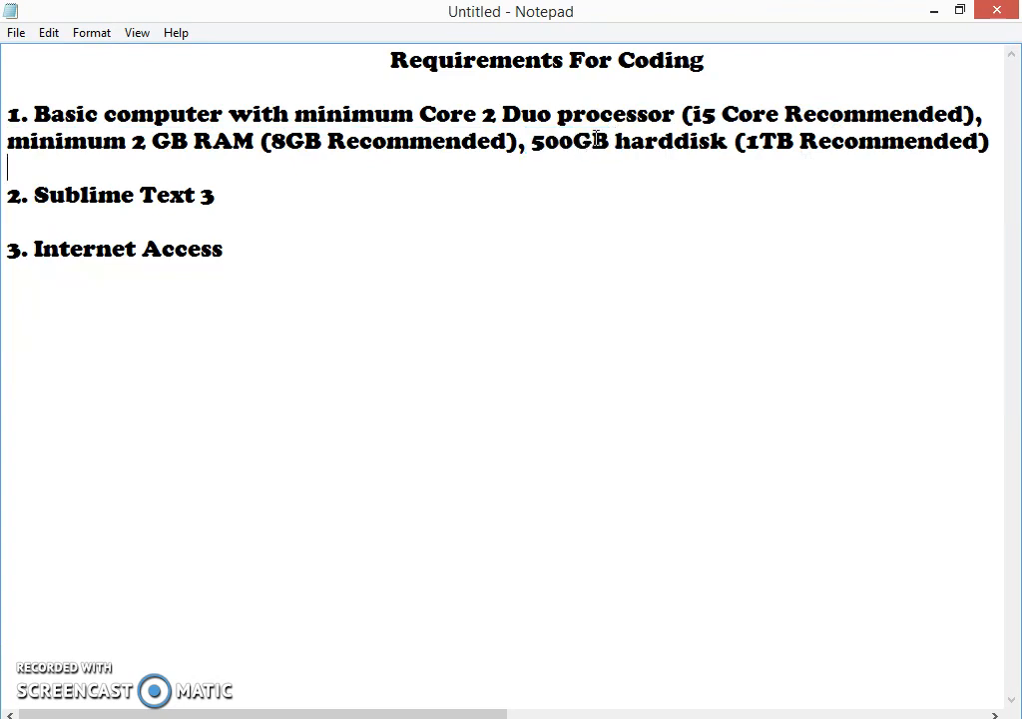
{"action": "mouse_move", "coordinate": [280, 202]}
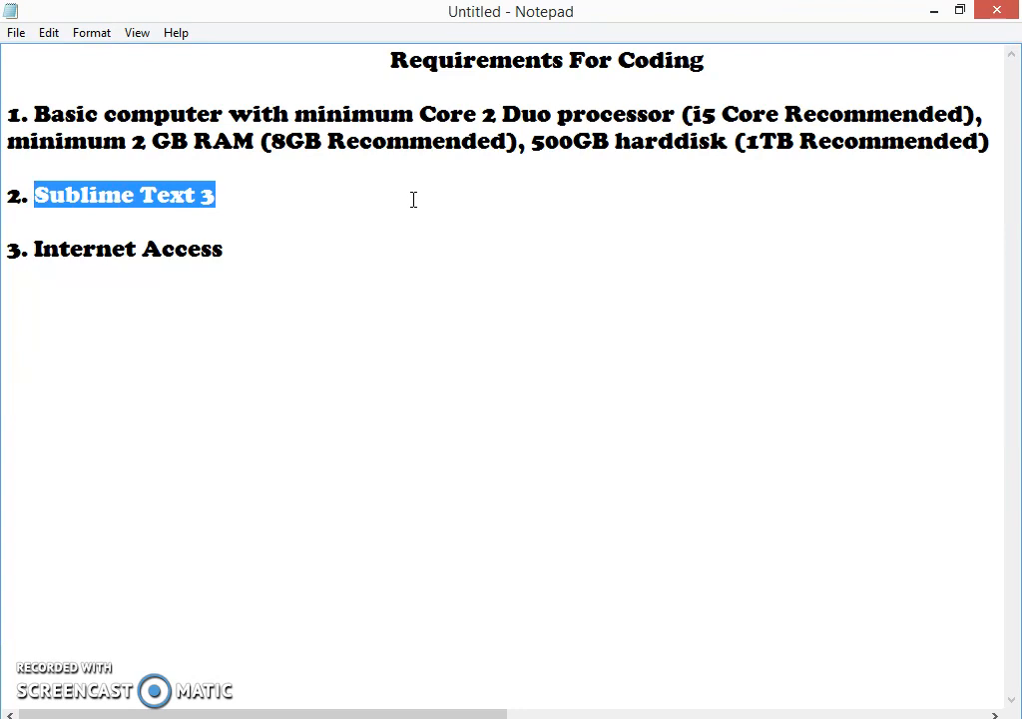
{"action": "mouse_move", "coordinate": [274, 259]}
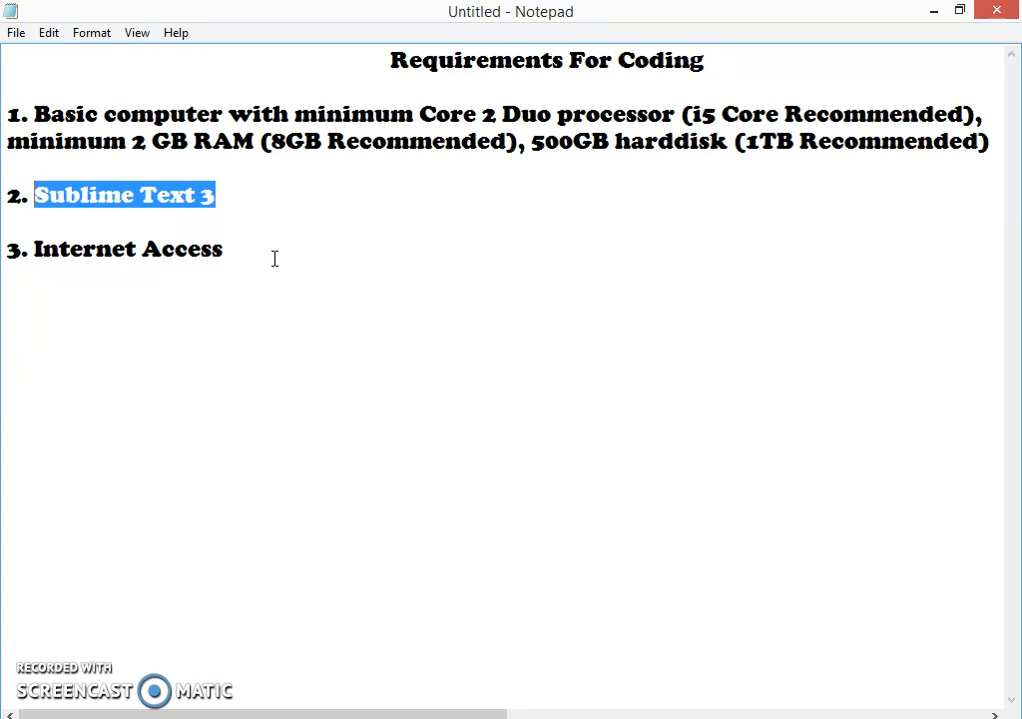
{"action": "mouse_move", "coordinate": [210, 255]}
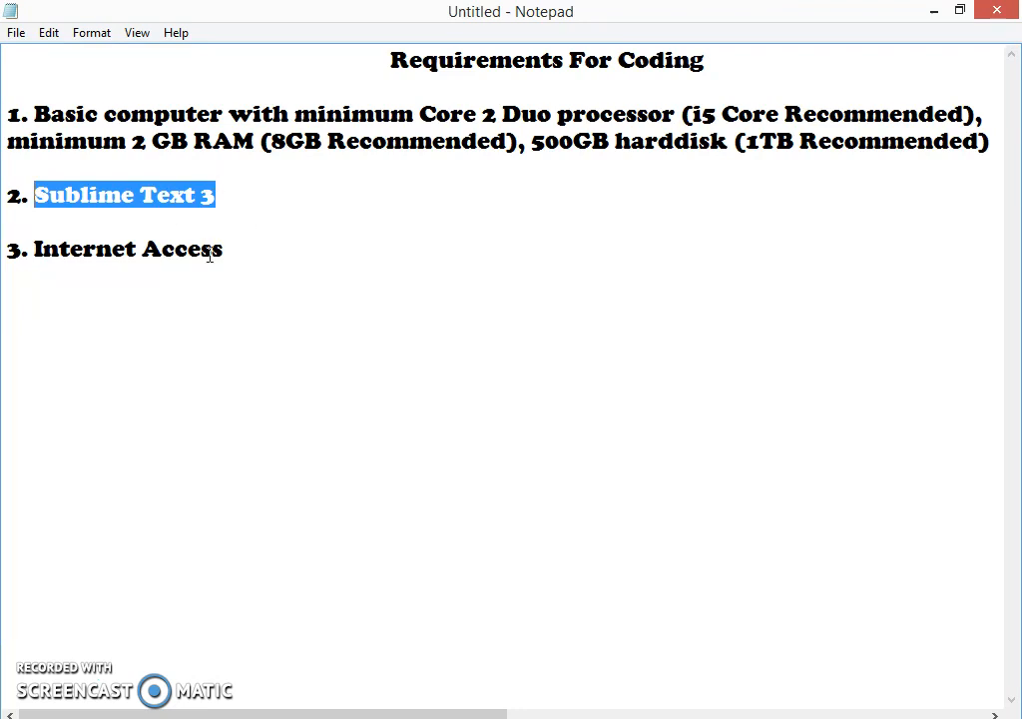
{"action": "double_click", "coordinate": [128, 249]}
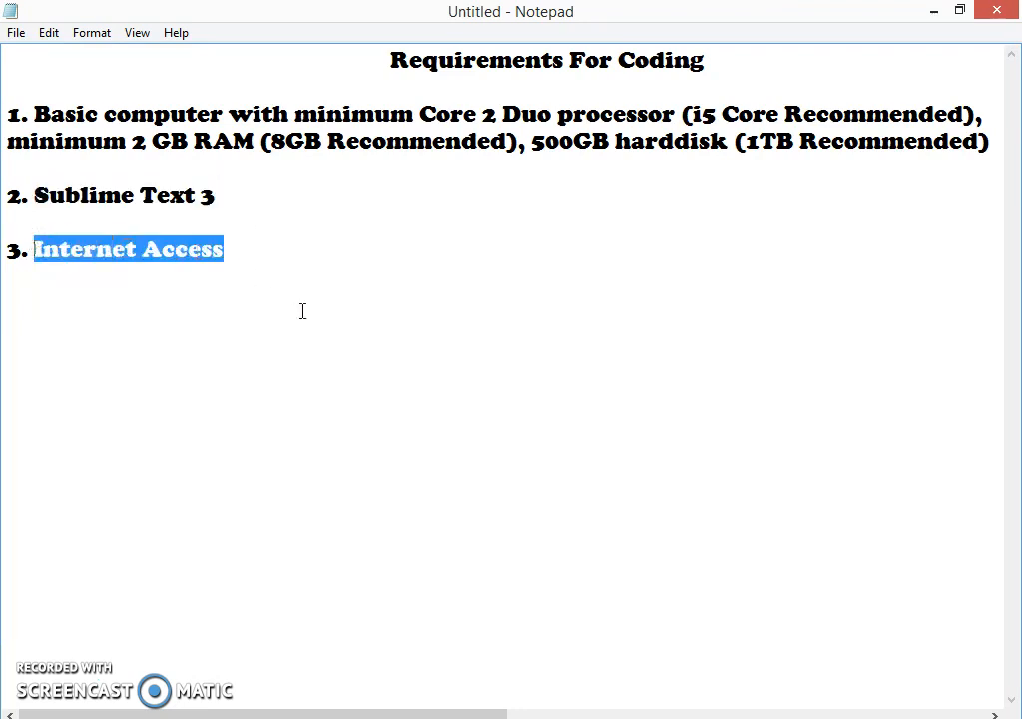
{"action": "mouse_move", "coordinate": [311, 316]}
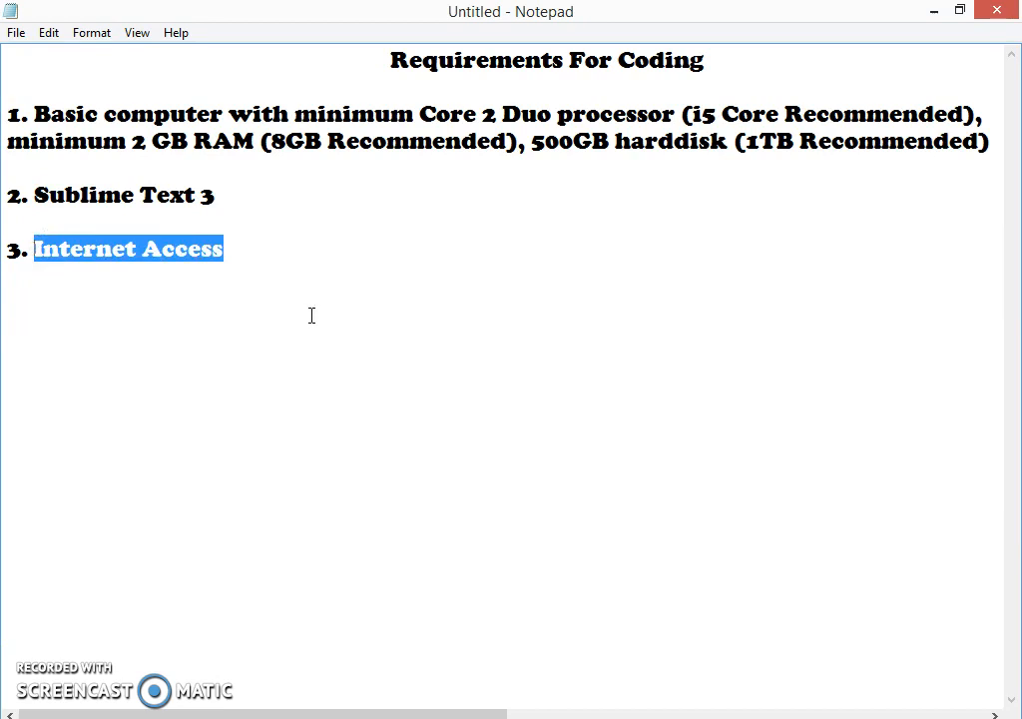
{"action": "mouse_move", "coordinate": [319, 289]}
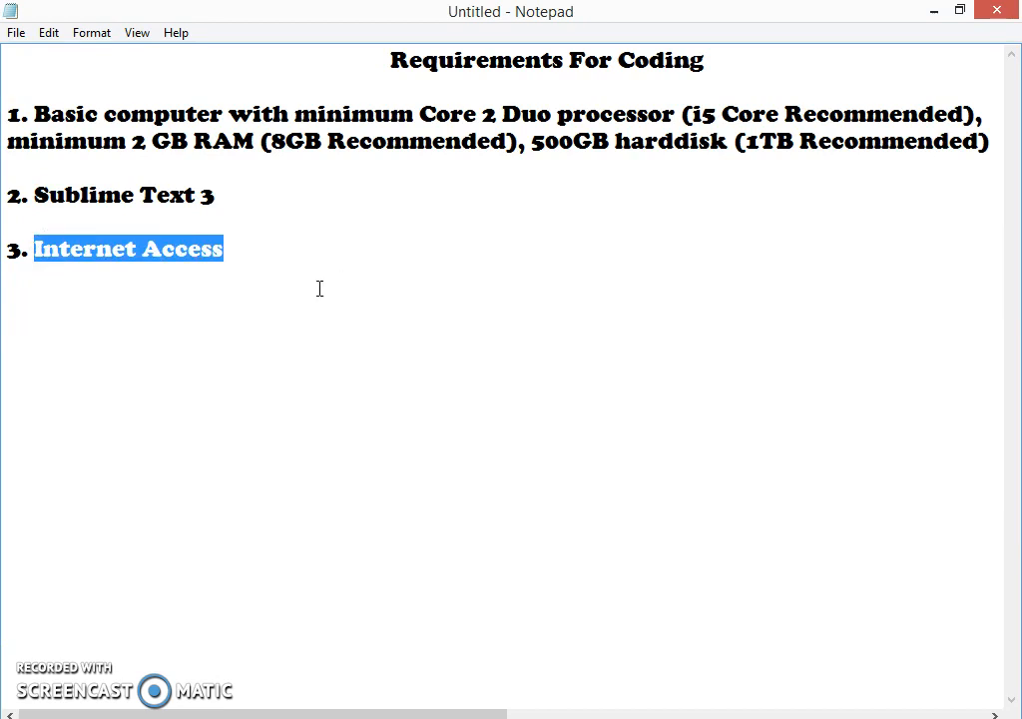
{"action": "mouse_move", "coordinate": [314, 340]}
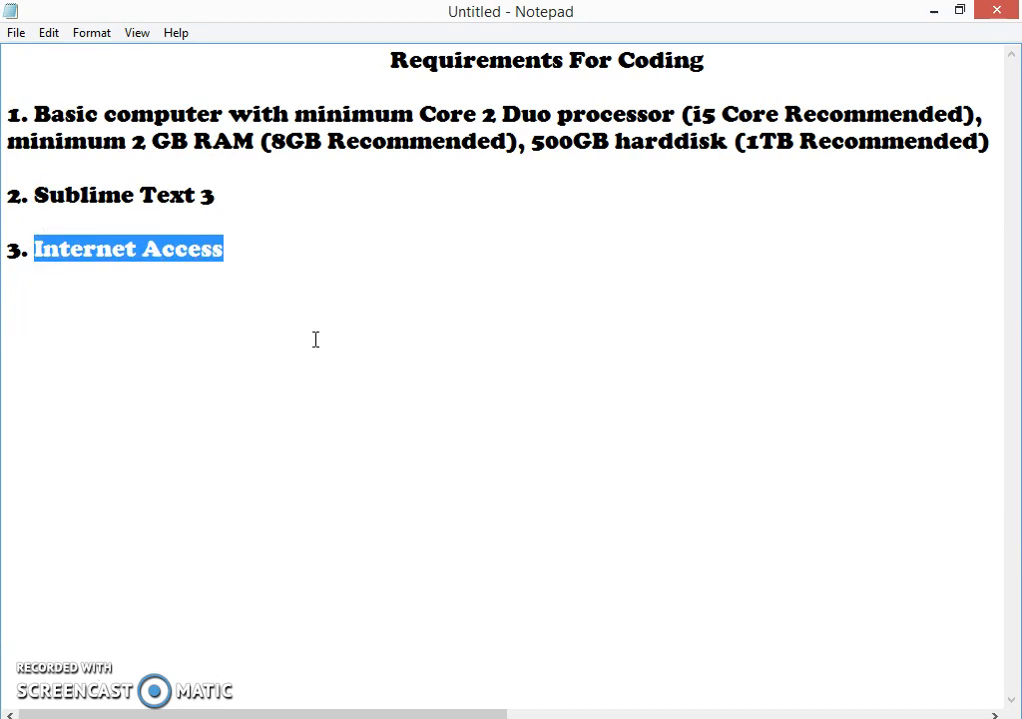
{"action": "mouse_move", "coordinate": [412, 430]}
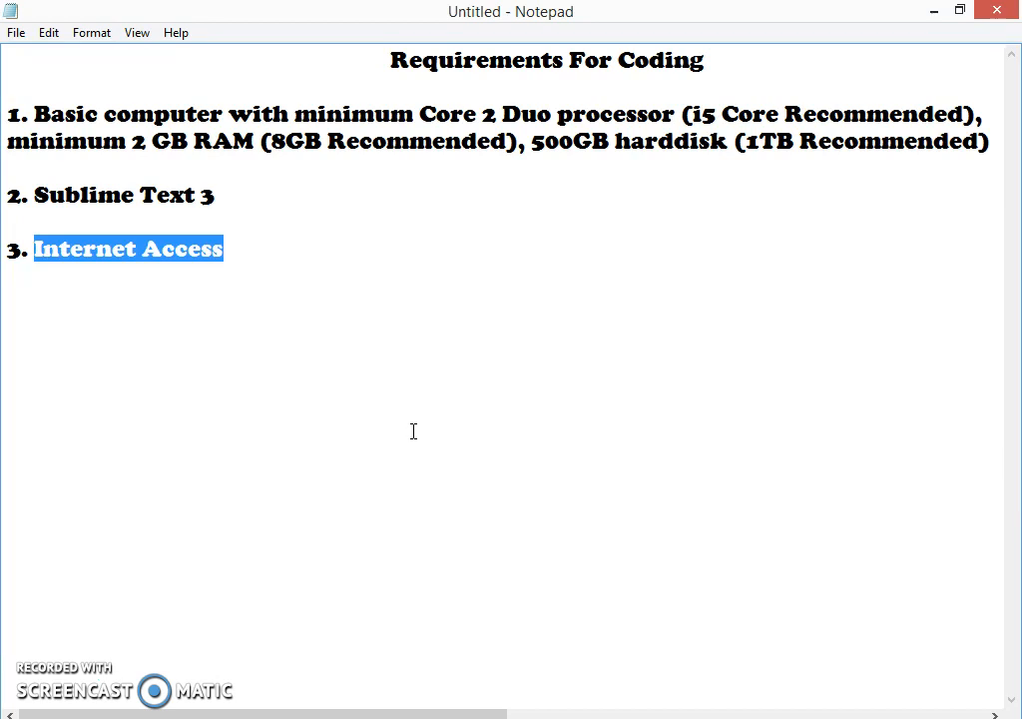
{"action": "left_click", "coordinate": [378, 364]}
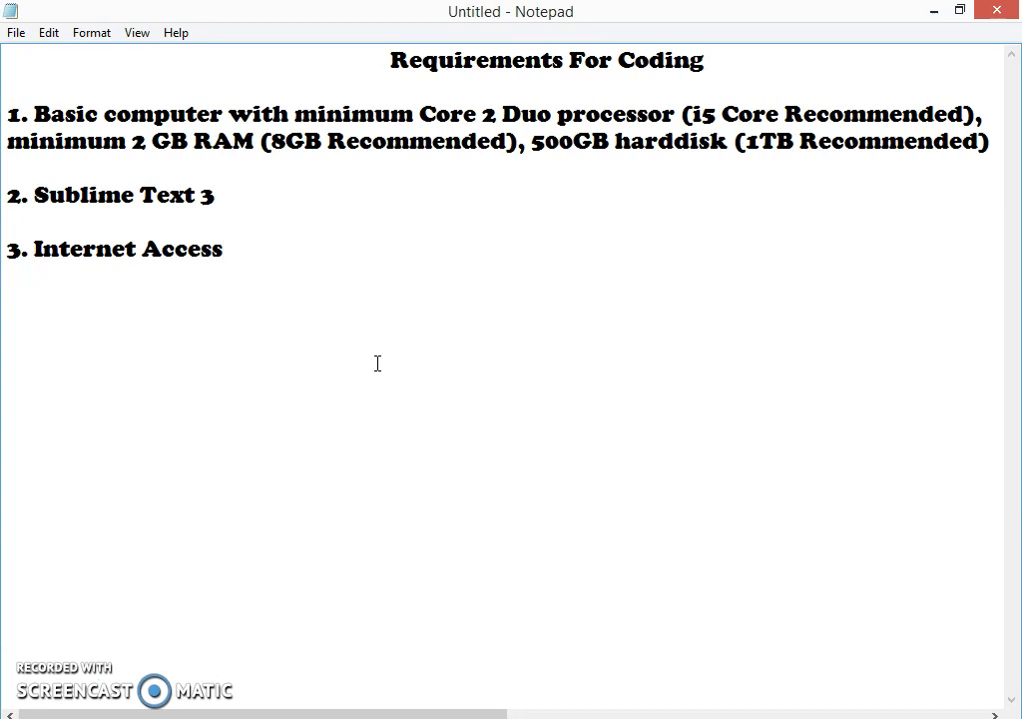
{"action": "left_click", "coordinate": [223, 249]}
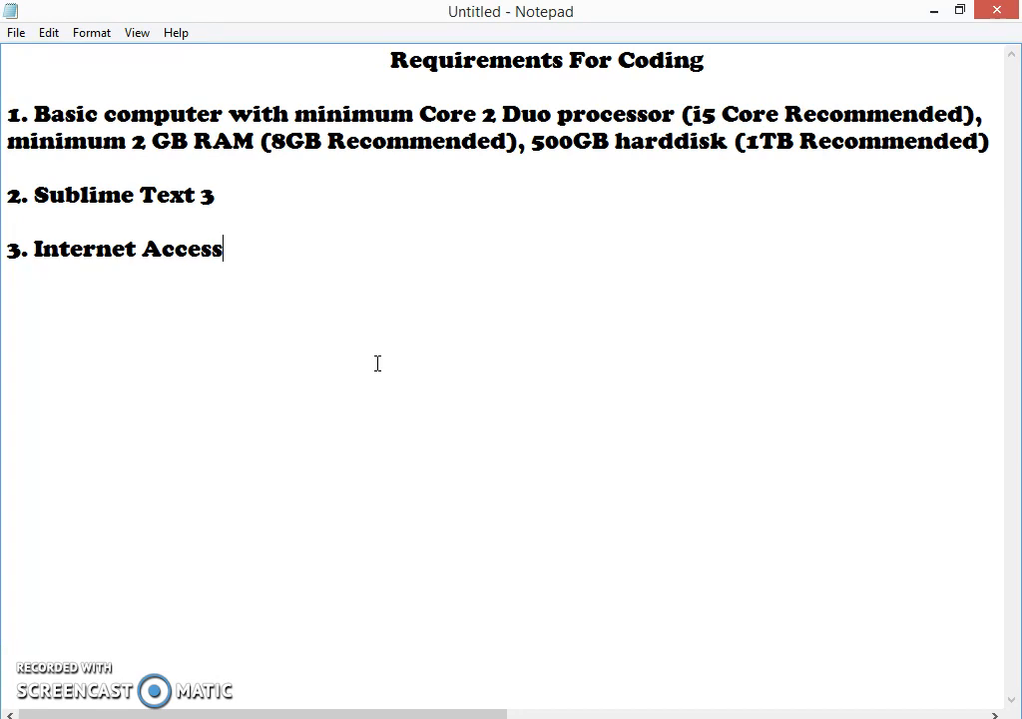
{"action": "mouse_move", "coordinate": [402, 363]}
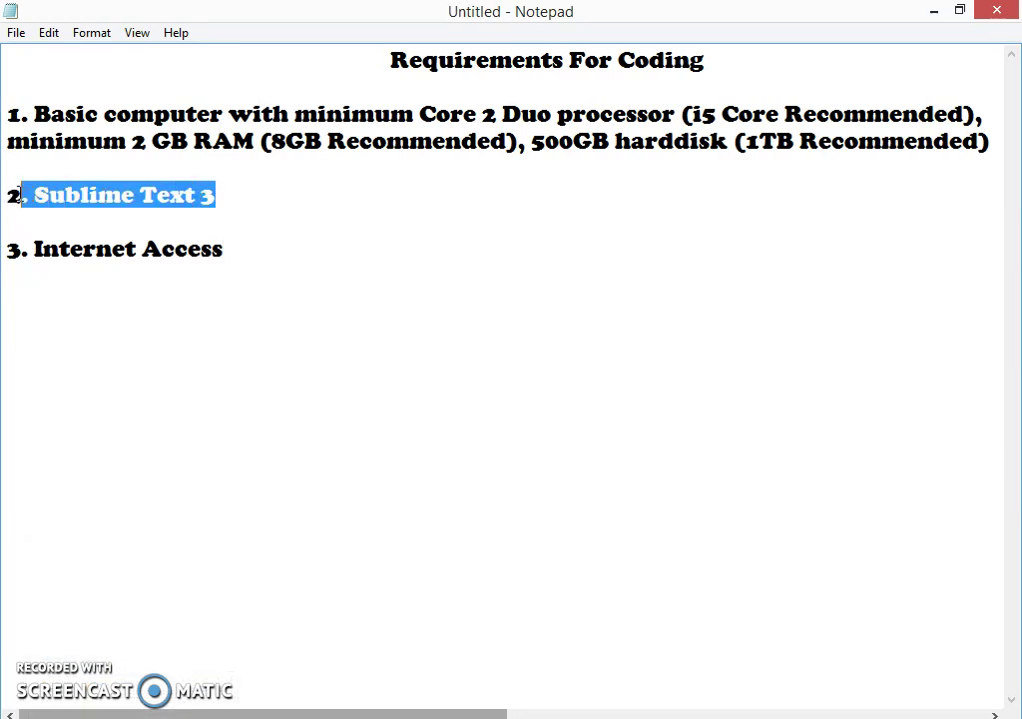
{"action": "left_click", "coordinate": [6, 350]}
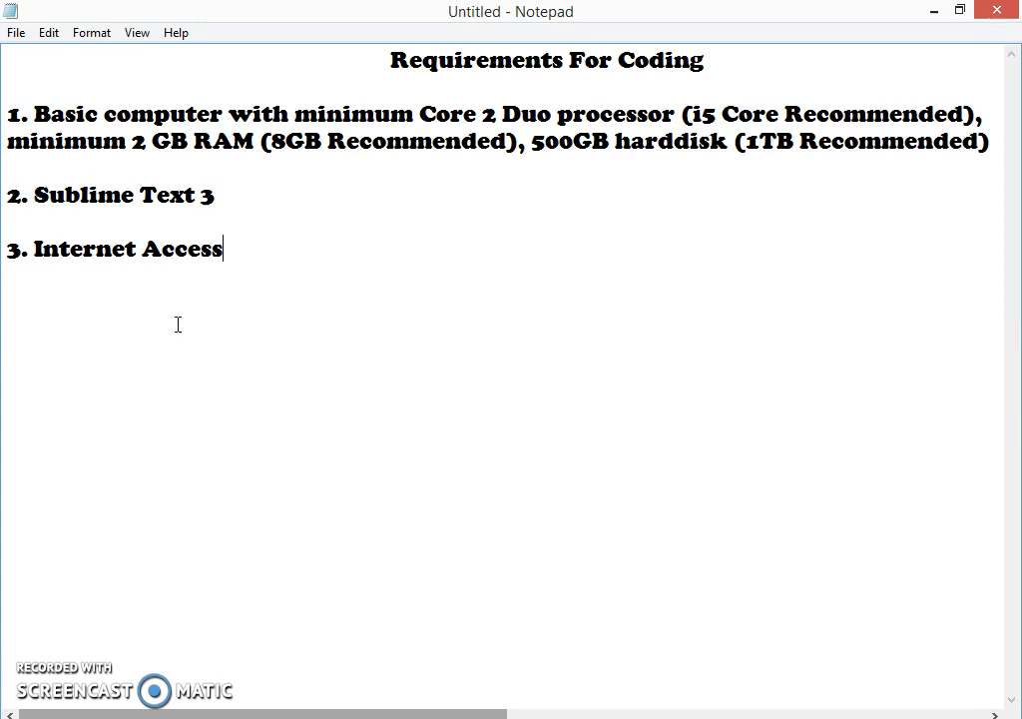
{"action": "double_click", "coordinate": [99, 195]}
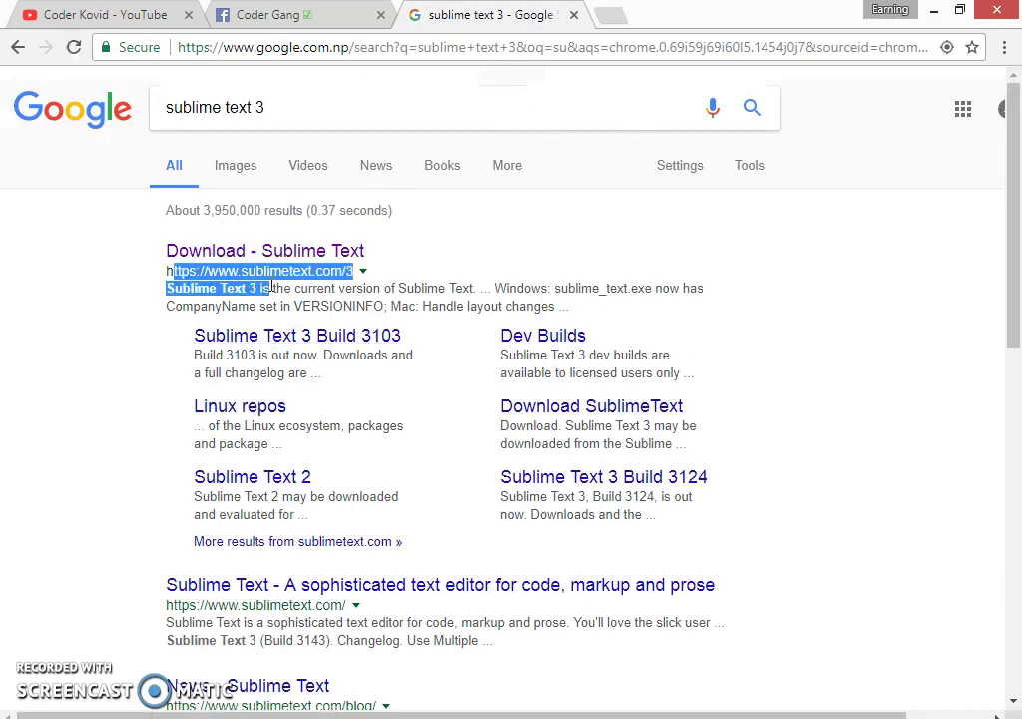
Open the 'Download - Sublime Text' result from the Google results.
{"action": "left_click", "coordinate": [265, 250]}
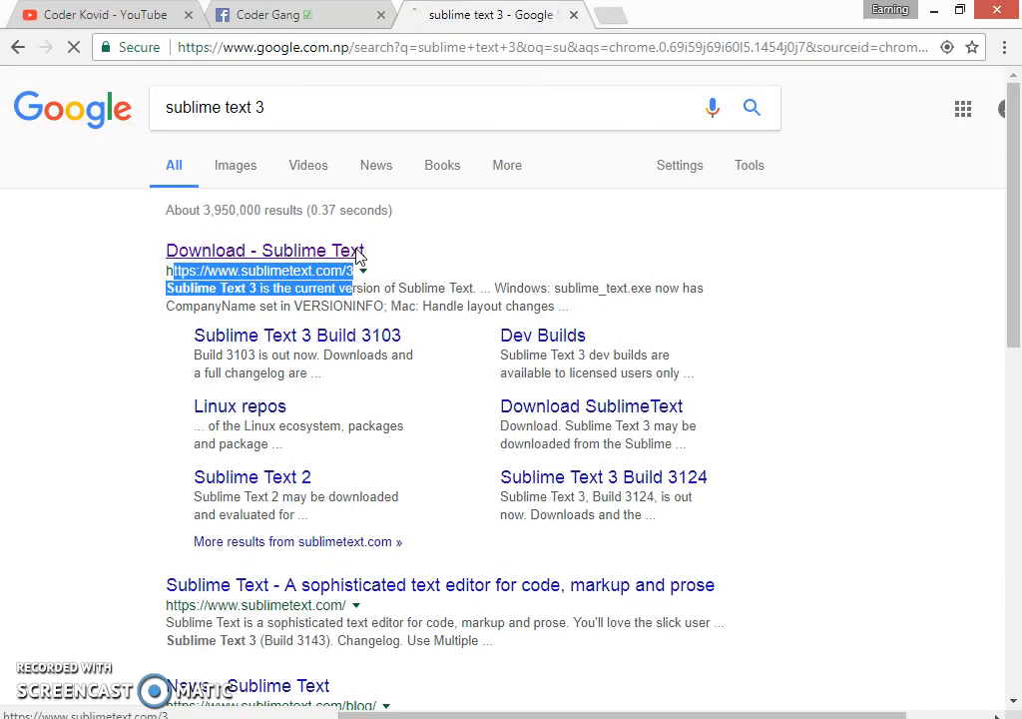
{"action": "left_click", "coordinate": [264, 250]}
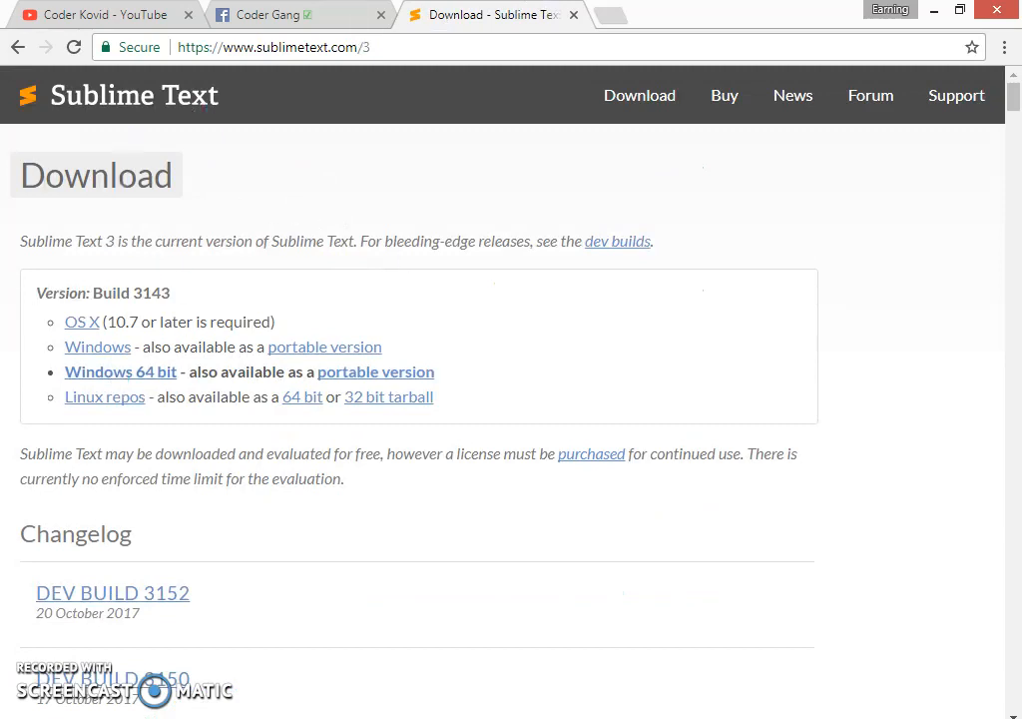
{"action": "mouse_move", "coordinate": [175, 371]}
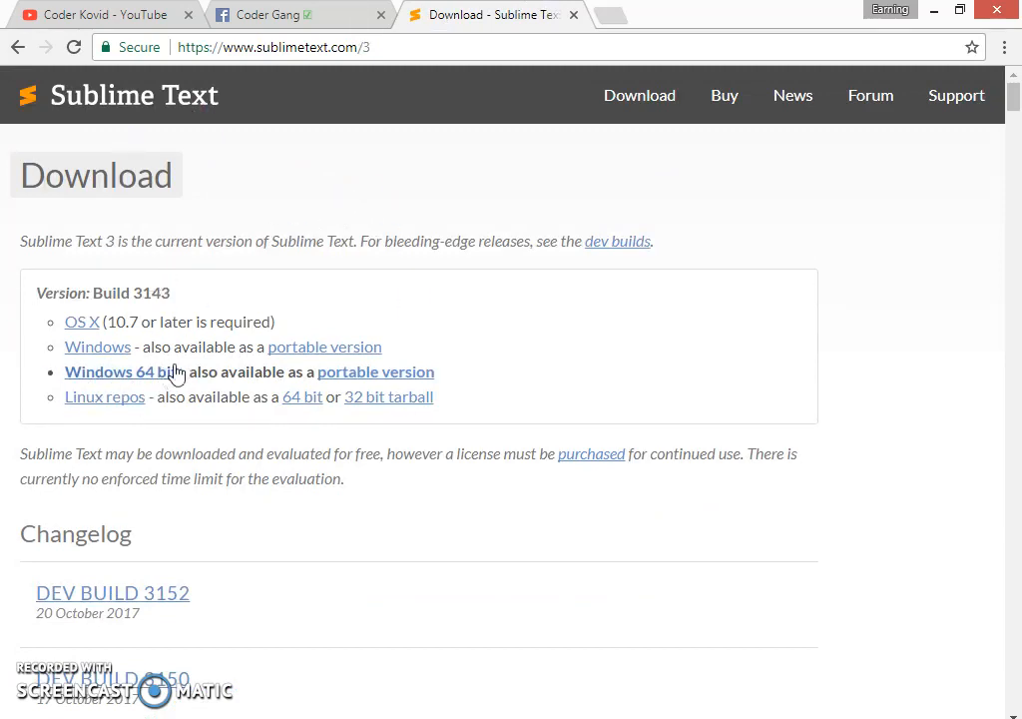
{"action": "mouse_move", "coordinate": [14, 309]}
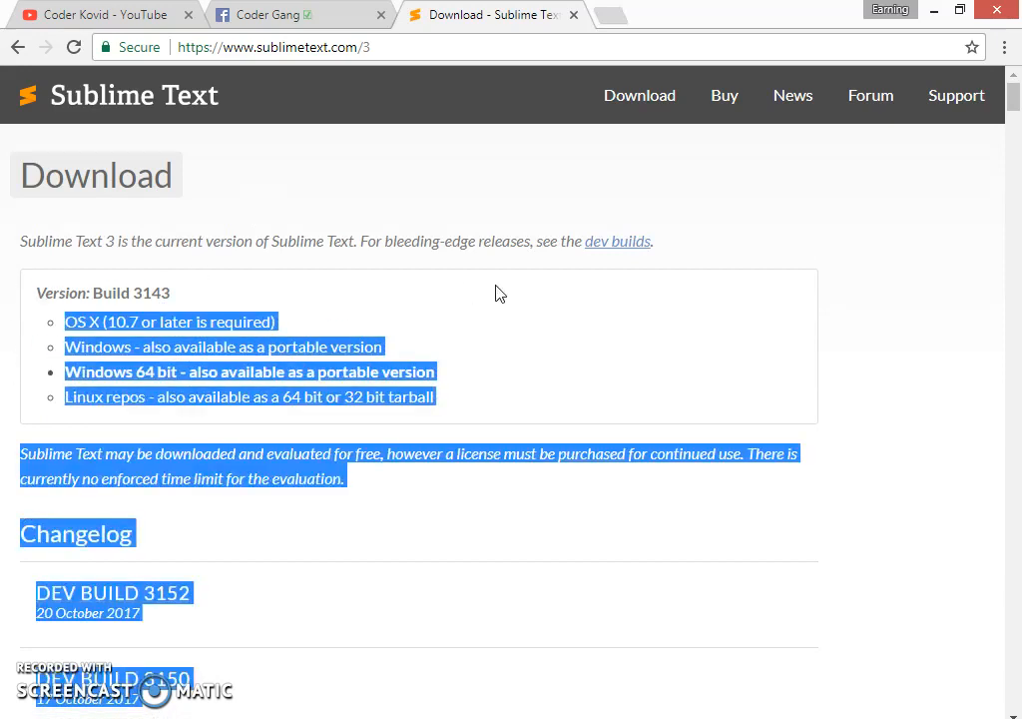
Clear the page selection and open This PC's system properties from the desktop.
{"action": "left_click", "coordinate": [499, 292]}
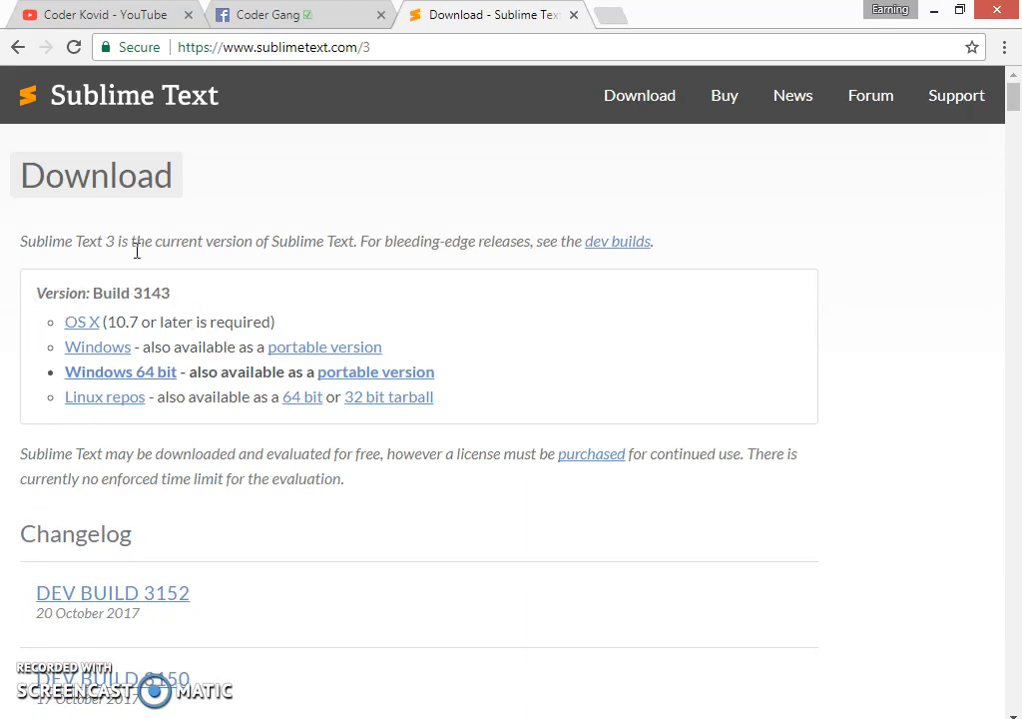
{"action": "mouse_move", "coordinate": [44, 352]}
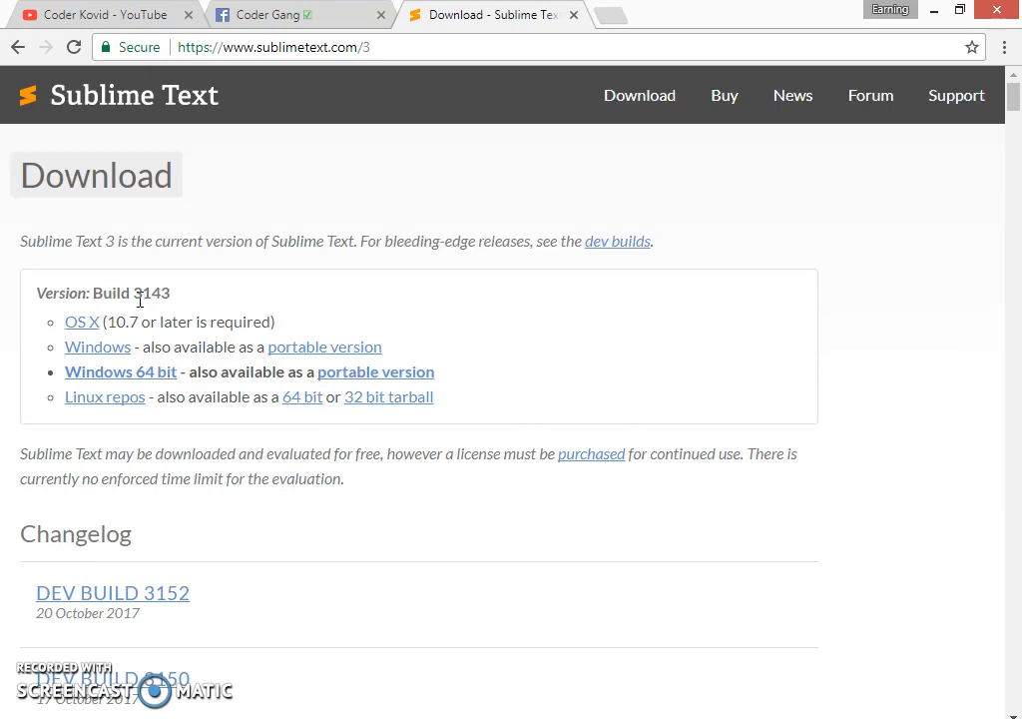
{"action": "mouse_move", "coordinate": [52, 355]}
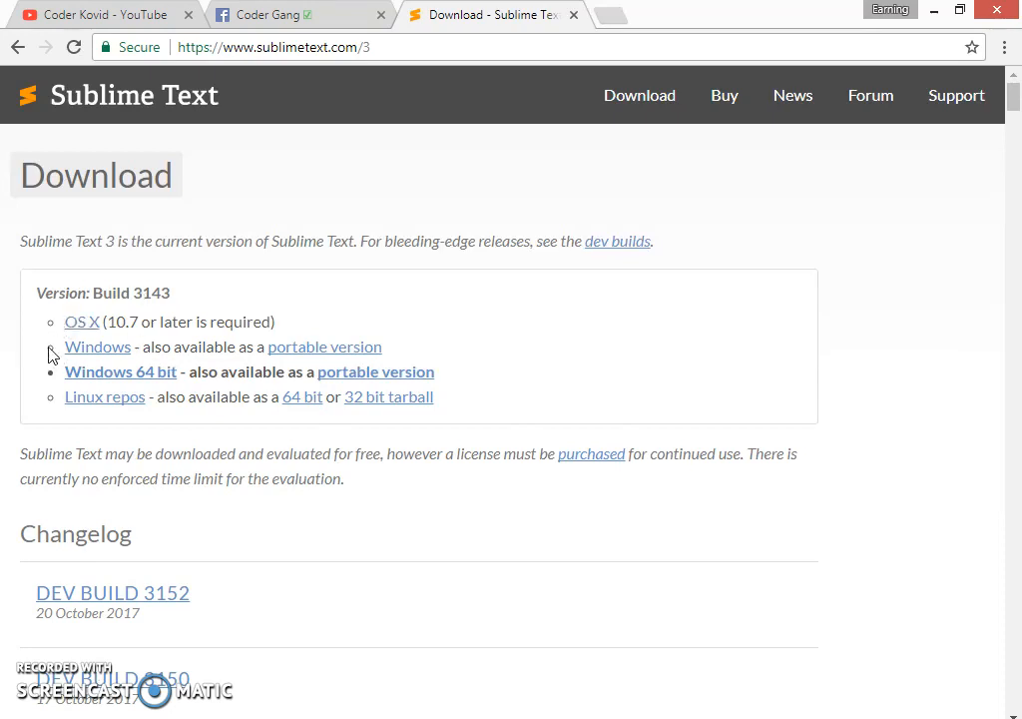
{"action": "mouse_move", "coordinate": [142, 351]}
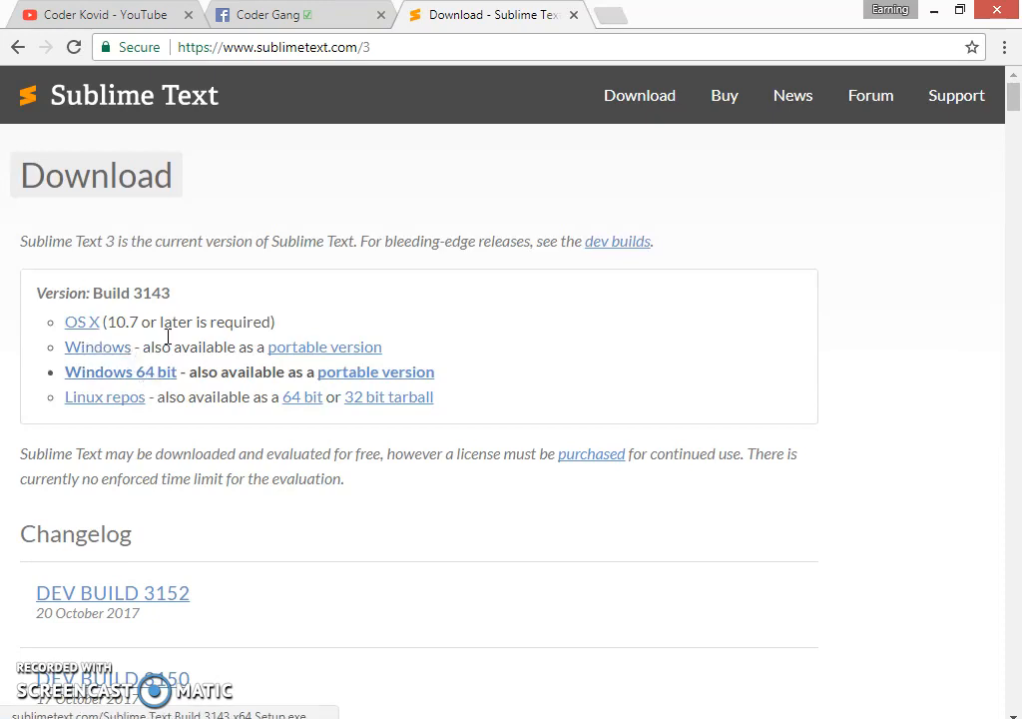
{"action": "double_click", "coordinate": [97, 346]}
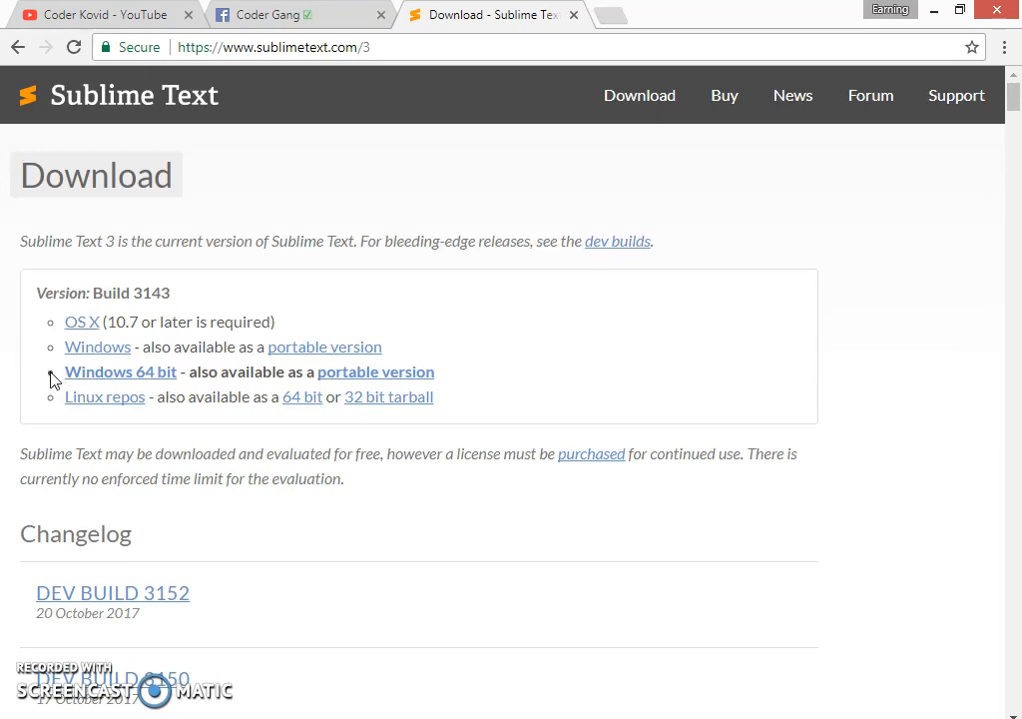
{"action": "mouse_move", "coordinate": [103, 397]}
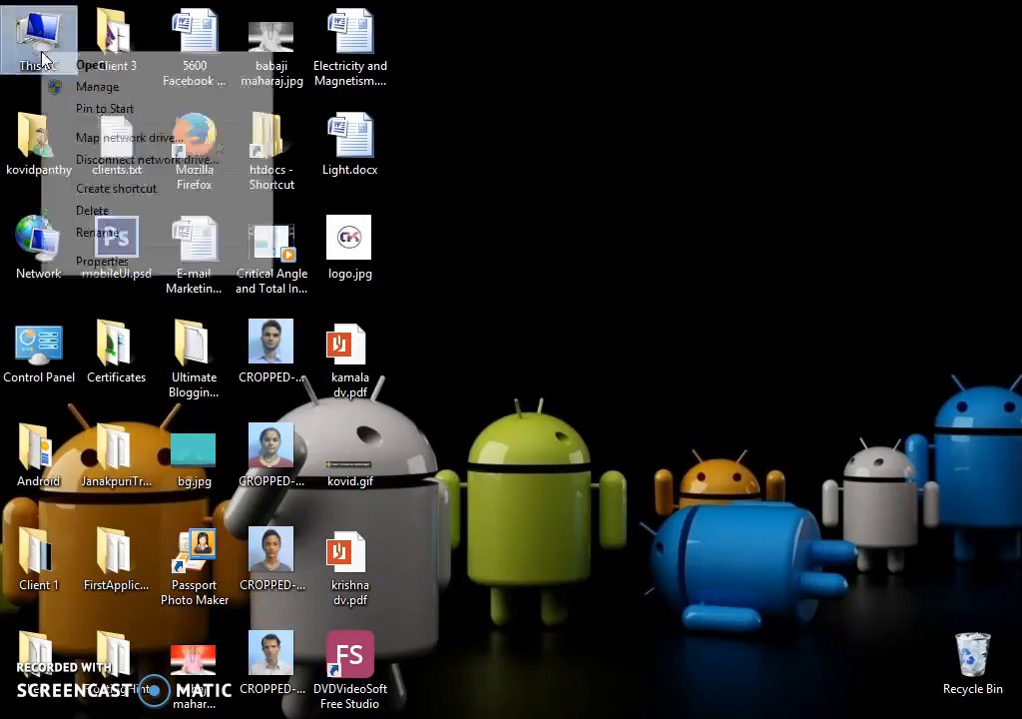
{"action": "left_click", "coordinate": [103, 261]}
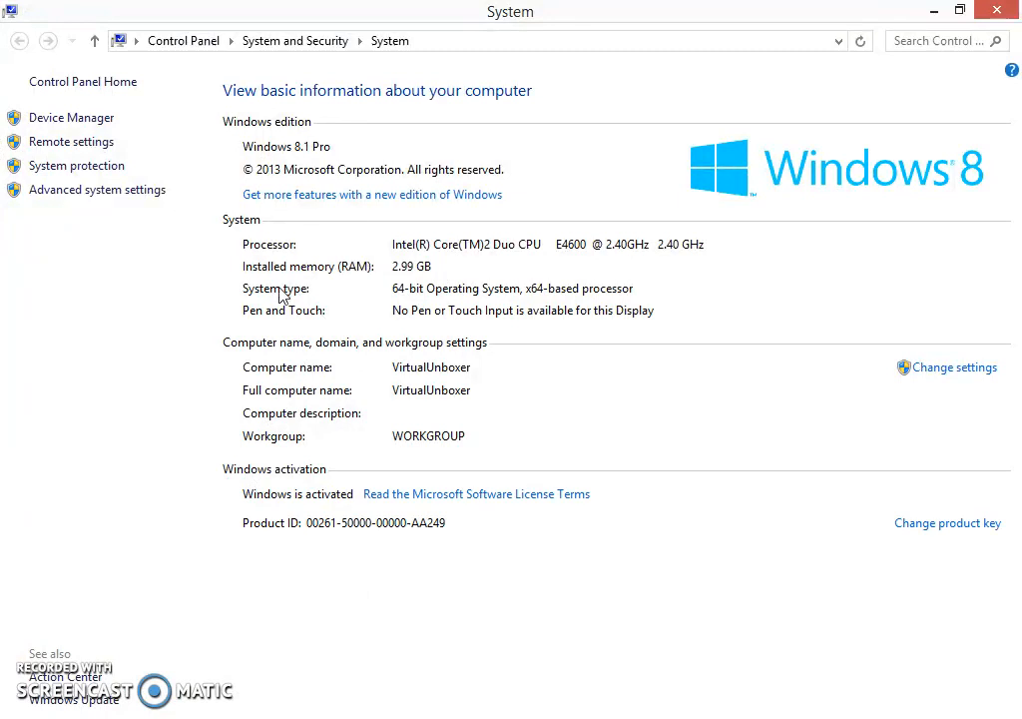
{"action": "mouse_move", "coordinate": [480, 300]}
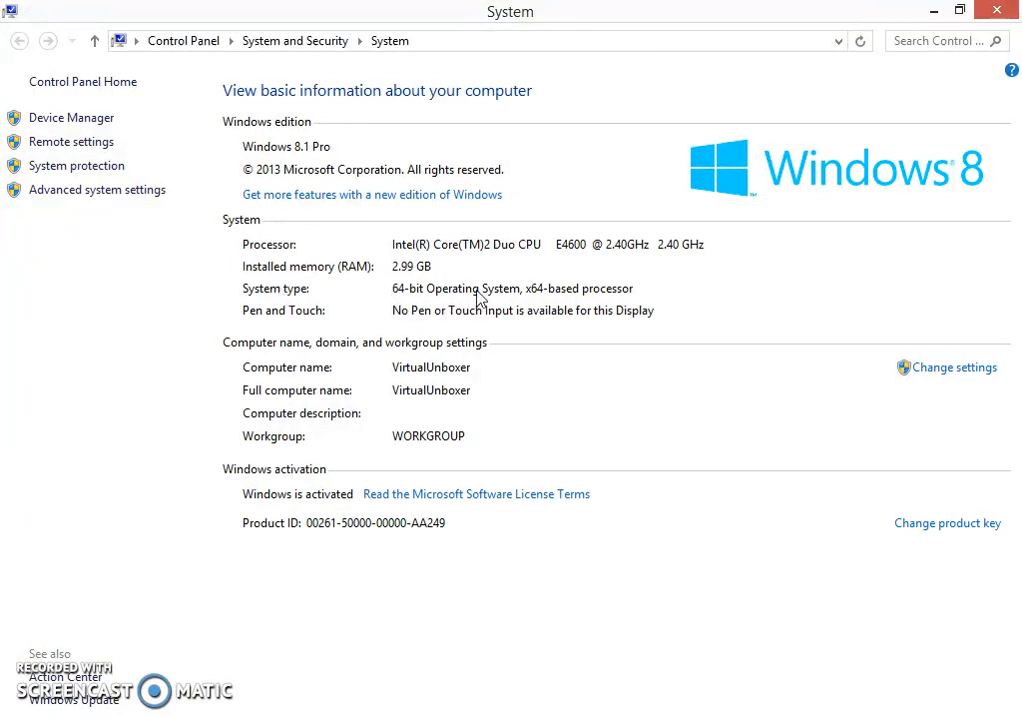
{"action": "mouse_move", "coordinate": [387, 300]}
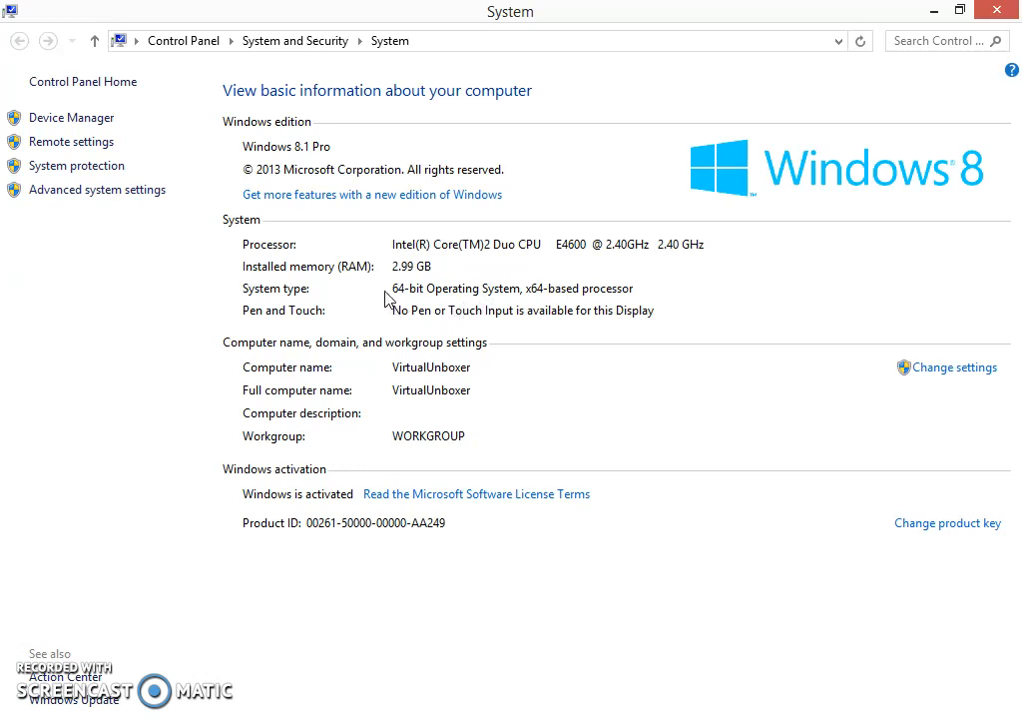
{"action": "mouse_move", "coordinate": [619, 279]}
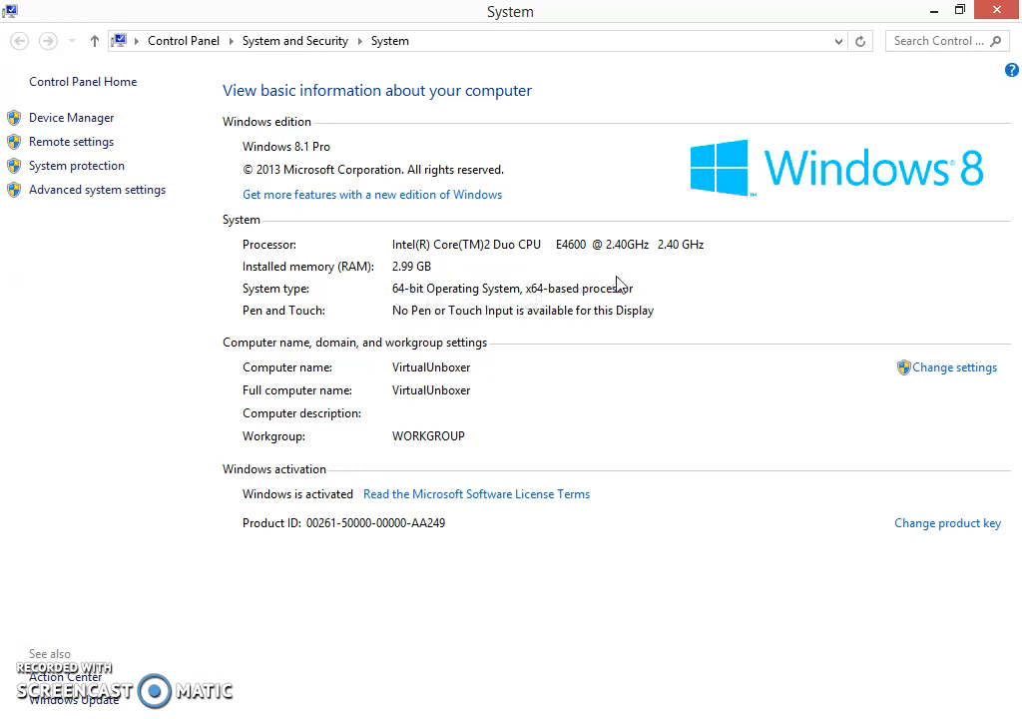
{"action": "mouse_move", "coordinate": [542, 295]}
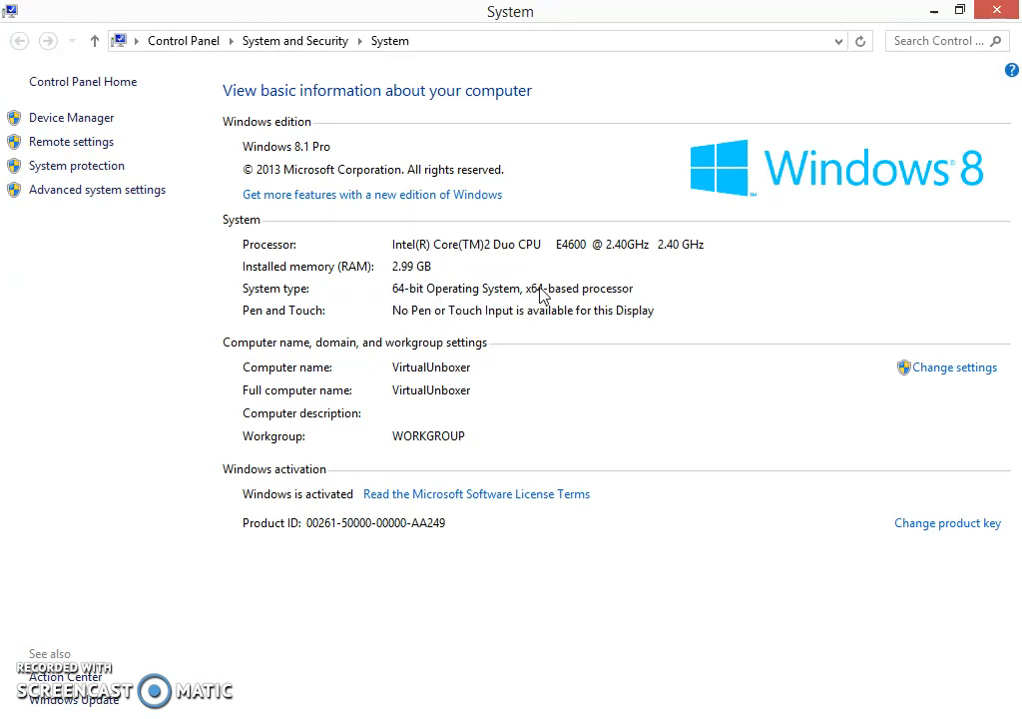
{"action": "mouse_move", "coordinate": [444, 295]}
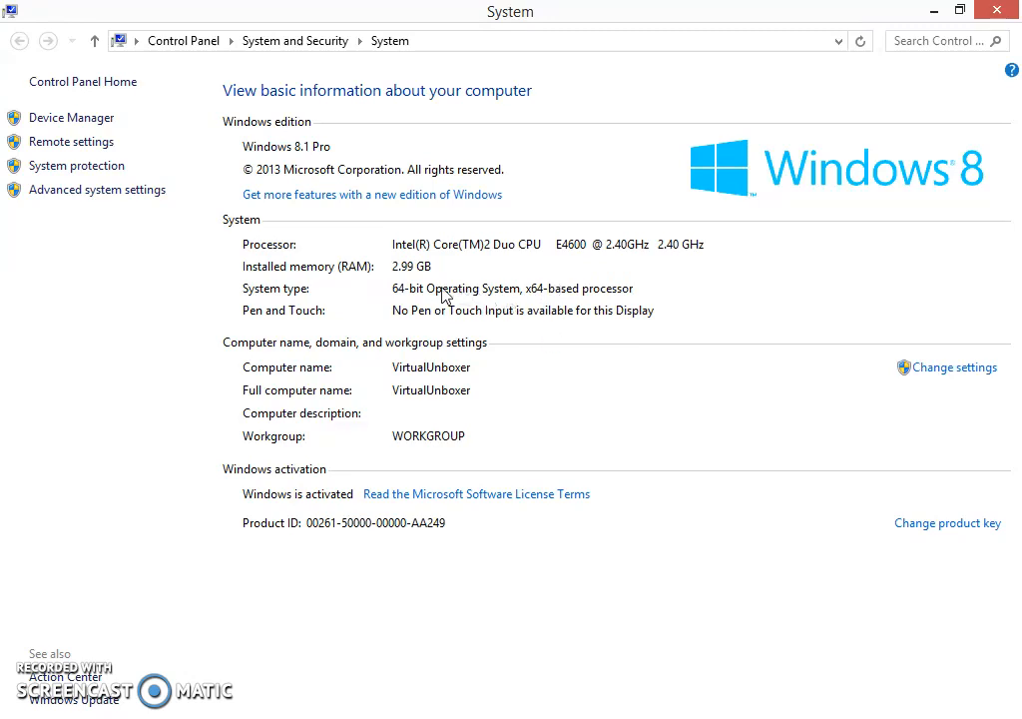
{"action": "mouse_move", "coordinate": [421, 304]}
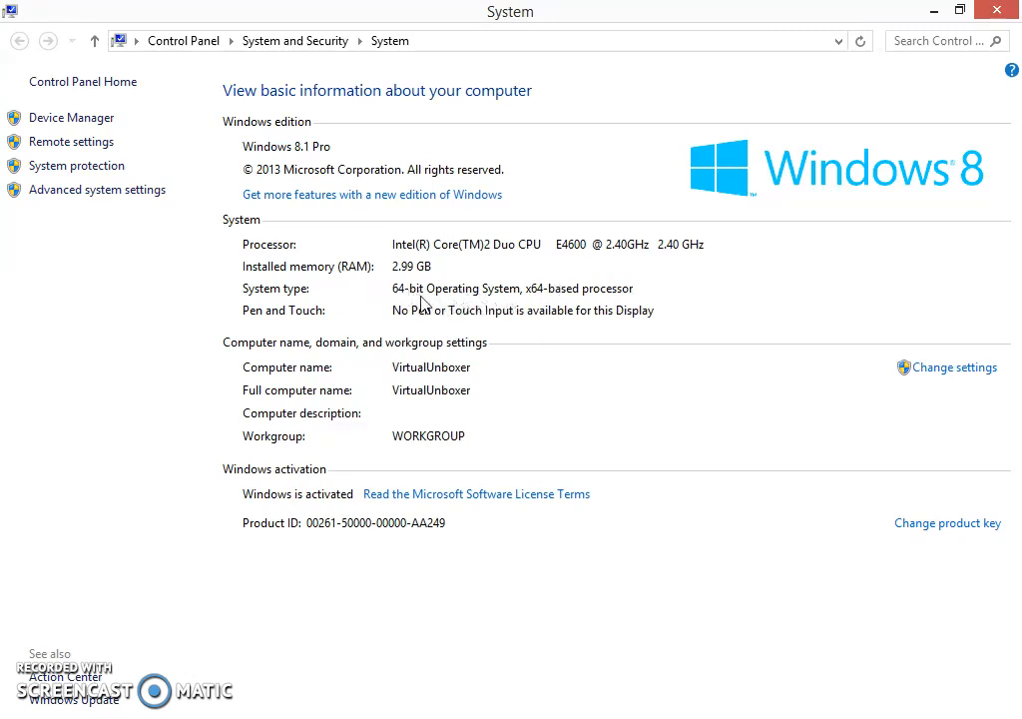
{"action": "mouse_move", "coordinate": [431, 302]}
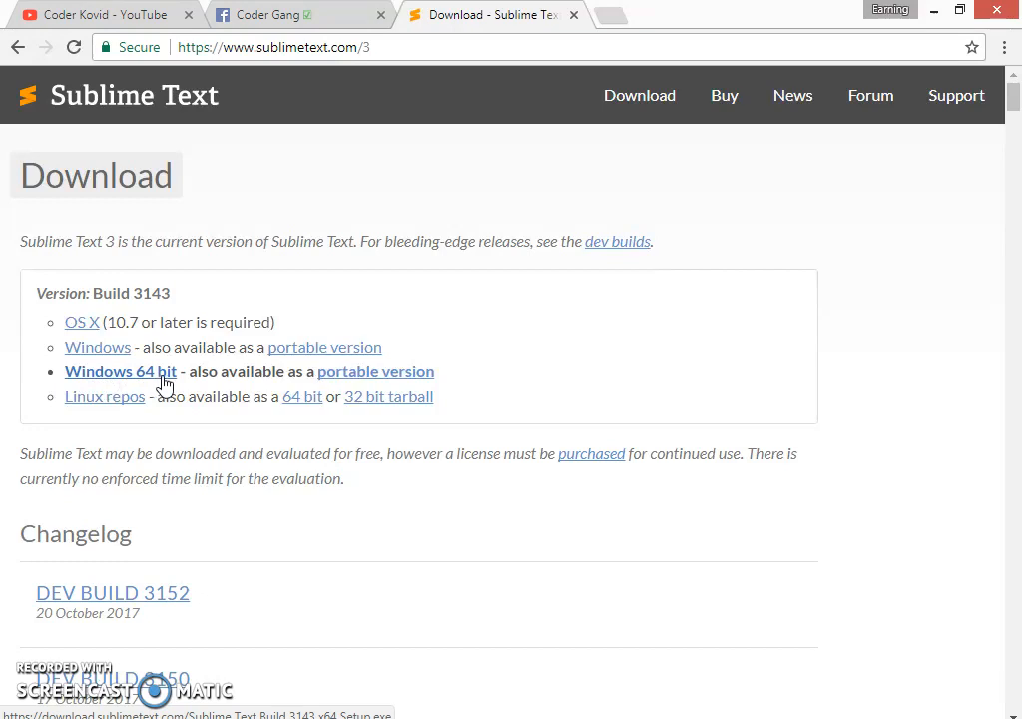
{"action": "mouse_move", "coordinate": [303, 471]}
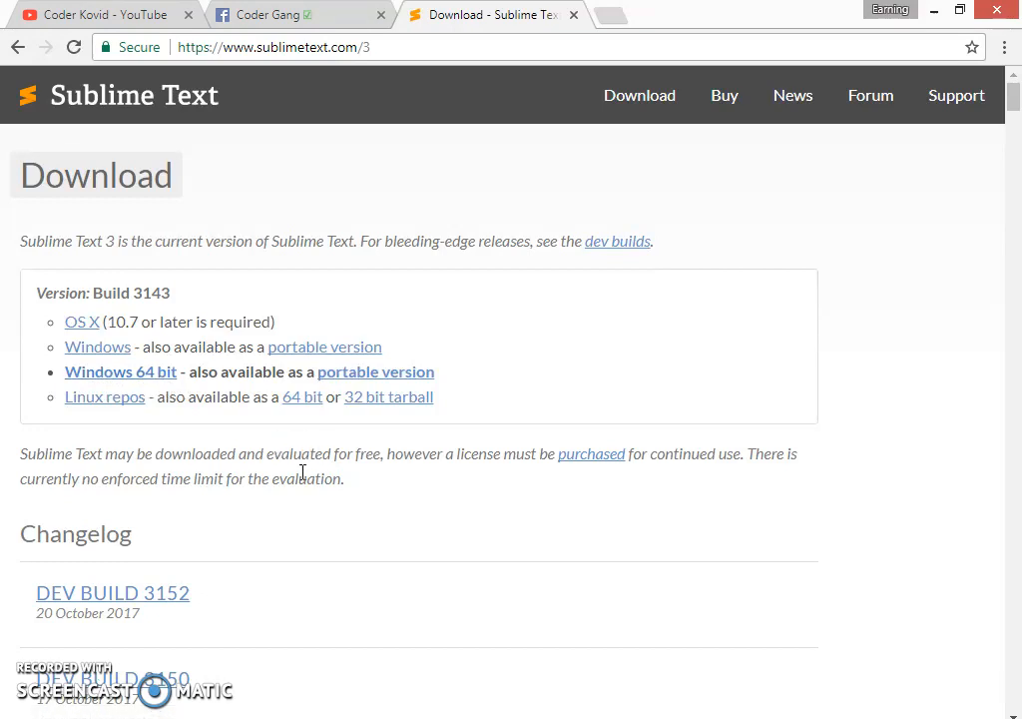
{"action": "mouse_move", "coordinate": [62, 657]}
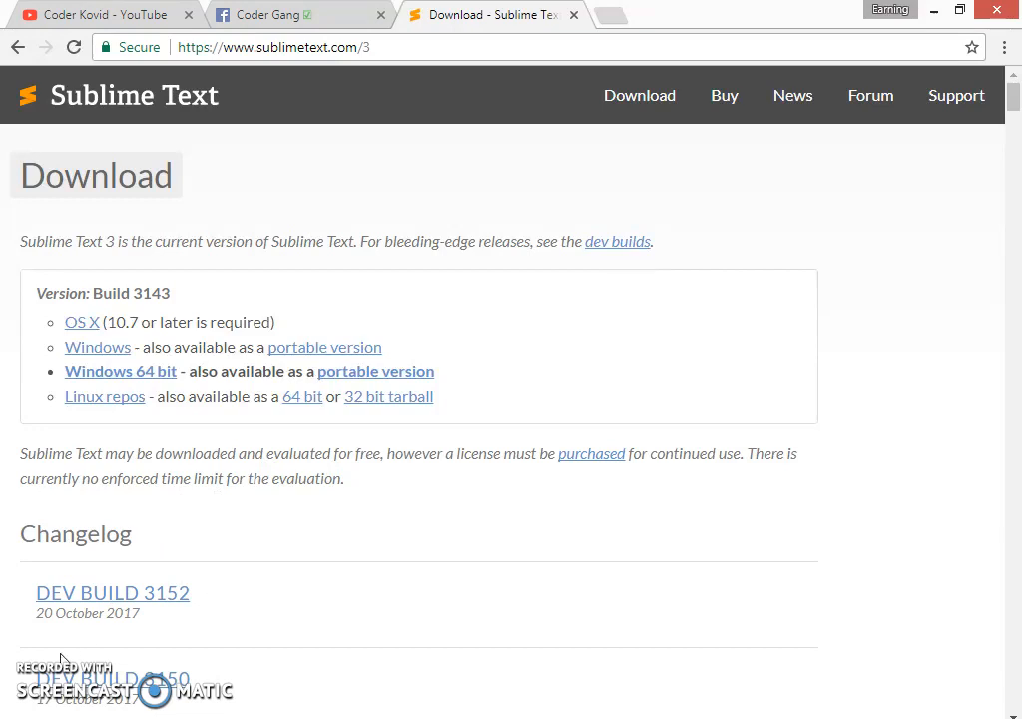
{"action": "mouse_move", "coordinate": [61, 653]}
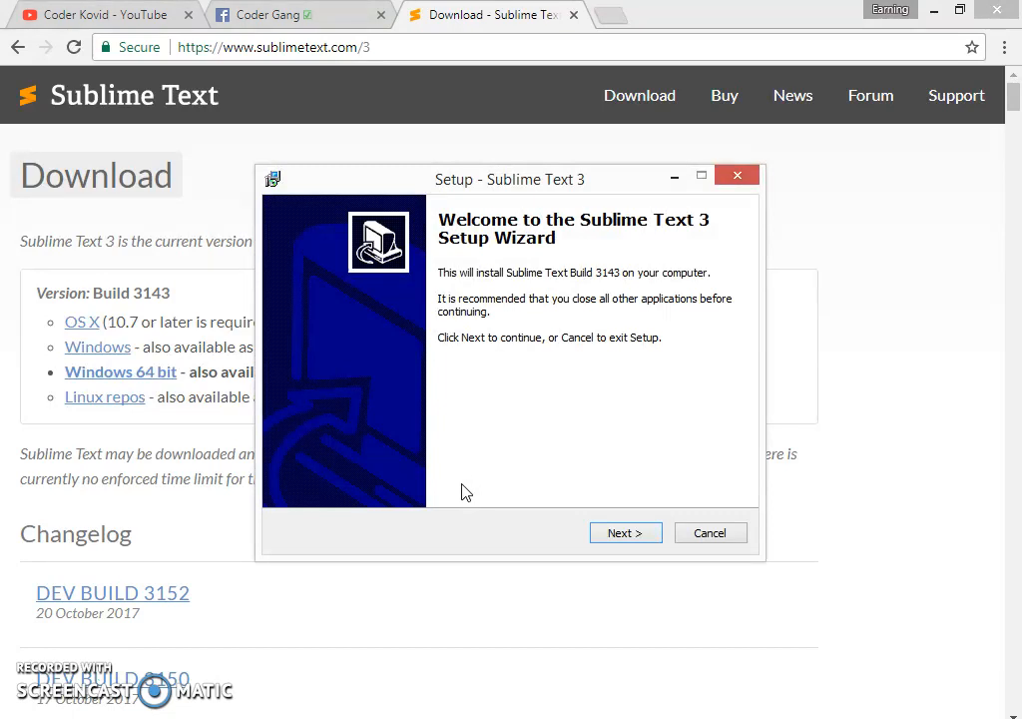
{"action": "mouse_move", "coordinate": [723, 377]}
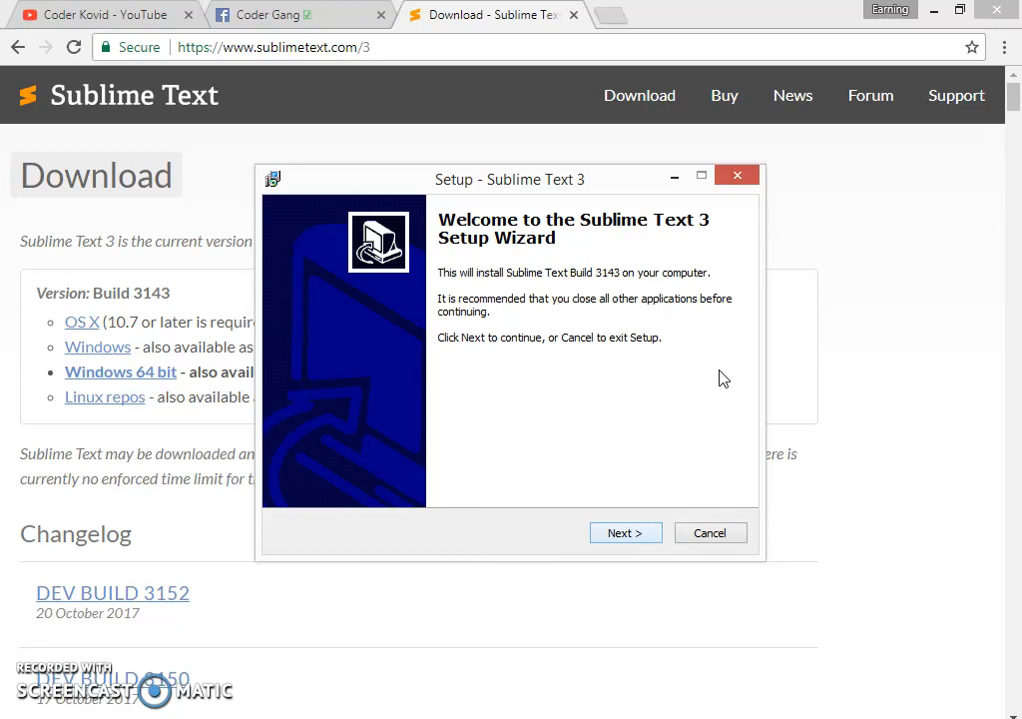
{"action": "mouse_move", "coordinate": [624, 532]}
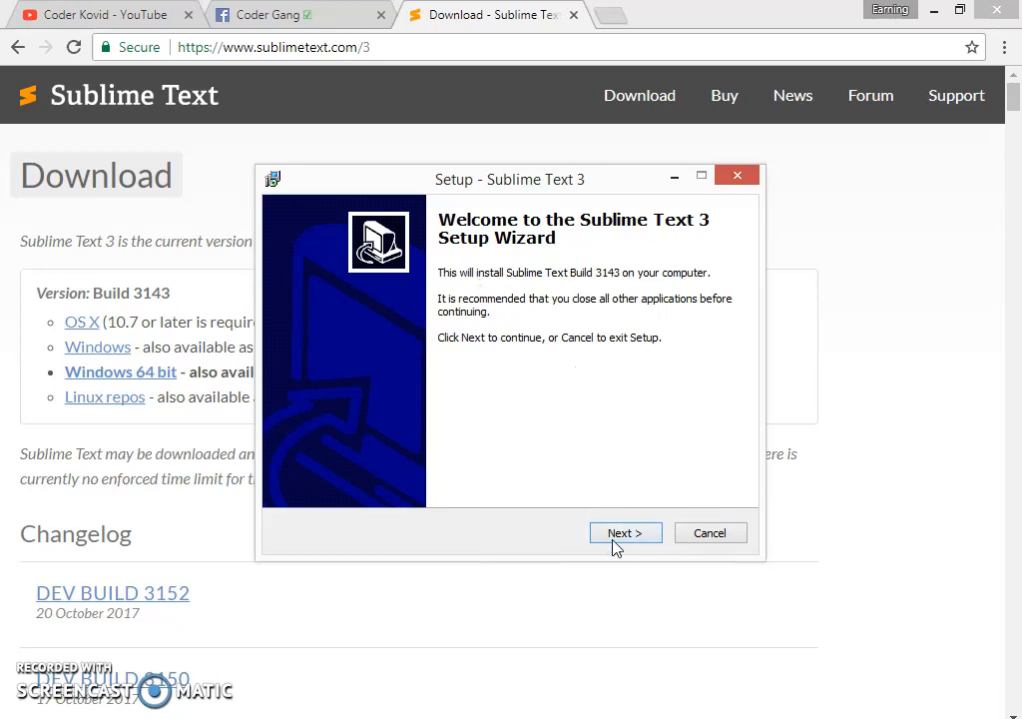
Install Sublime Text 3 to C:\Program Files\Sublime Text 3 with default options and finish.
{"action": "left_click", "coordinate": [625, 532]}
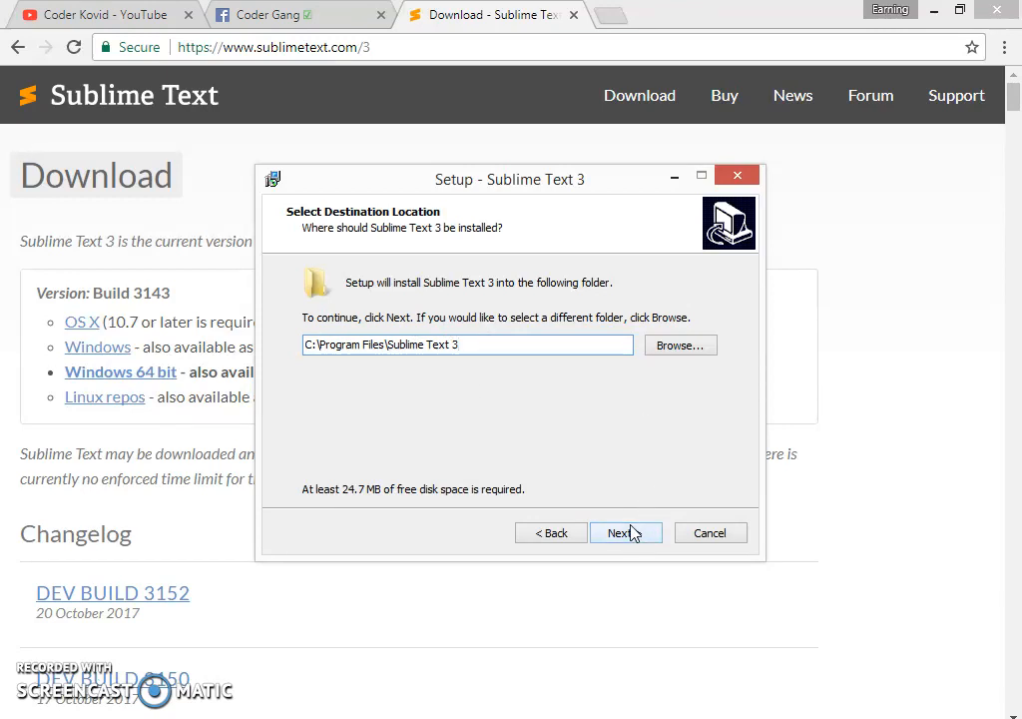
{"action": "left_click", "coordinate": [620, 532]}
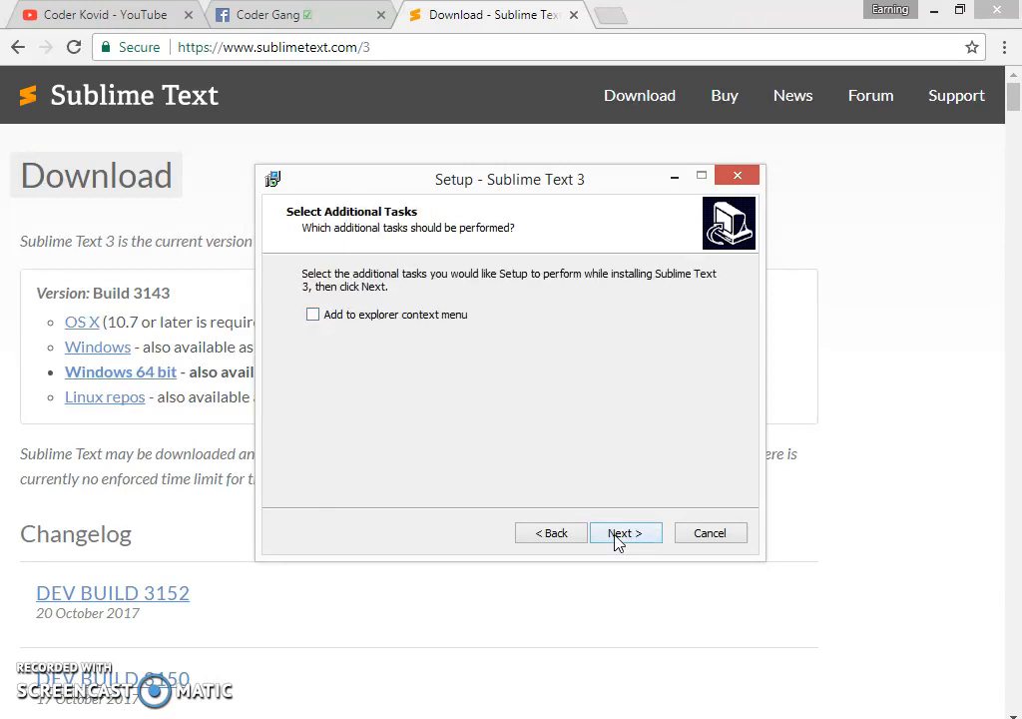
{"action": "left_click", "coordinate": [625, 532]}
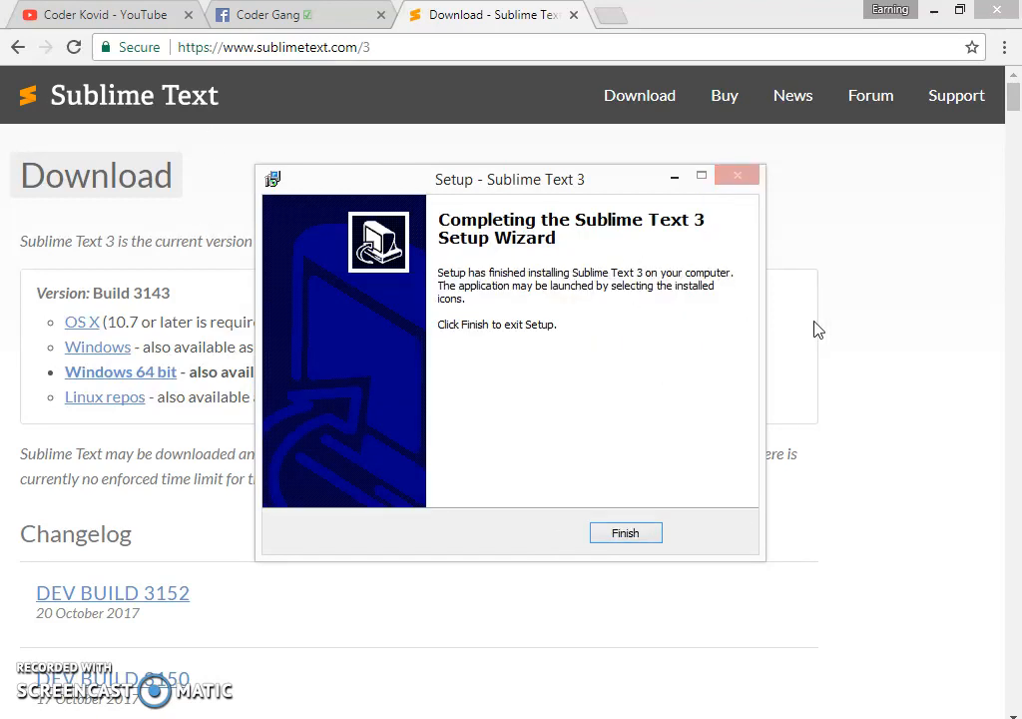
{"action": "mouse_move", "coordinate": [664, 524]}
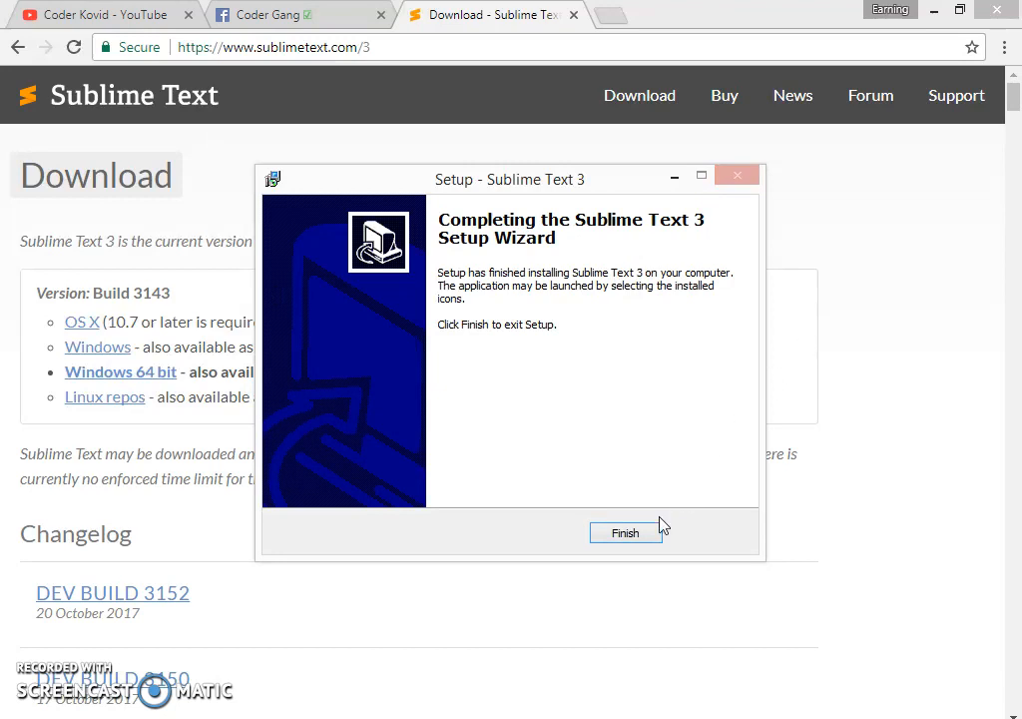
{"action": "left_click", "coordinate": [625, 532]}
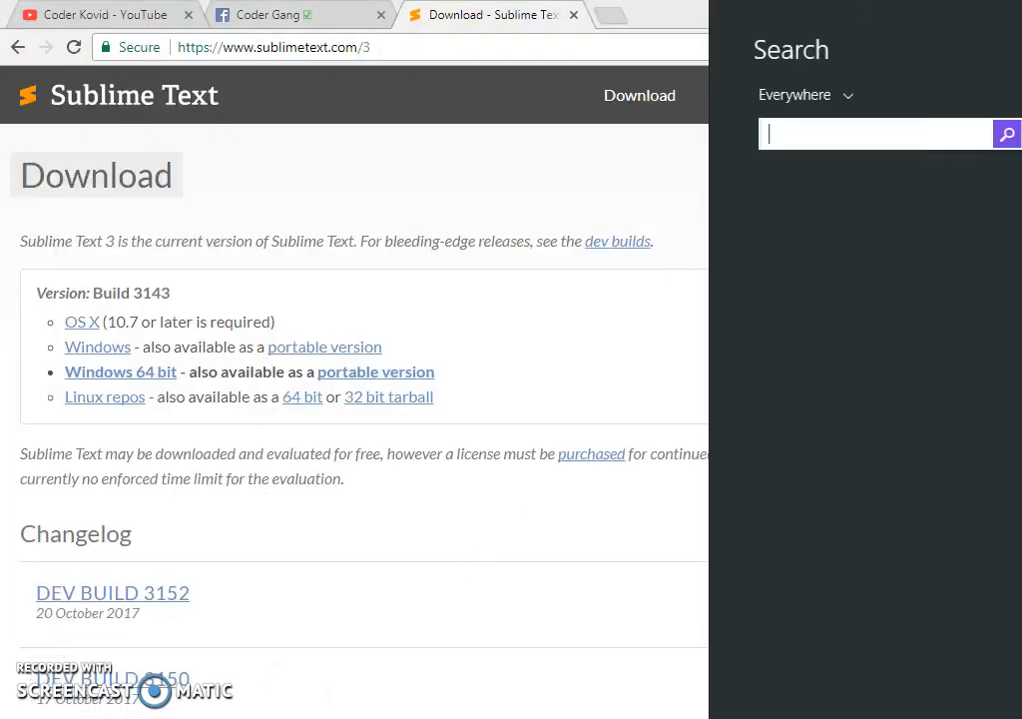
Search Windows for 'sub' to launch Sublime Text 3.
{"action": "type", "text": "sub"}
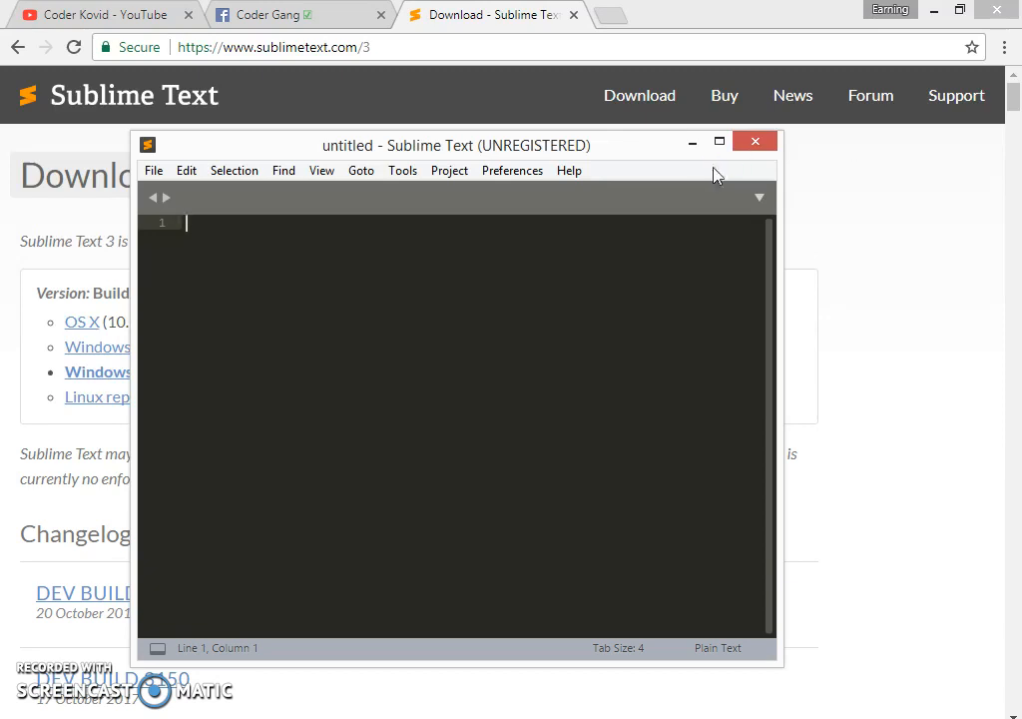
Maximize the Sublime Text editor window to fill the screen.
{"action": "left_click", "coordinate": [719, 142]}
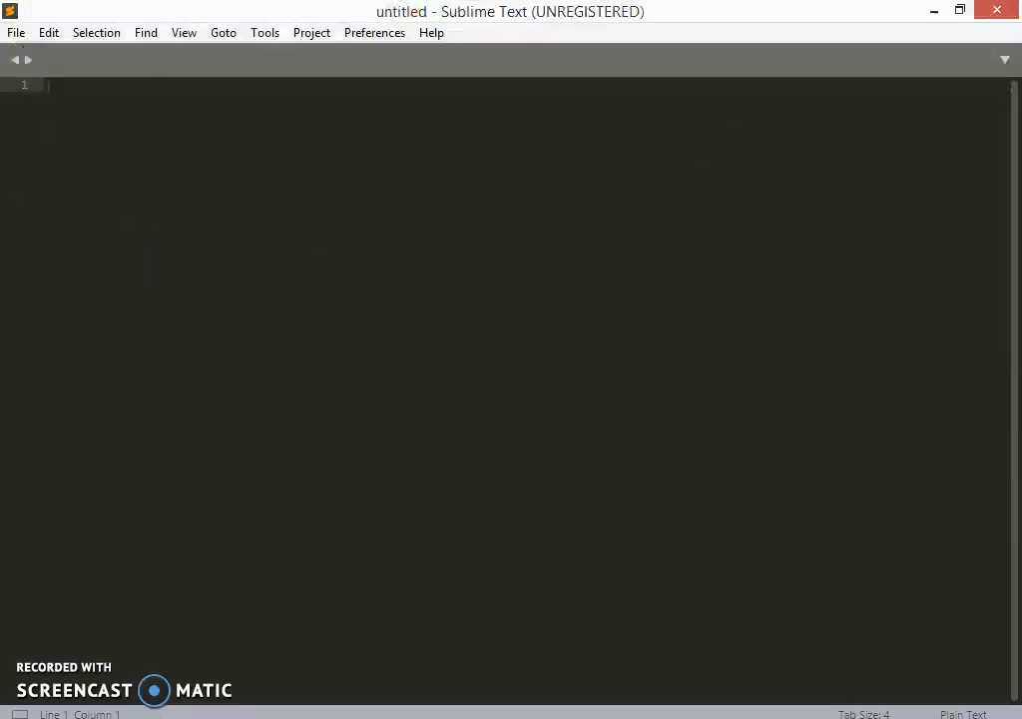
{"action": "mouse_move", "coordinate": [121, 107]}
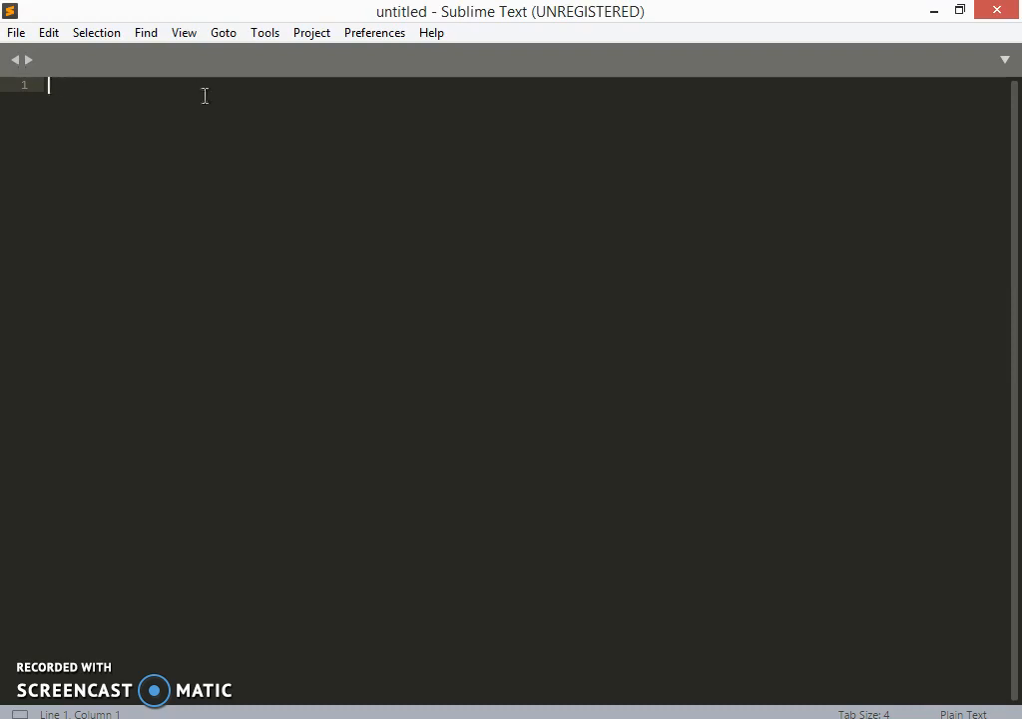
{"action": "mouse_move", "coordinate": [214, 217]}
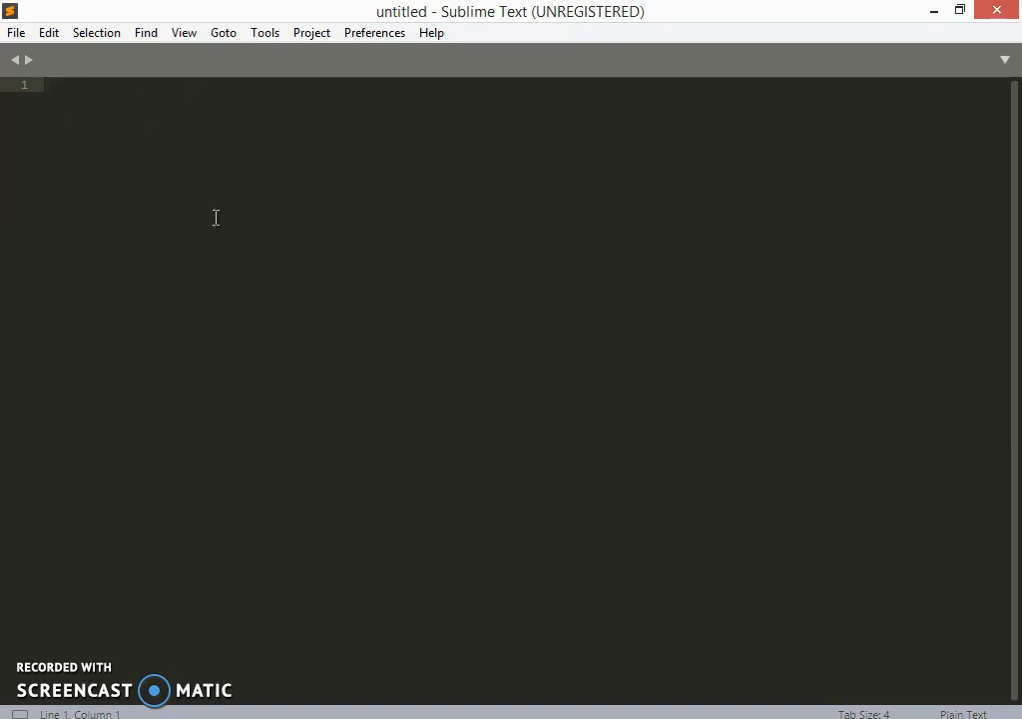
{"action": "mouse_move", "coordinate": [591, 390]}
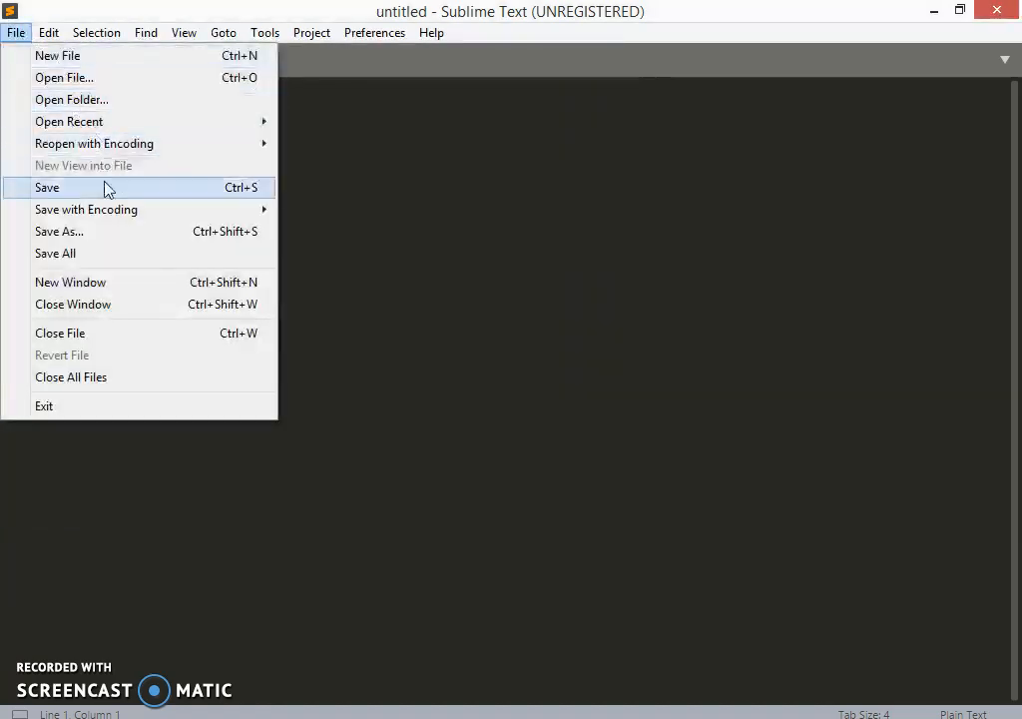
Save the untitled file to the Desktop as kovid.html with All Files type.
{"action": "left_click", "coordinate": [59, 231]}
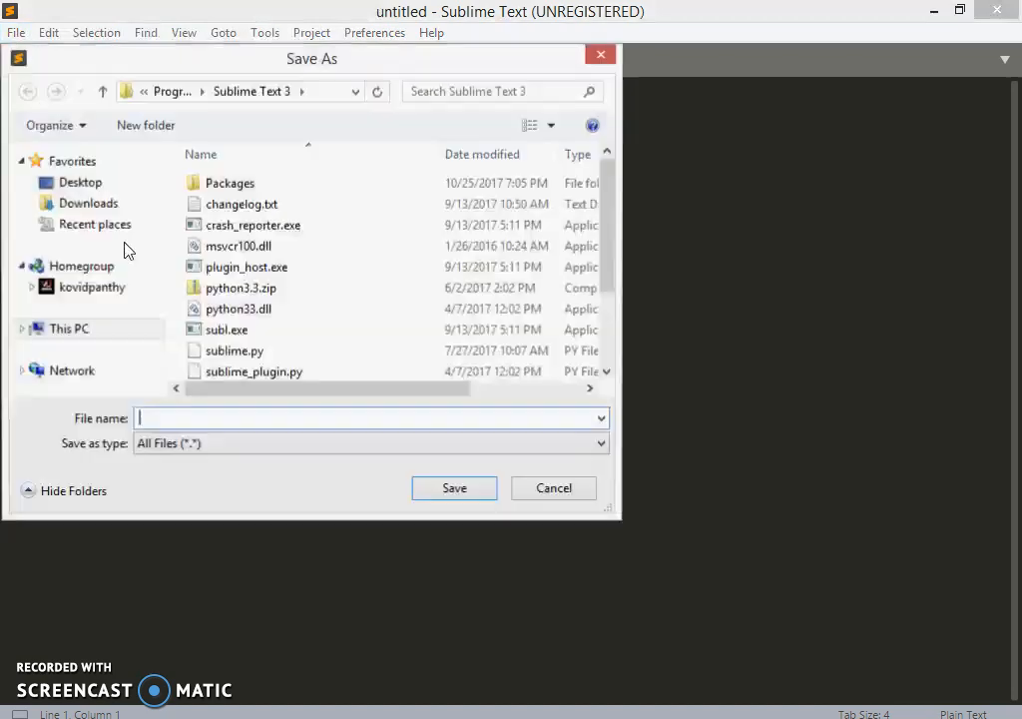
{"action": "left_click", "coordinate": [80, 182]}
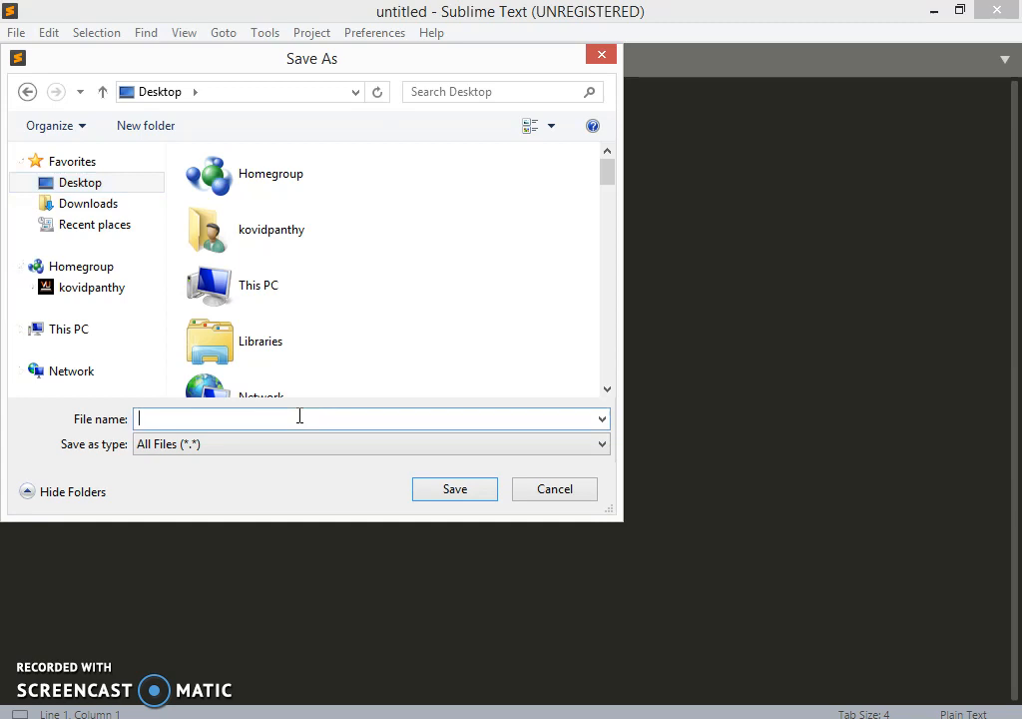
{"action": "type", "text": "kovid"}
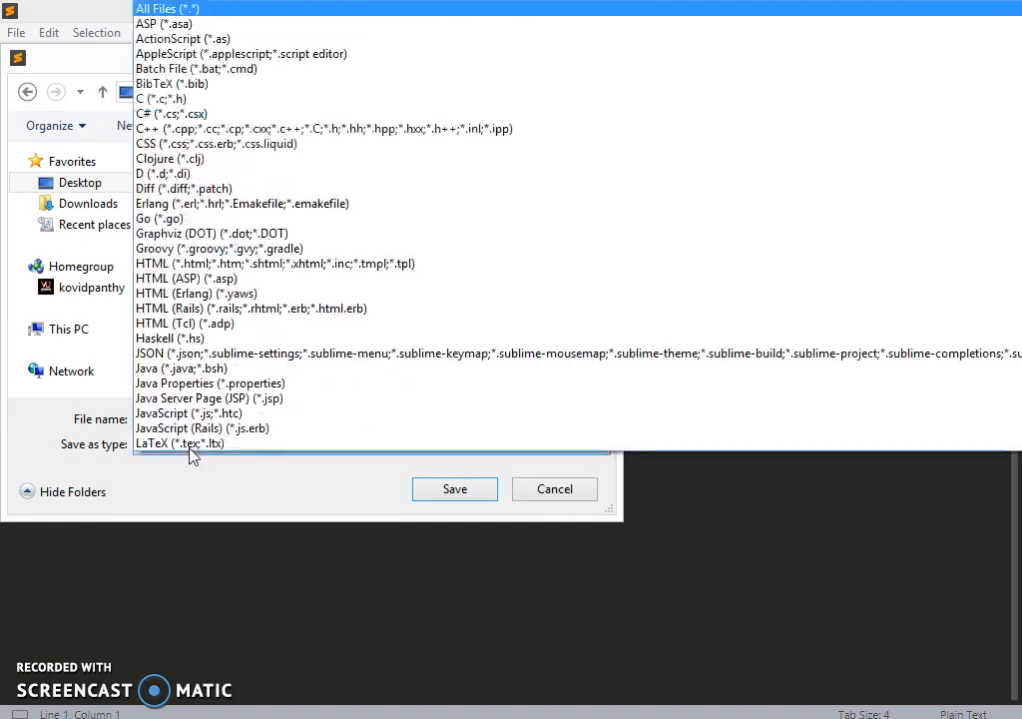
{"action": "left_click", "coordinate": [243, 203]}
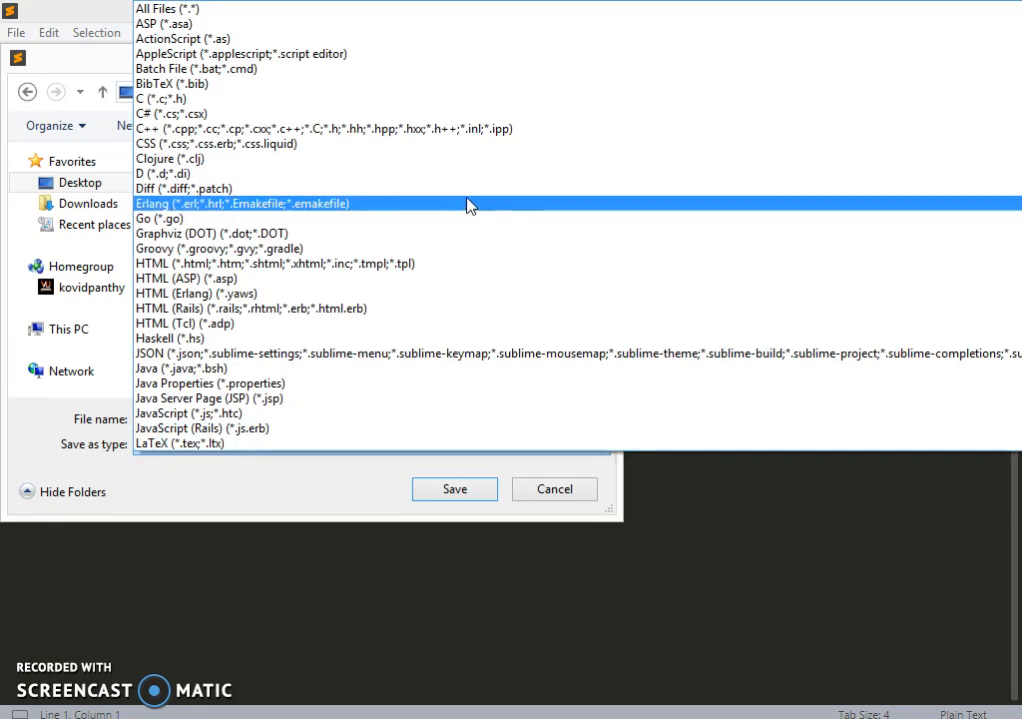
{"action": "left_click", "coordinate": [180, 8]}
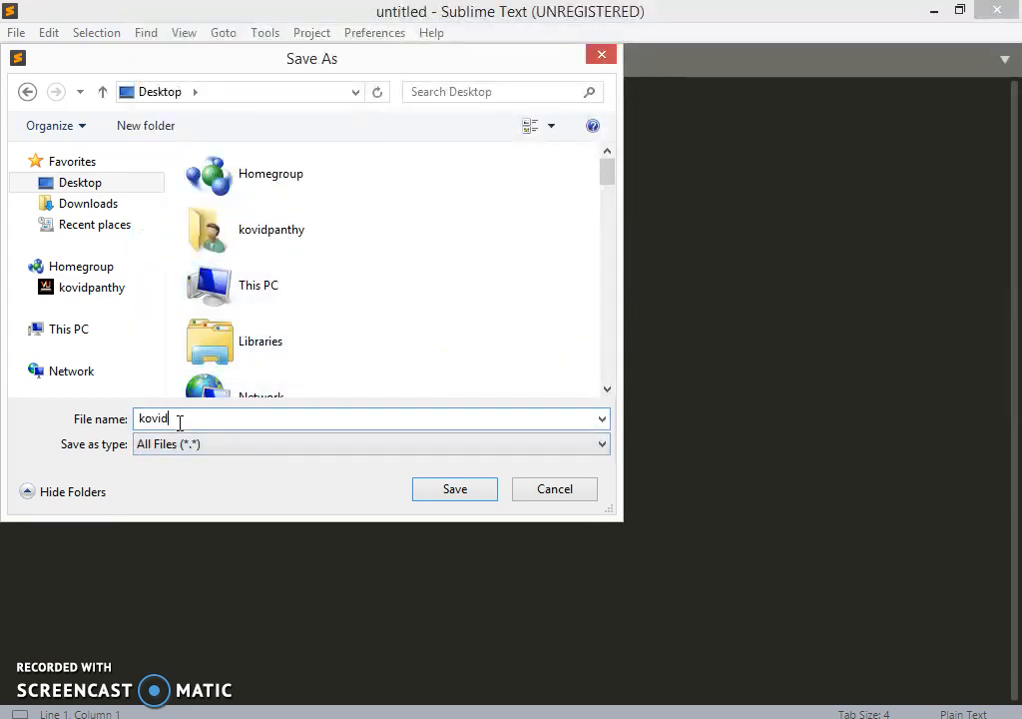
{"action": "type", "text": ".ht"}
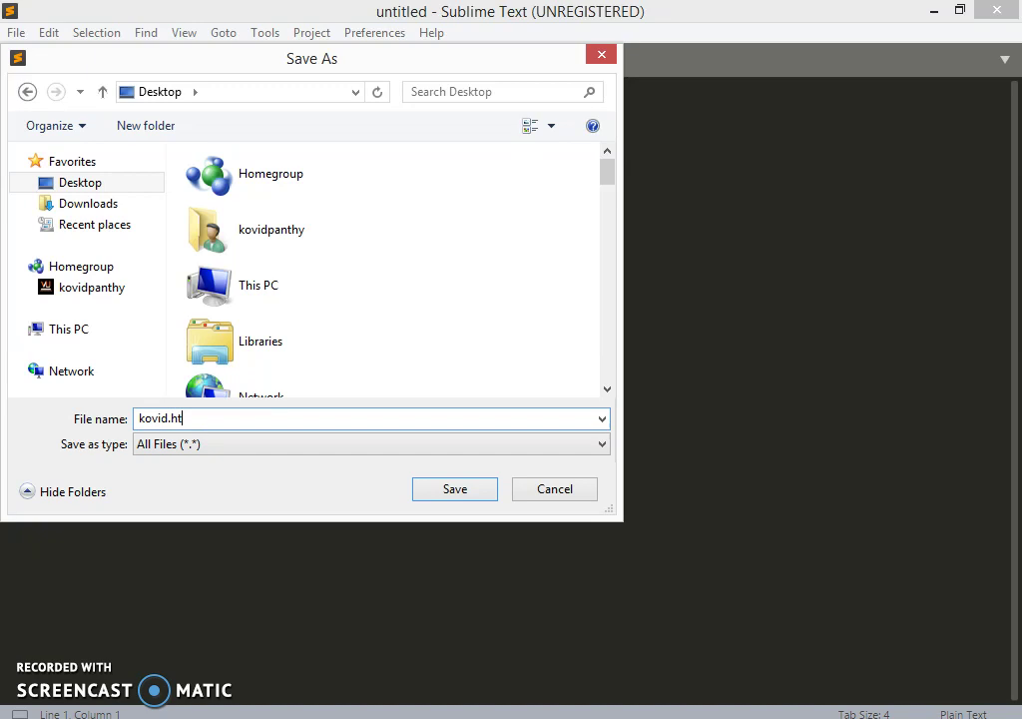
{"action": "type", "text": "ml"}
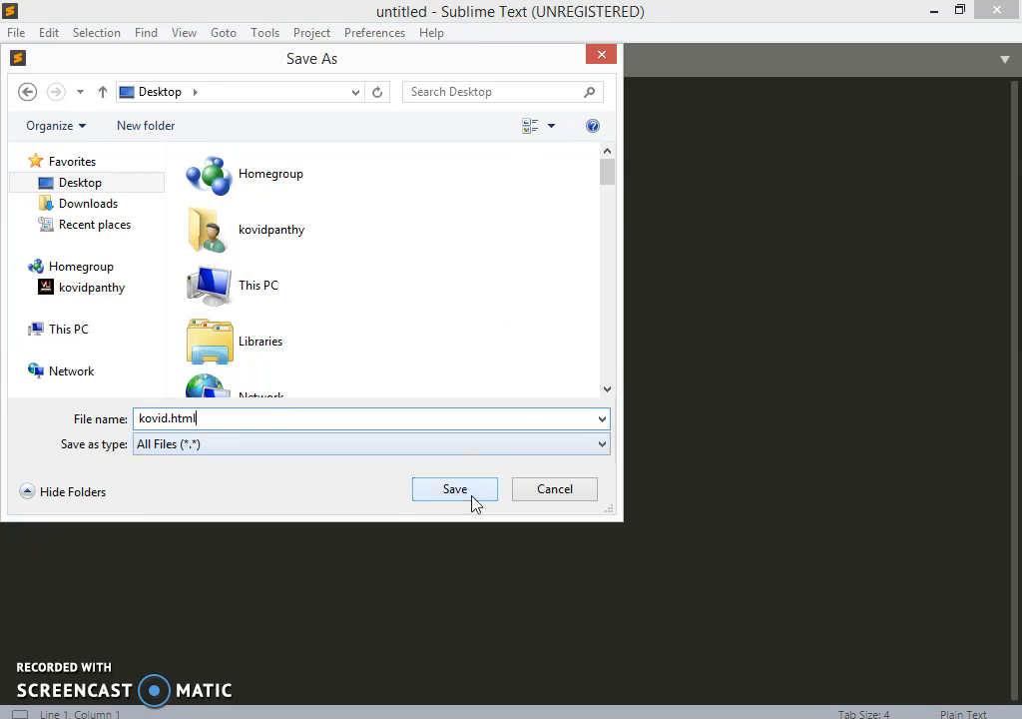
{"action": "left_click", "coordinate": [454, 488]}
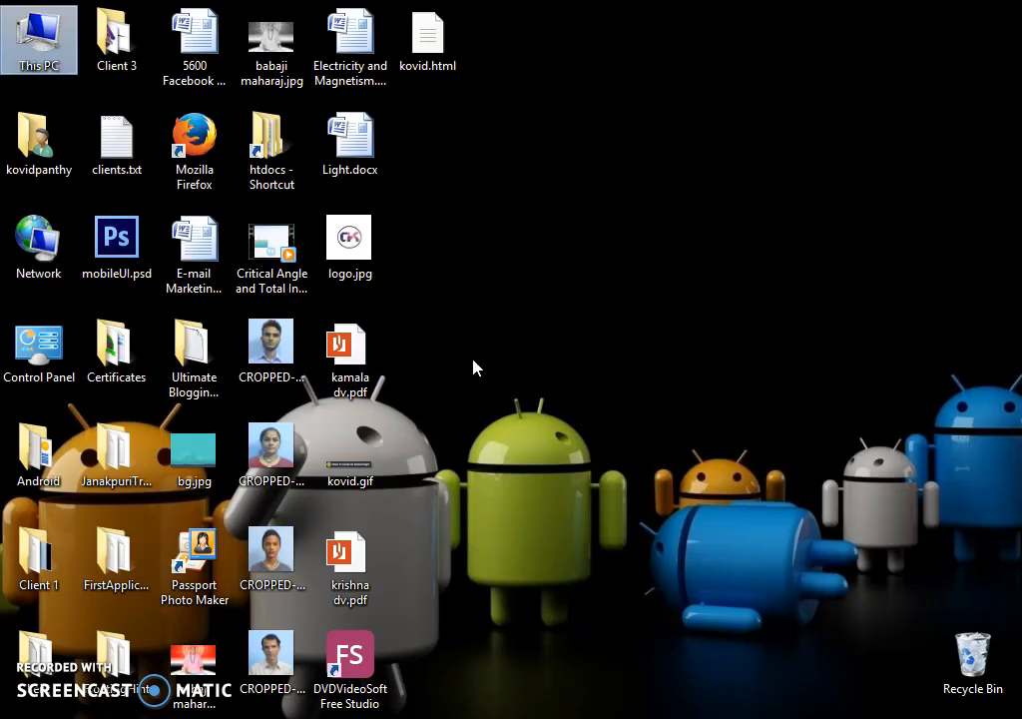
Open kovid.html from the Desktop in Sublime Text.
{"action": "left_click", "coordinate": [427, 40]}
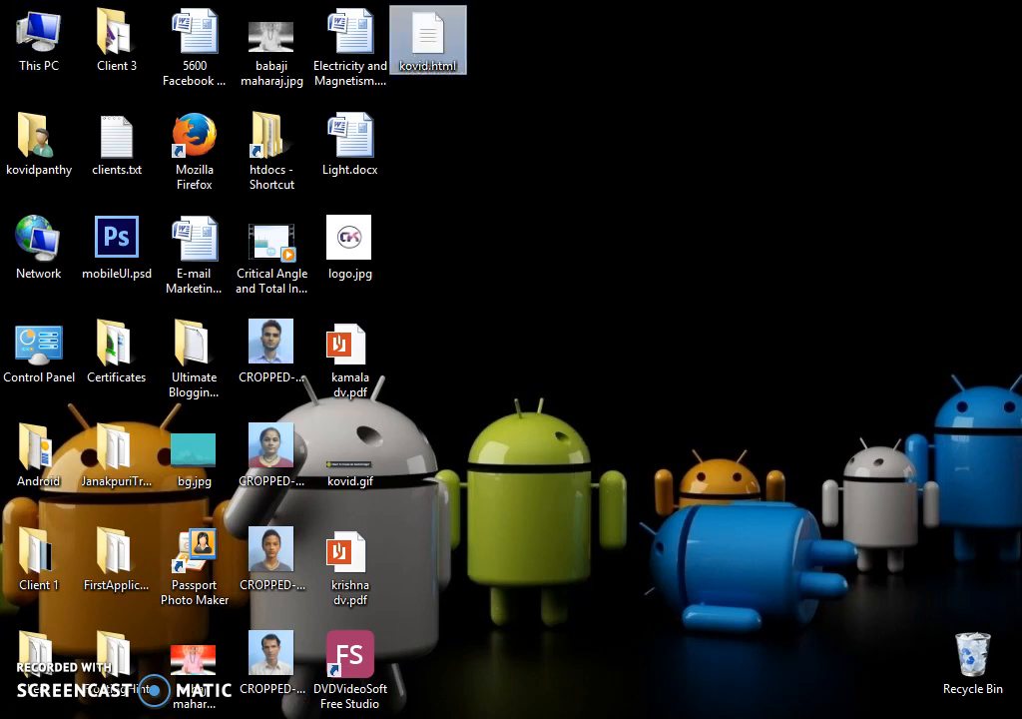
{"action": "double_click", "coordinate": [428, 39]}
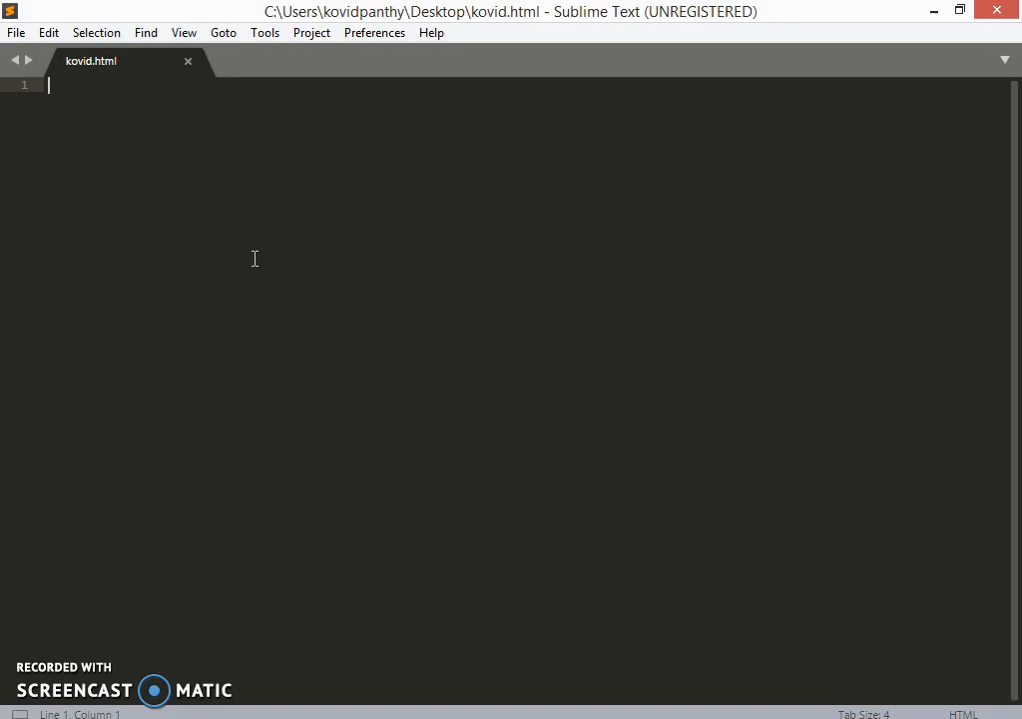
{"action": "mouse_move", "coordinate": [272, 284]}
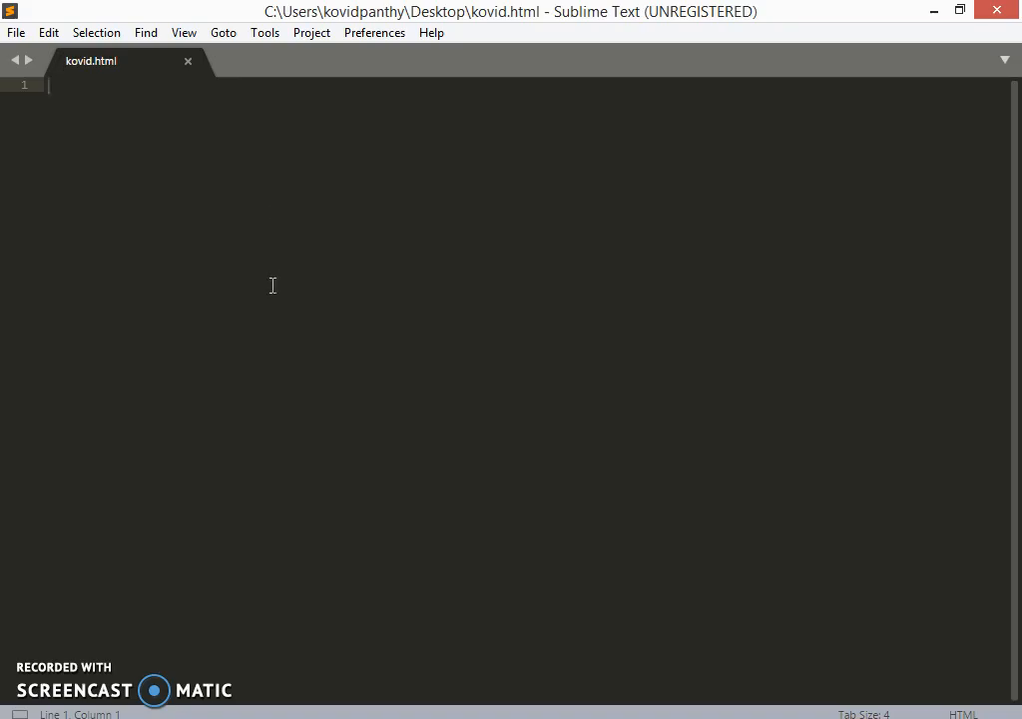
Write the DOCTYPE, head titled 'Coder Kovid' and welcome paragraph body, then save kovid.html.
{"action": "type", "text": "<"}
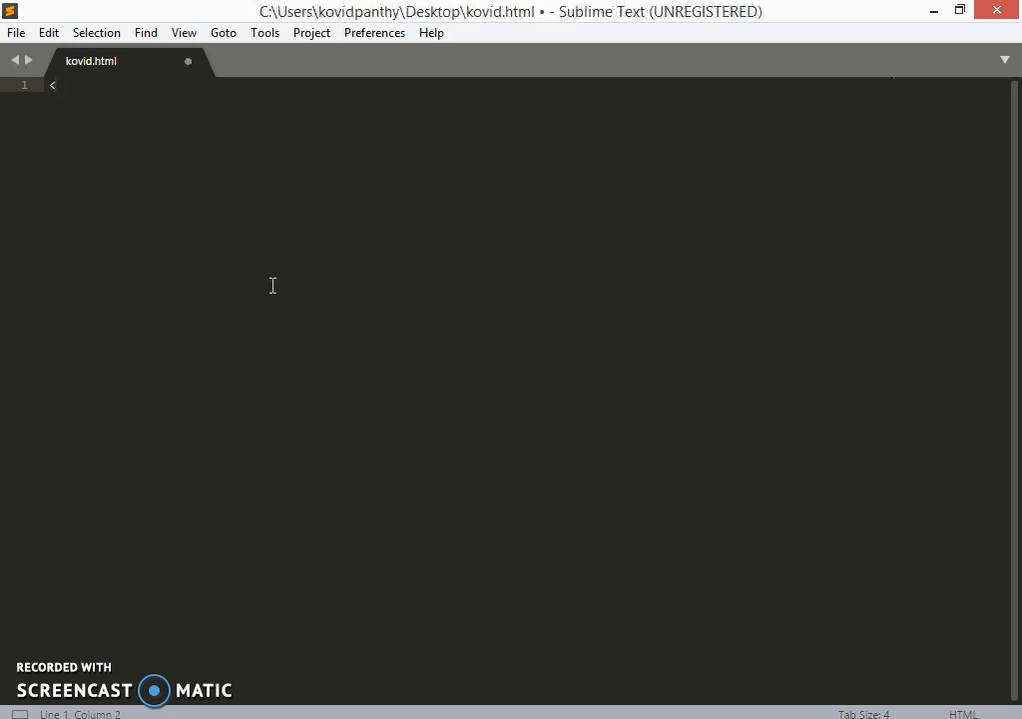
{"action": "type", "text": "h"}
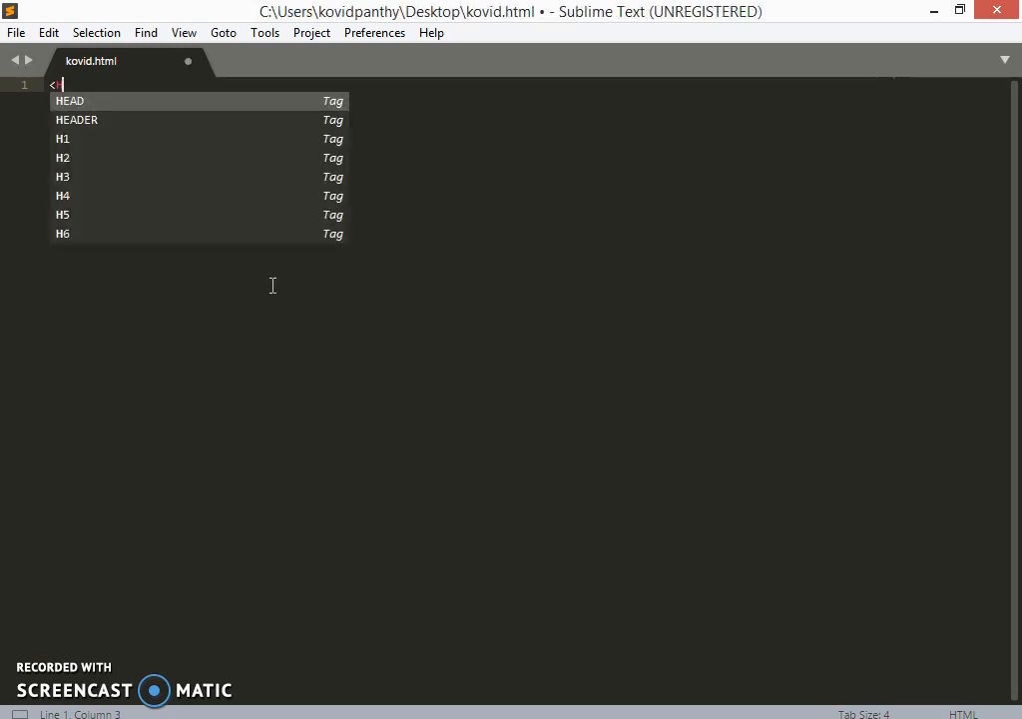
{"action": "mouse_move", "coordinate": [223, 179]}
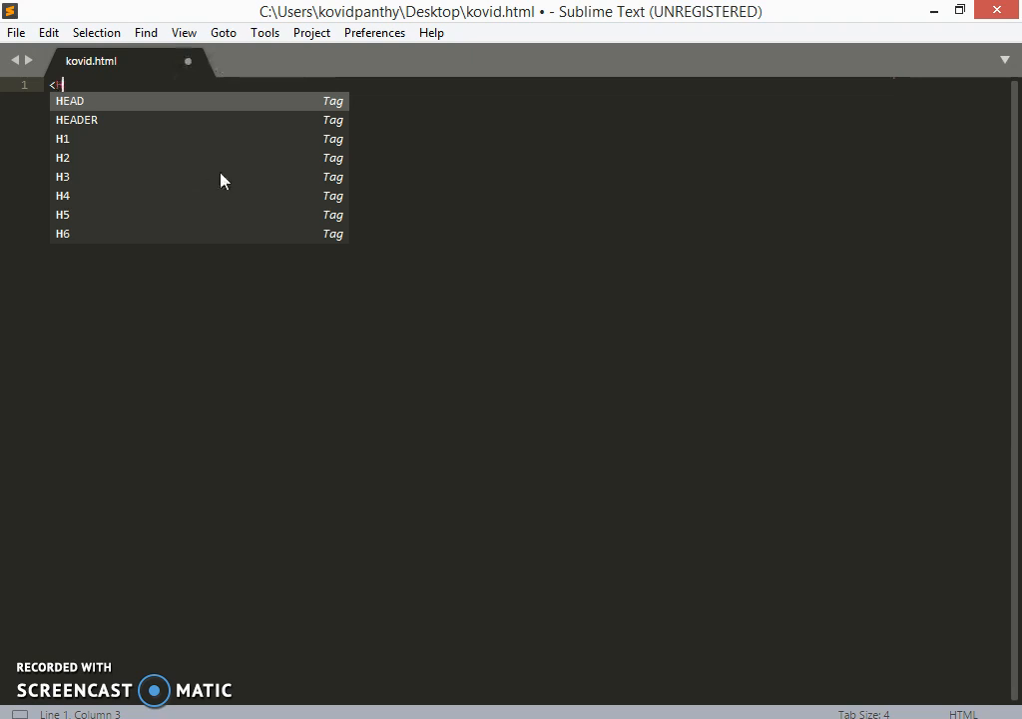
{"action": "mouse_move", "coordinate": [203, 261]}
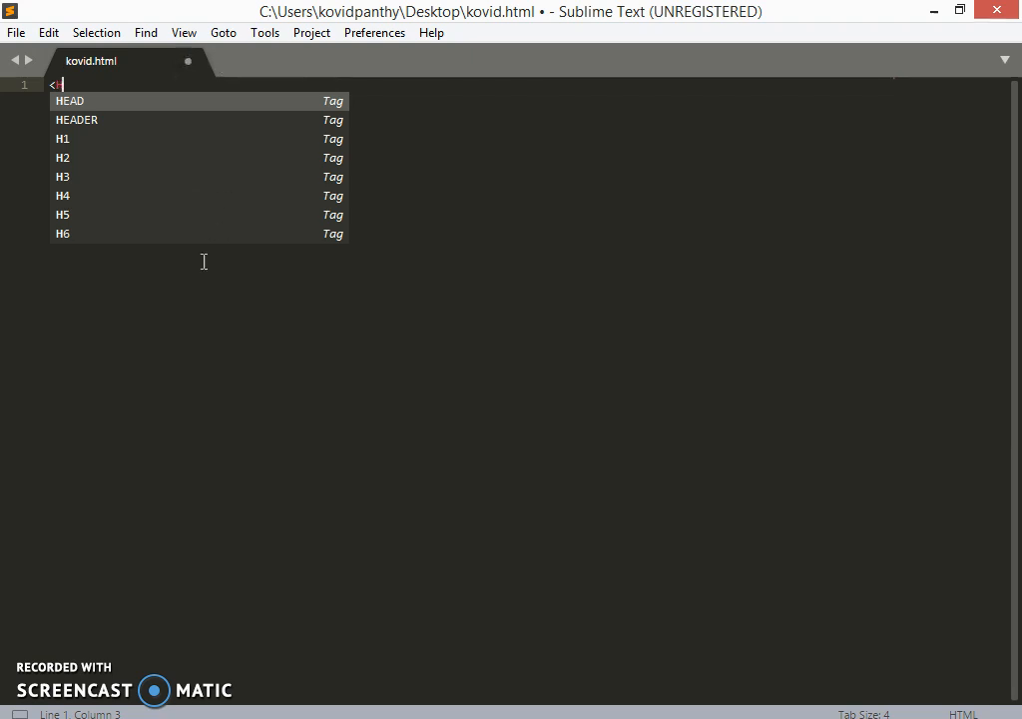
{"action": "type", "text": "H"}
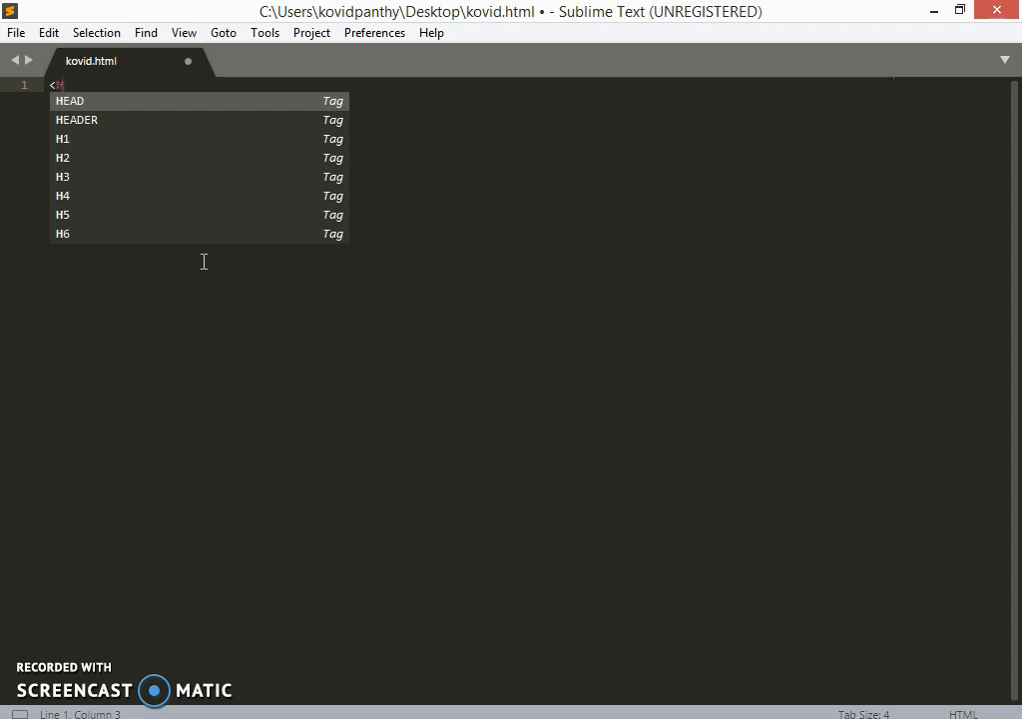
{"action": "type", "text": "TML"}
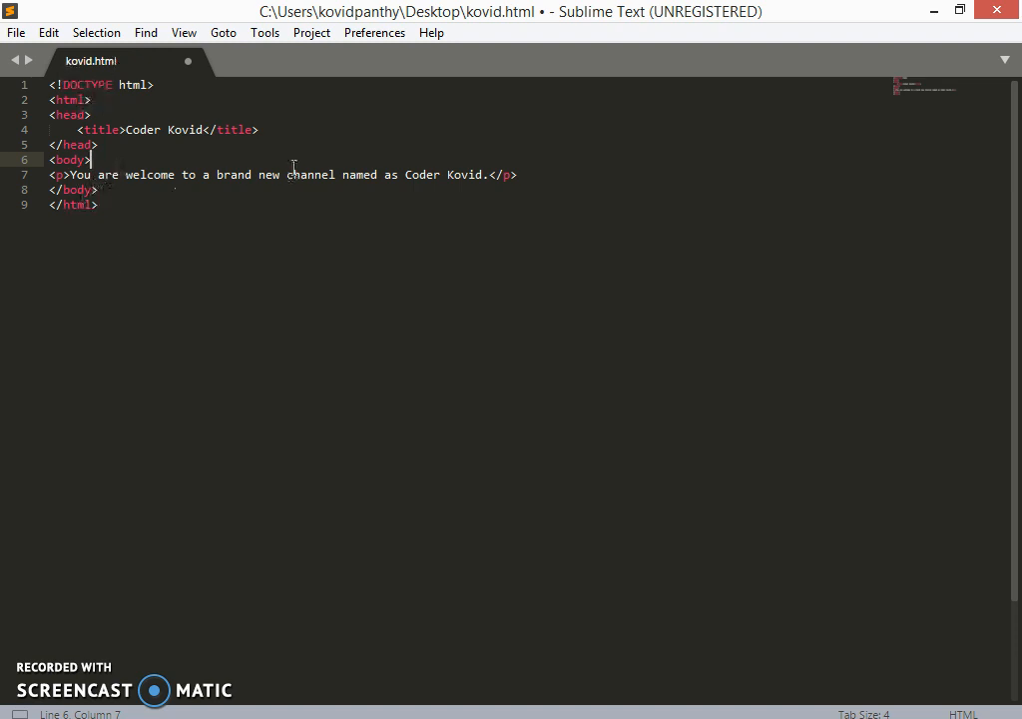
{"action": "mouse_move", "coordinate": [322, 222]}
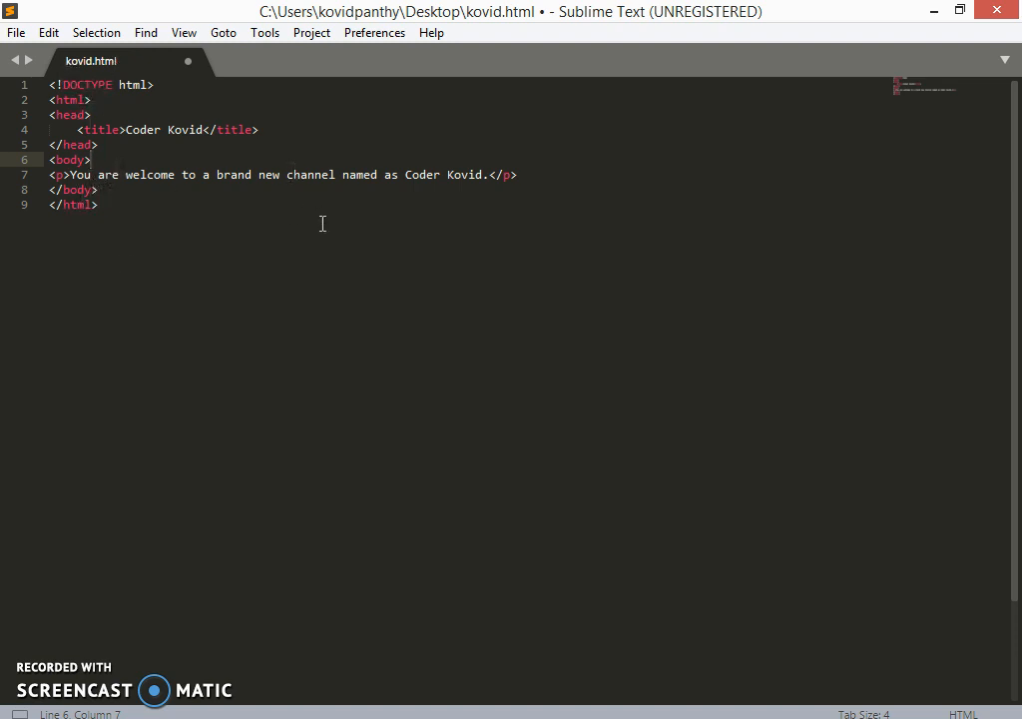
{"action": "key", "text": "ctrl+s"}
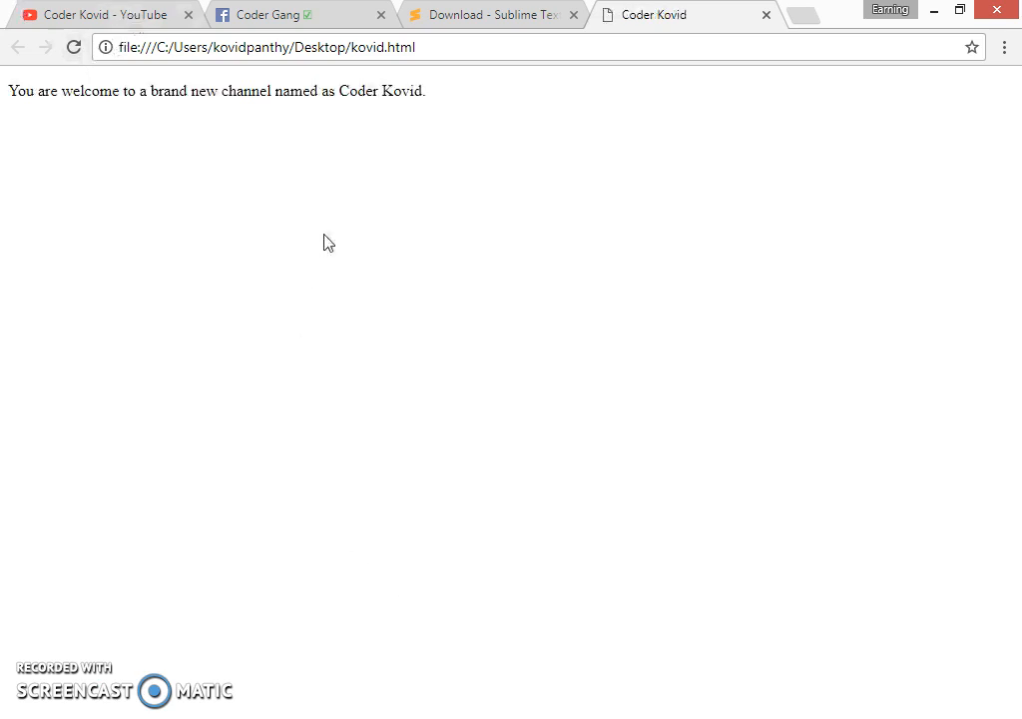
{"action": "mouse_move", "coordinate": [574, 96]}
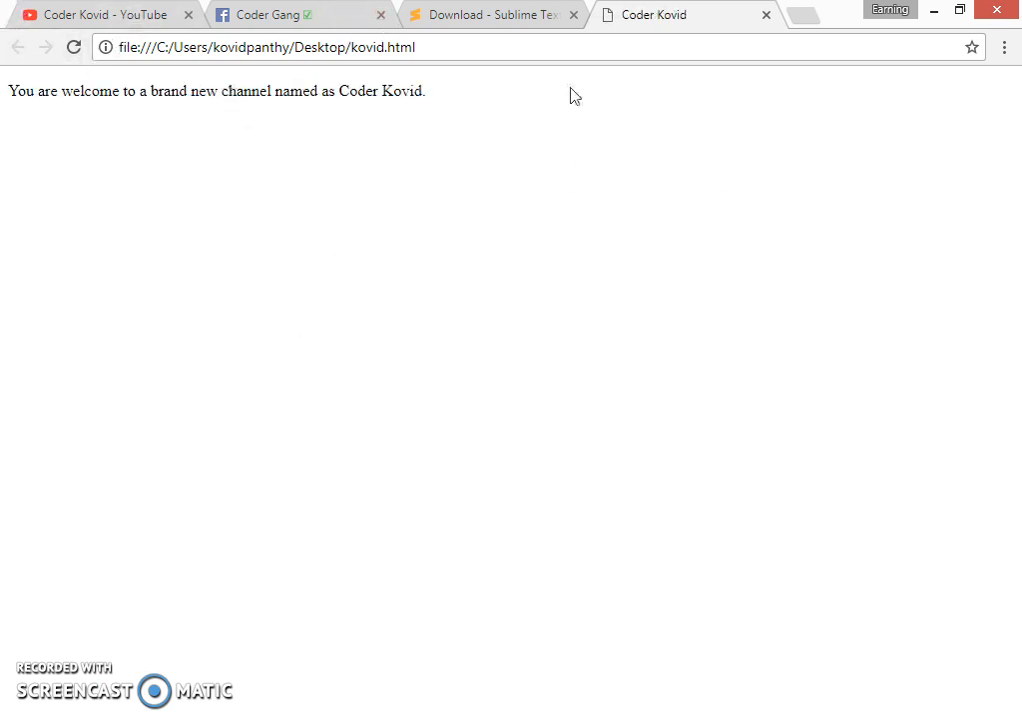
{"action": "mouse_move", "coordinate": [718, 689]}
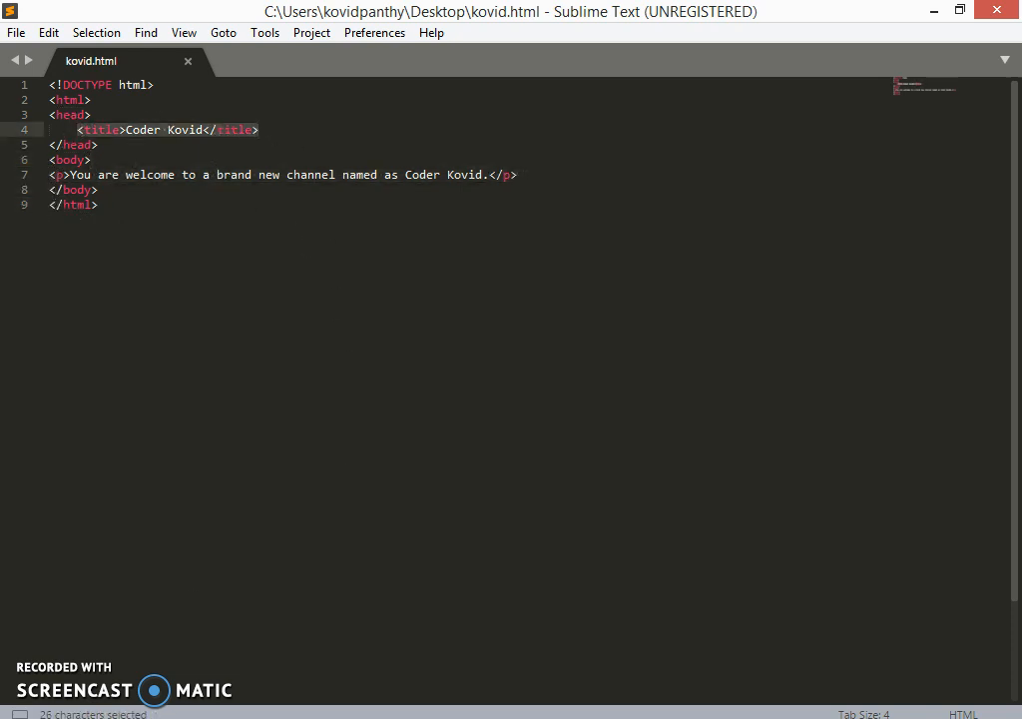
{"action": "left_click", "coordinate": [659, 13]}
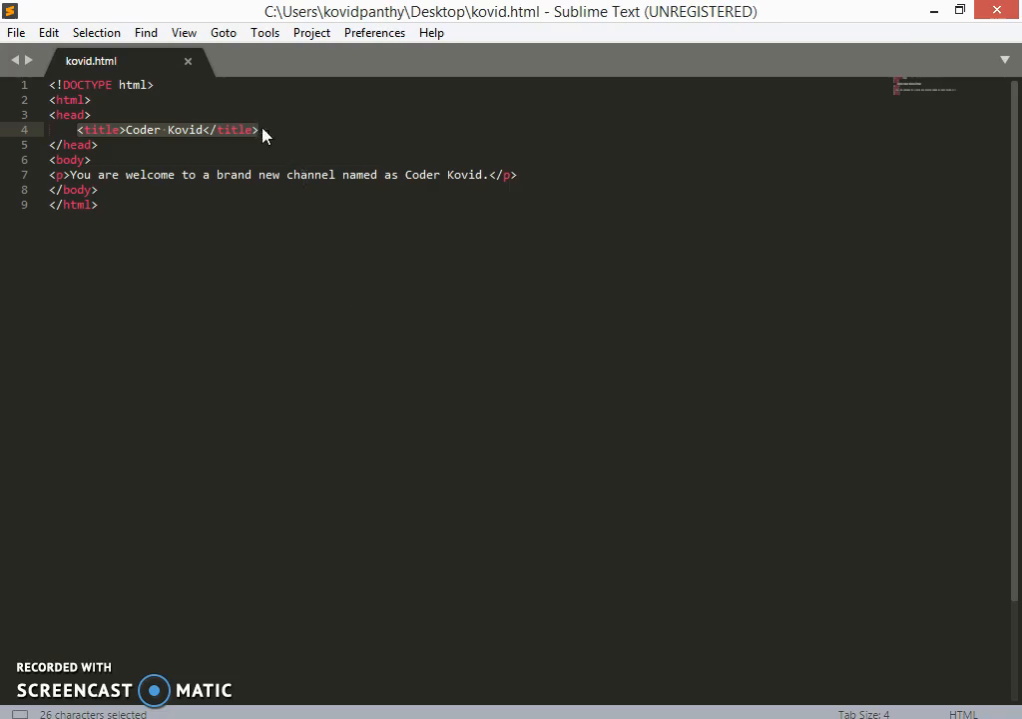
{"action": "left_click", "coordinate": [205, 130]}
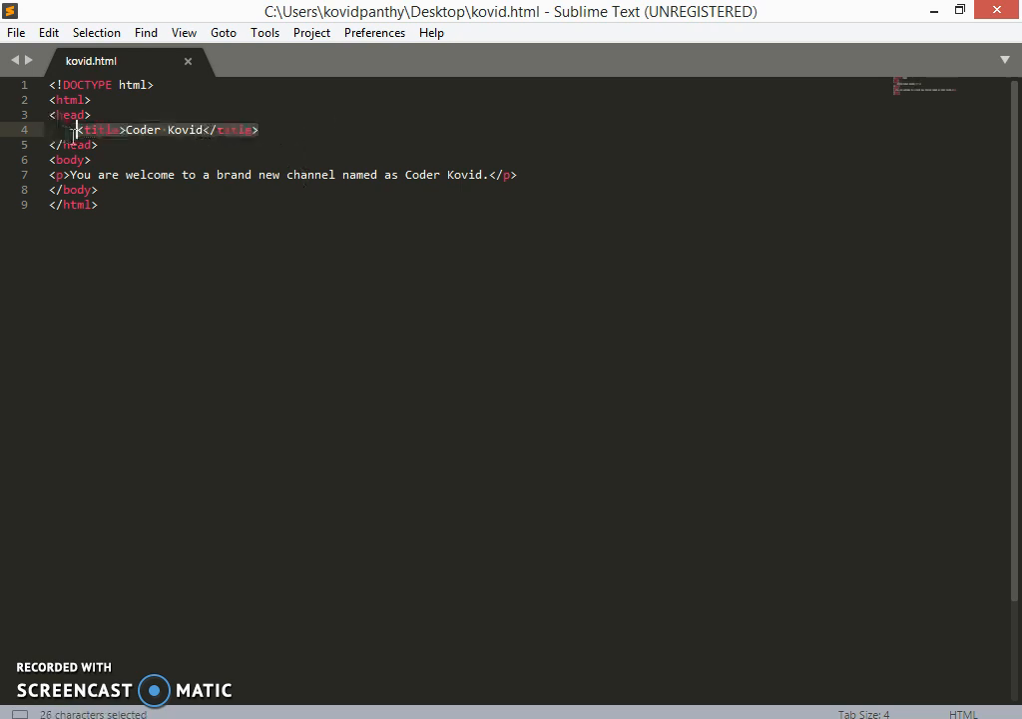
{"action": "key", "text": "Delete"}
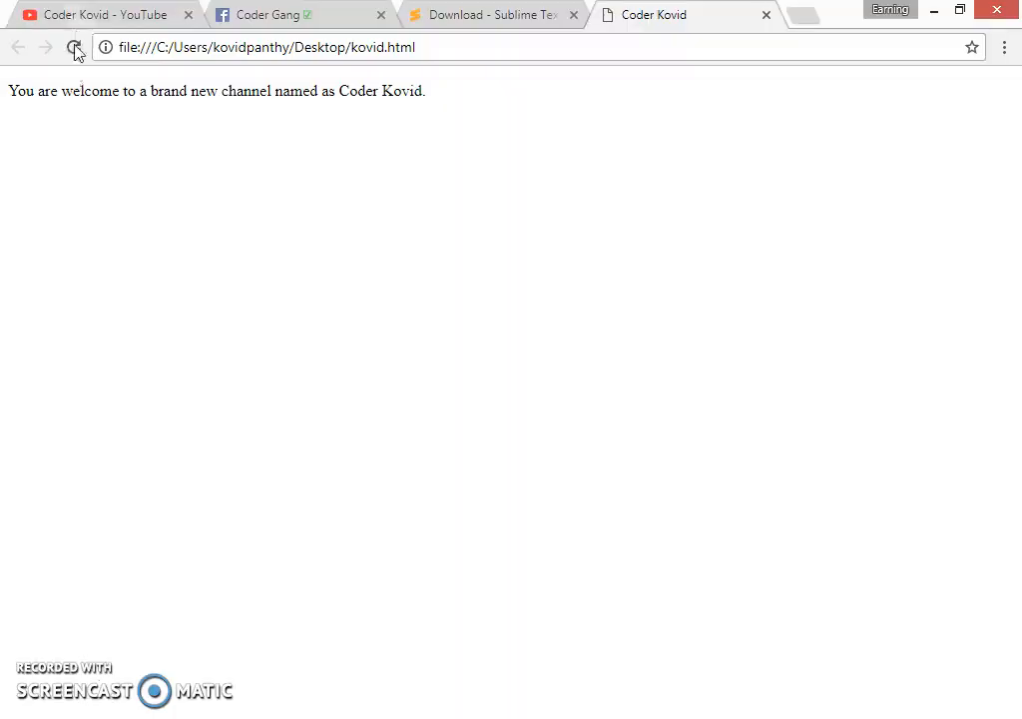
{"action": "mouse_move", "coordinate": [697, 25]}
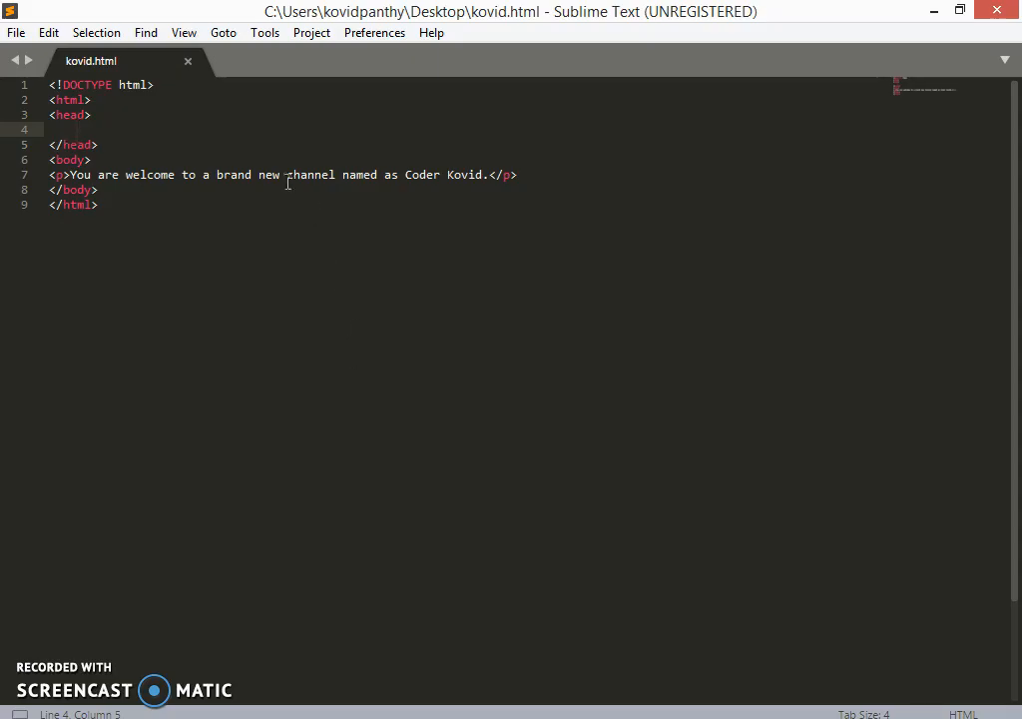
{"action": "type", "text": "<title>Coder Kovid</title>"}
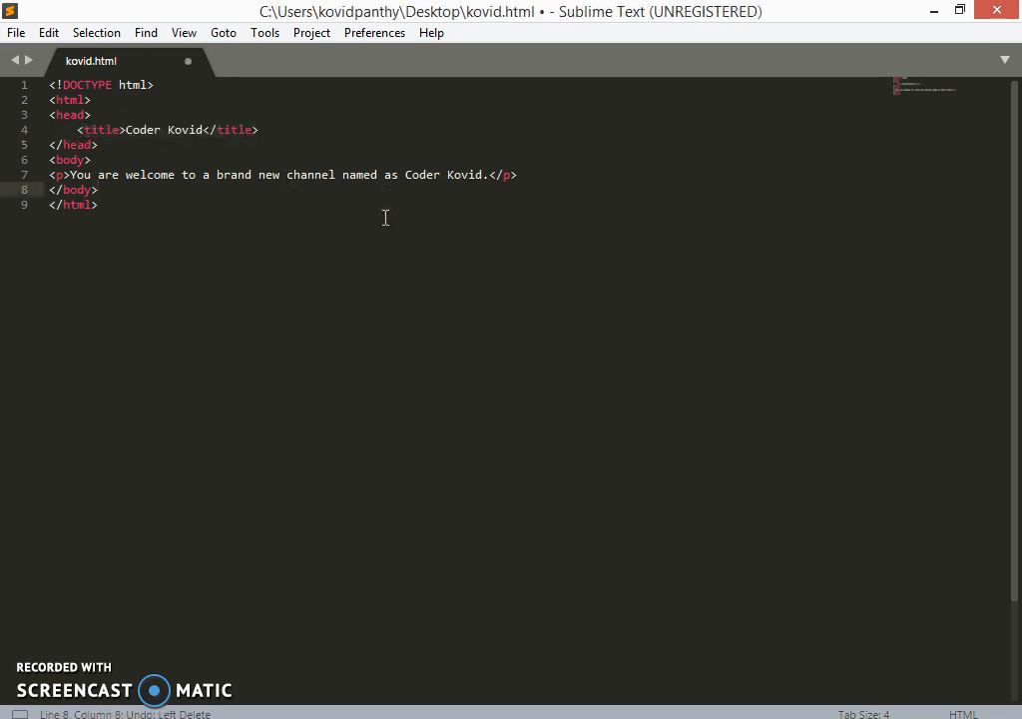
{"action": "key", "text": "ctrl+s"}
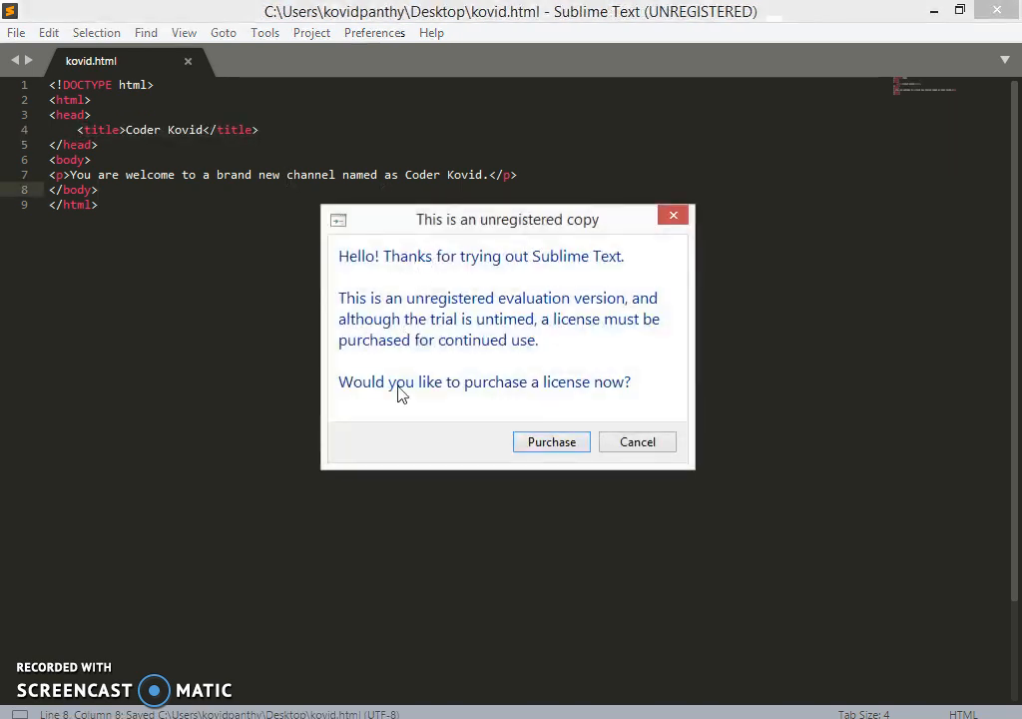
{"action": "left_click", "coordinate": [636, 441]}
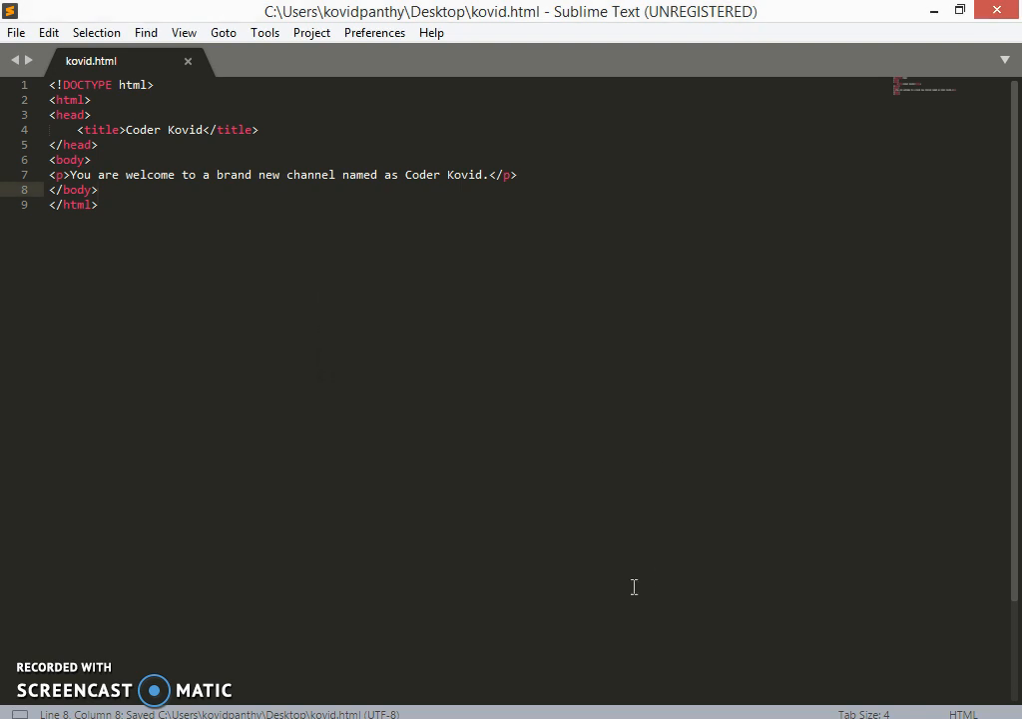